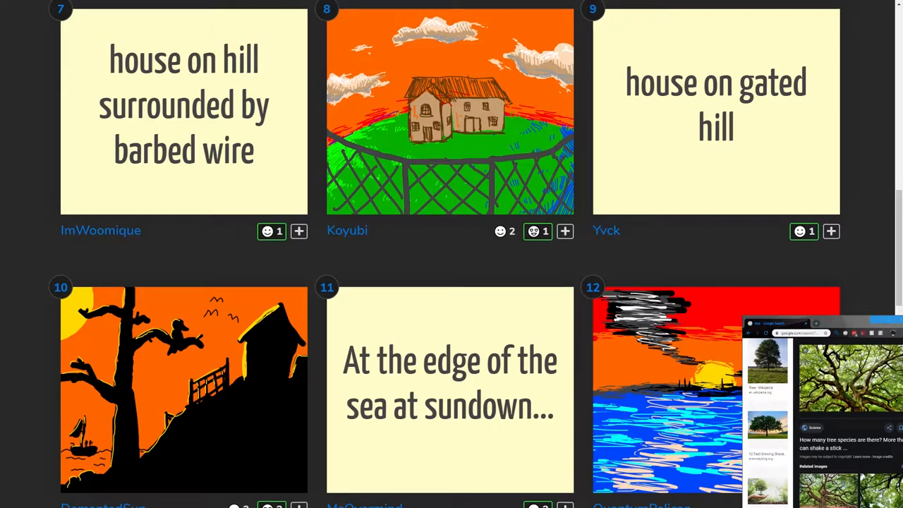
{"action": "mouse_move", "coordinate": [888, 312]}
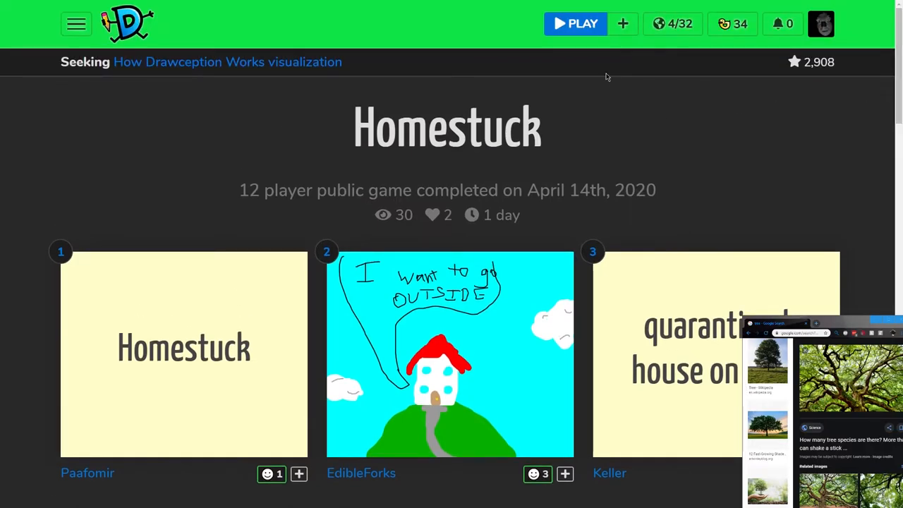
- Join a new public game, getting the phrase 'jellyfish crying gives glass of beer to shark' with a blank canvas
{"action": "left_click", "coordinate": [576, 23]}
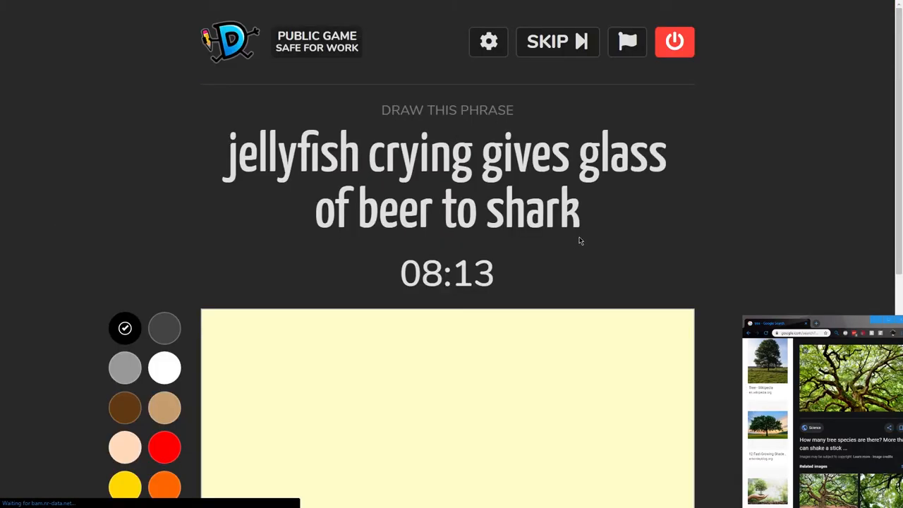
{"action": "mouse_move", "coordinate": [576, 243]}
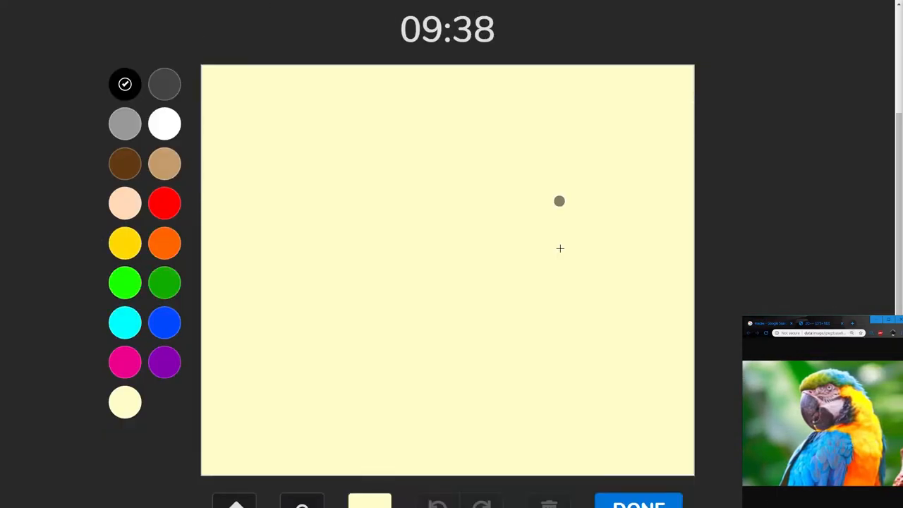
- Fill the background green and brush a large cyan patch across the top-left and left side
{"action": "left_click", "coordinate": [370, 463]}
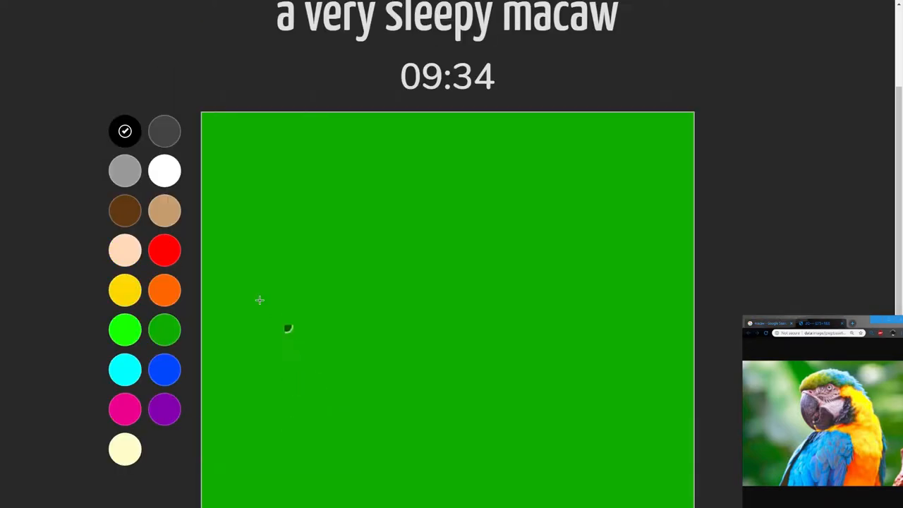
{"action": "left_click", "coordinate": [124, 370]}
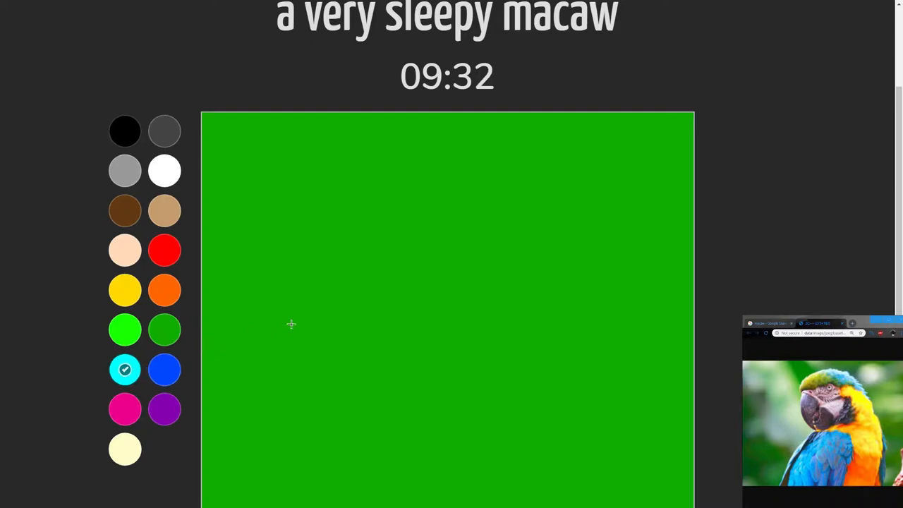
{"action": "left_click", "coordinate": [534, 185]}
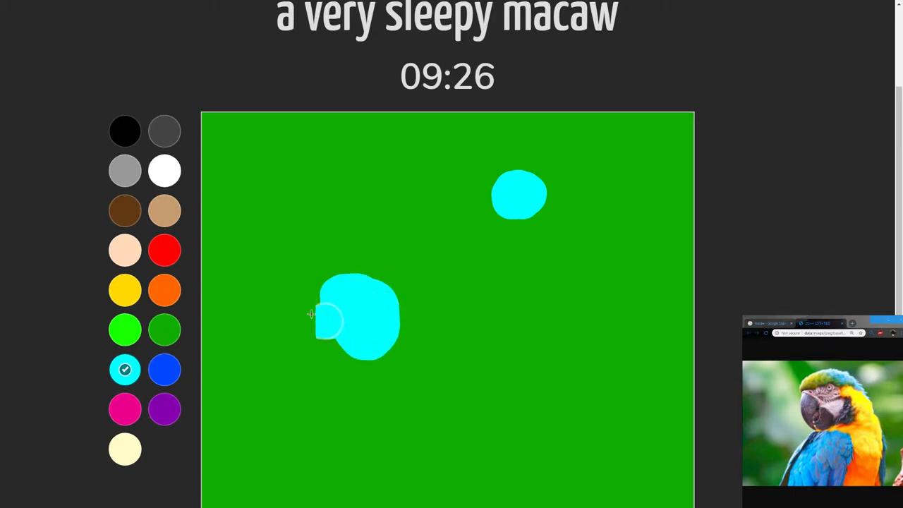
{"action": "left_click_drag", "start_coordinate": [327, 322], "coordinate": [219, 219]}
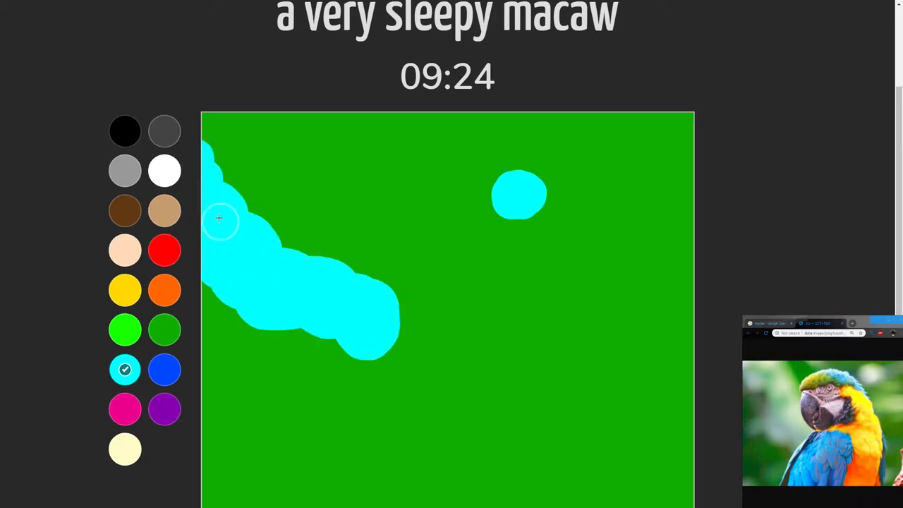
{"action": "left_click_drag", "start_coordinate": [219, 219], "coordinate": [336, 204]}
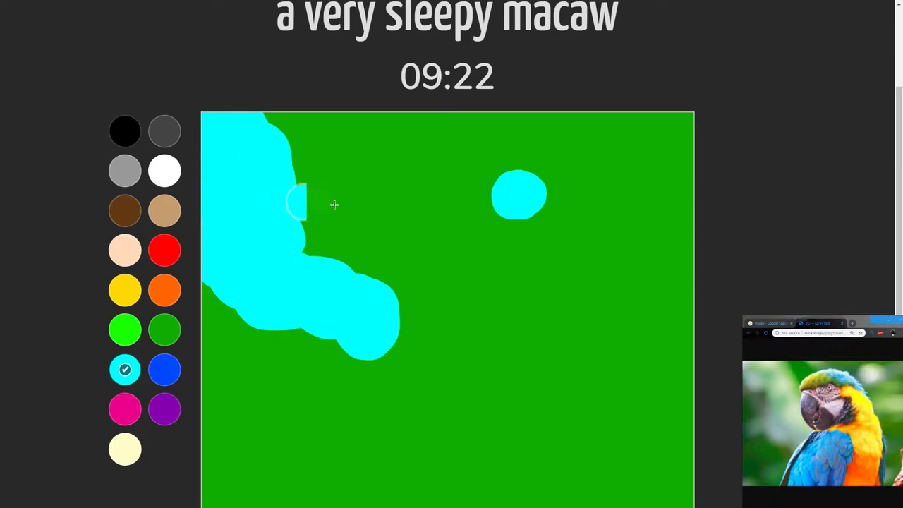
{"action": "left_click_drag", "start_coordinate": [297, 205], "coordinate": [380, 336]}
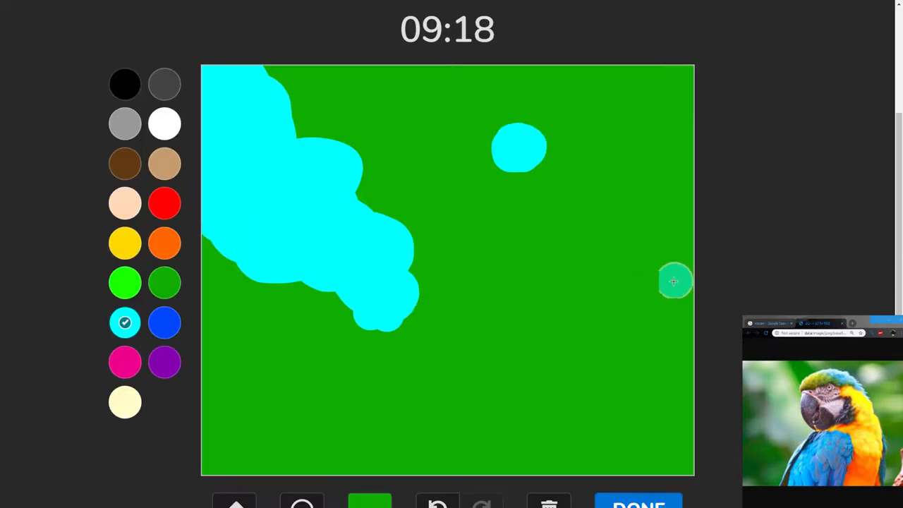
- Add another large cyan patch along the right edge of the canvas
{"action": "left_click_drag", "start_coordinate": [674, 281], "coordinate": [553, 313]}
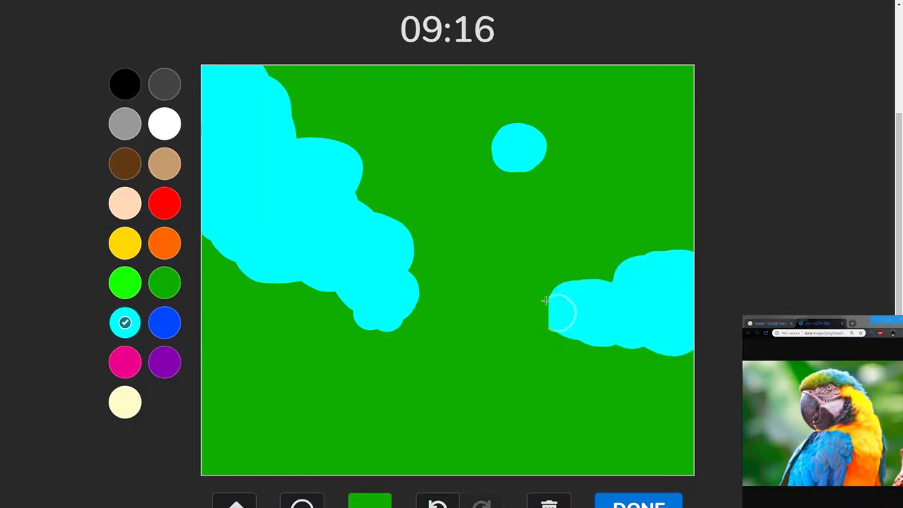
{"action": "left_click_drag", "start_coordinate": [547, 313], "coordinate": [519, 374]}
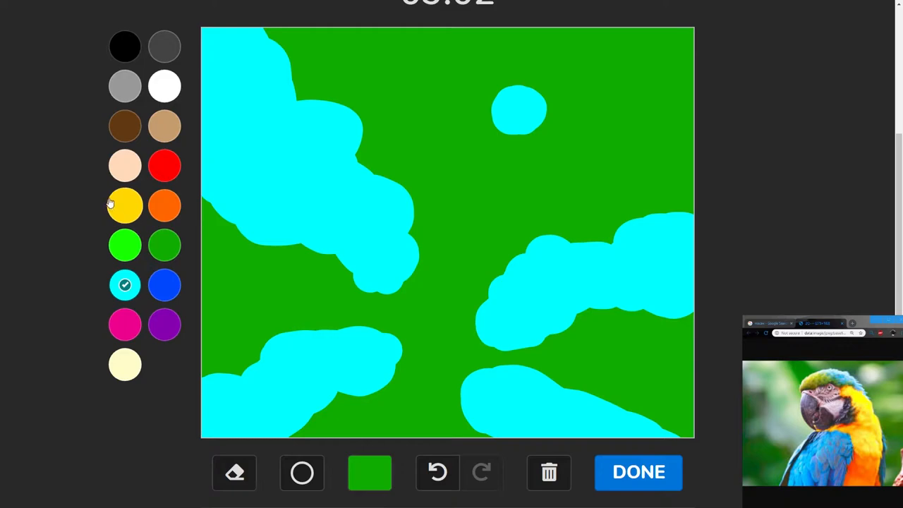
{"action": "mouse_move", "coordinate": [74, 178]}
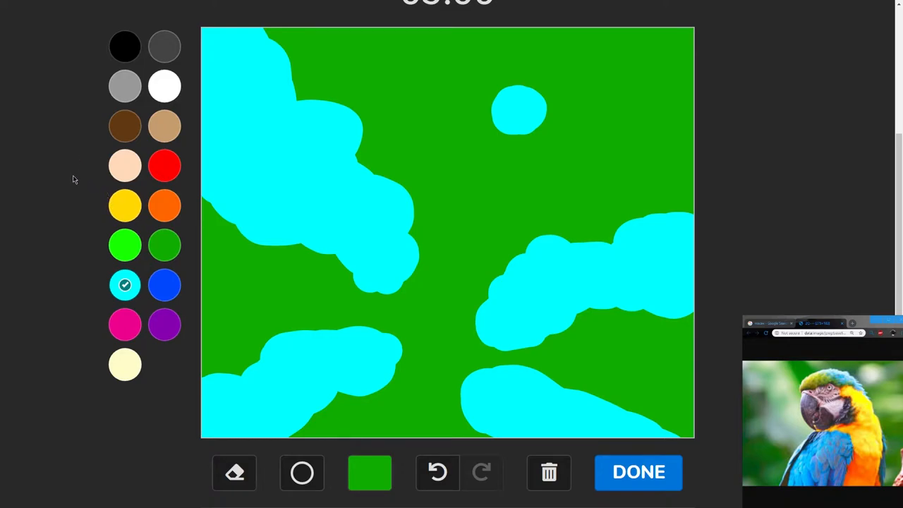
- Brush magenta over the left cyan patches from bottom to top, leaving thin cyan rims
{"action": "left_click", "coordinate": [124, 323]}
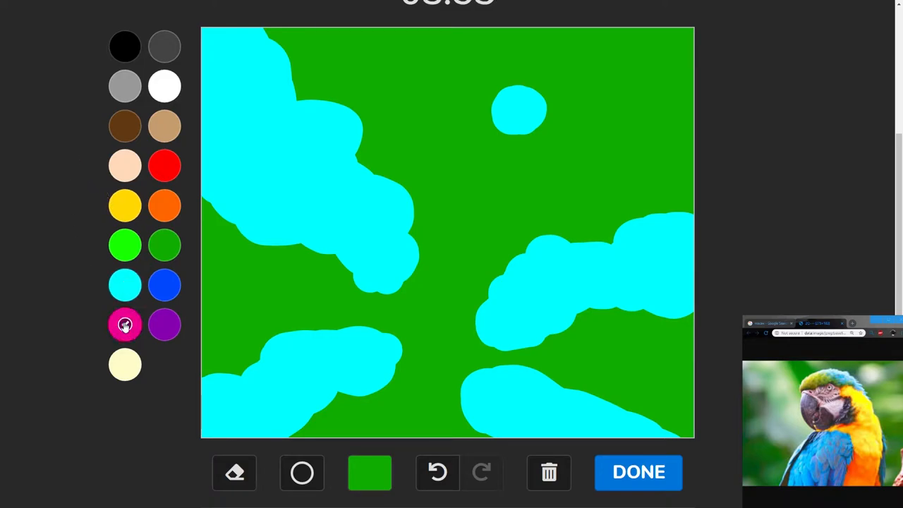
{"action": "left_click_drag", "start_coordinate": [304, 359], "coordinate": [395, 360]}
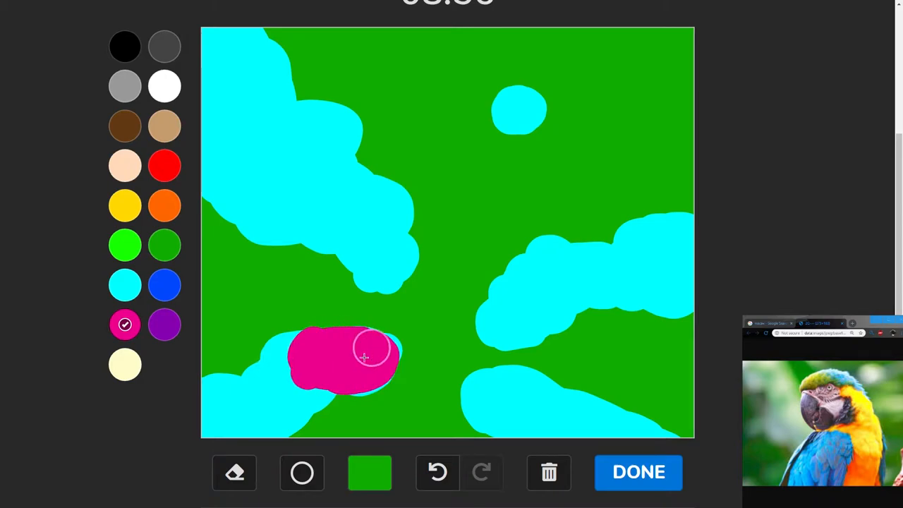
{"action": "left_click_drag", "start_coordinate": [364, 355], "coordinate": [360, 290]}
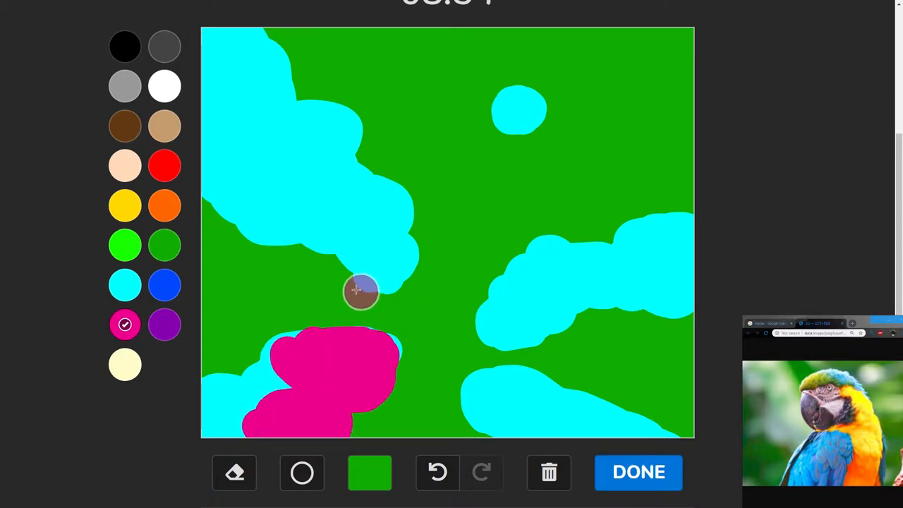
{"action": "left_click_drag", "start_coordinate": [360, 292], "coordinate": [304, 232]}
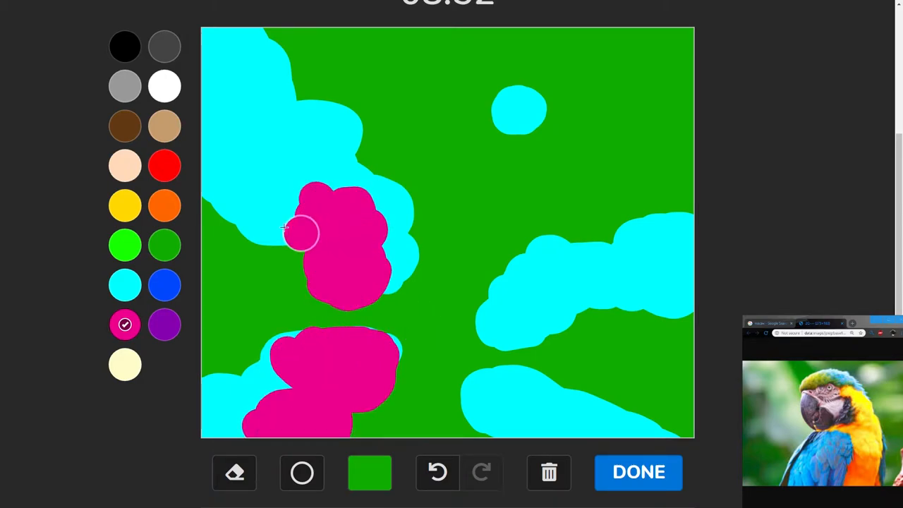
{"action": "left_click_drag", "start_coordinate": [303, 232], "coordinate": [261, 144]}
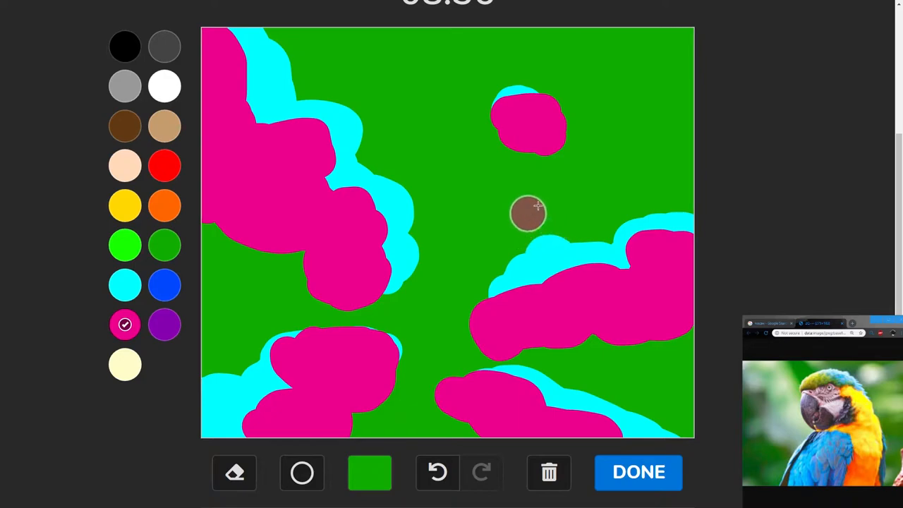
{"action": "mouse_move", "coordinate": [544, 219]}
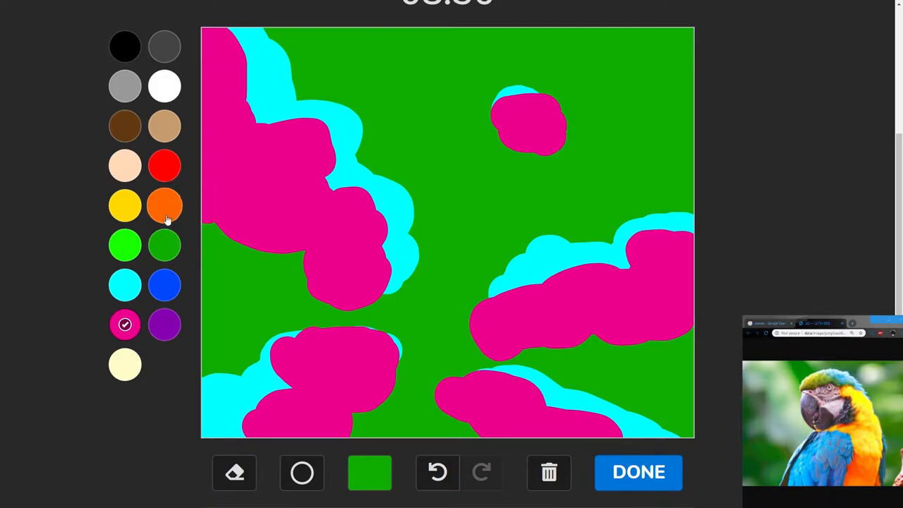
- Paint a rounded orange head-and-body blob near the upper centre of the canvas
{"action": "left_click", "coordinate": [164, 205]}
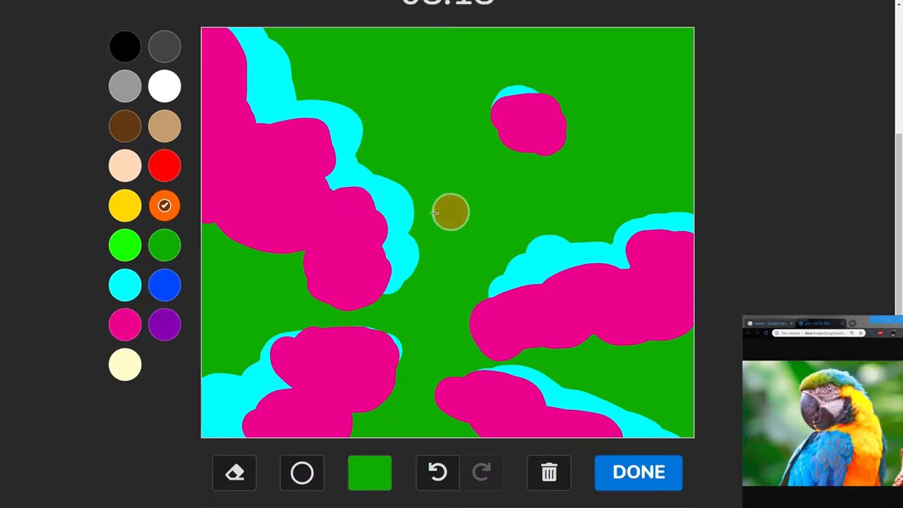
{"action": "left_click_drag", "start_coordinate": [451, 212], "coordinate": [501, 130]}
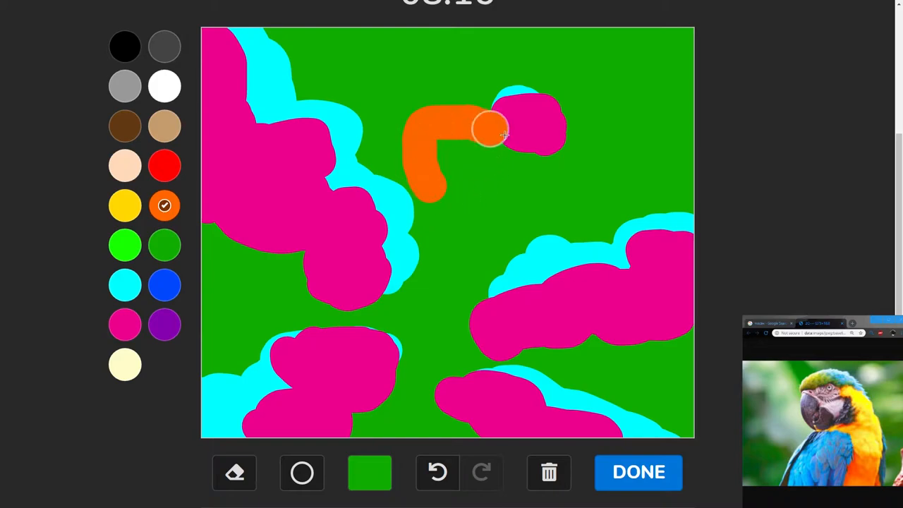
{"action": "left_click_drag", "start_coordinate": [505, 130], "coordinate": [414, 105]}
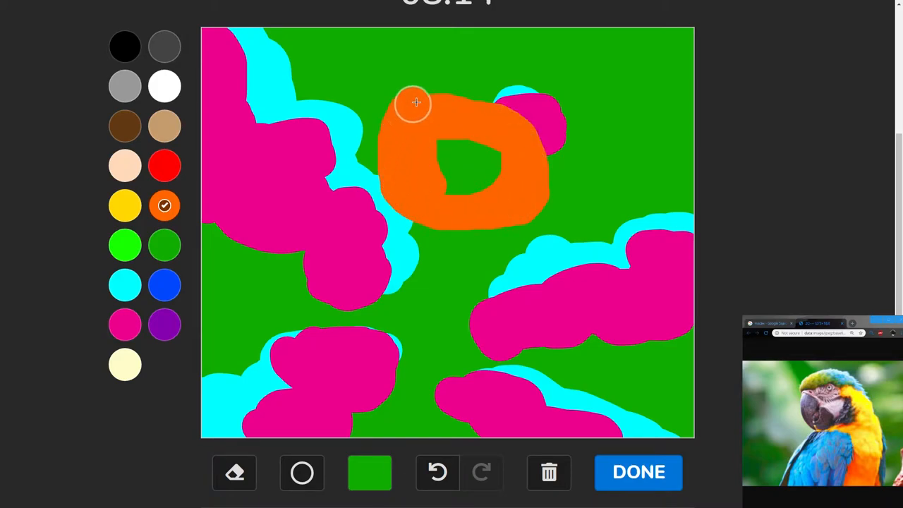
{"action": "left_click_drag", "start_coordinate": [415, 103], "coordinate": [398, 184]}
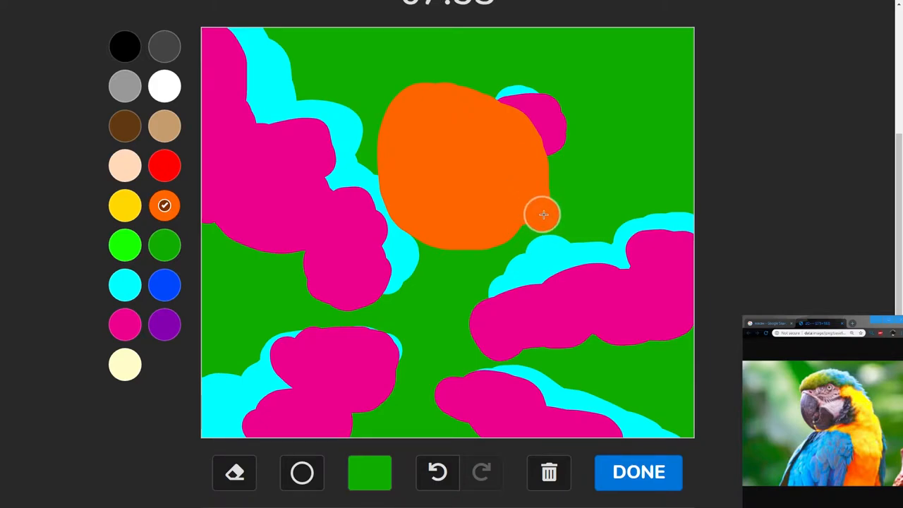
{"action": "left_click_drag", "start_coordinate": [543, 214], "coordinate": [544, 299]}
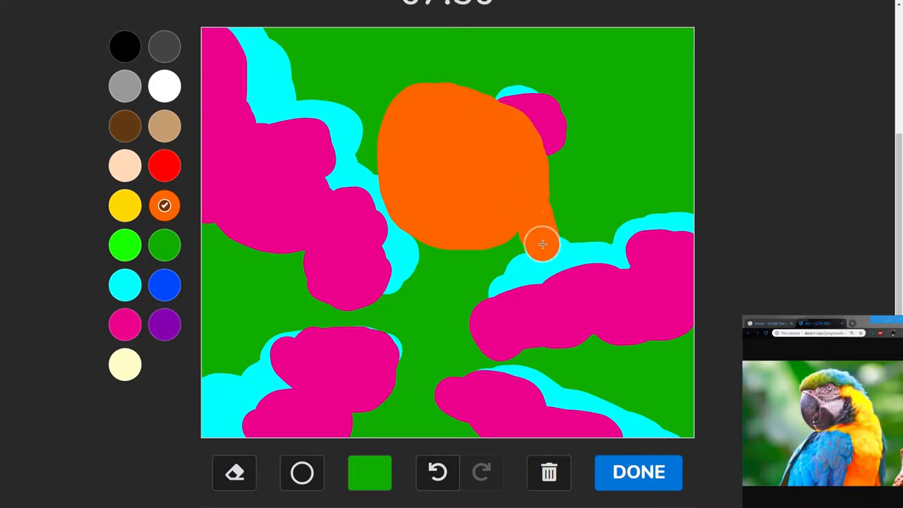
- Extend the orange body down to the bottom edge with a branch toward the lower left
{"action": "left_click_drag", "start_coordinate": [543, 242], "coordinate": [547, 256]}
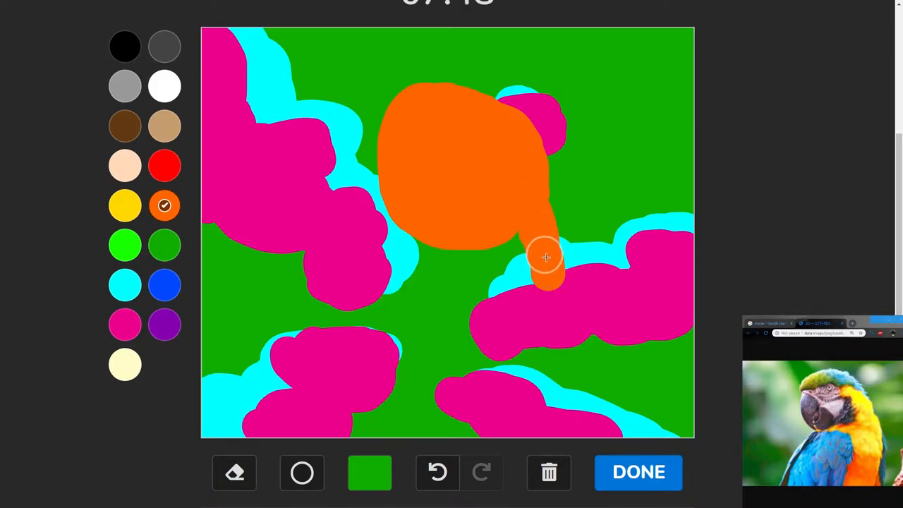
{"action": "left_click_drag", "start_coordinate": [544, 256], "coordinate": [545, 330]}
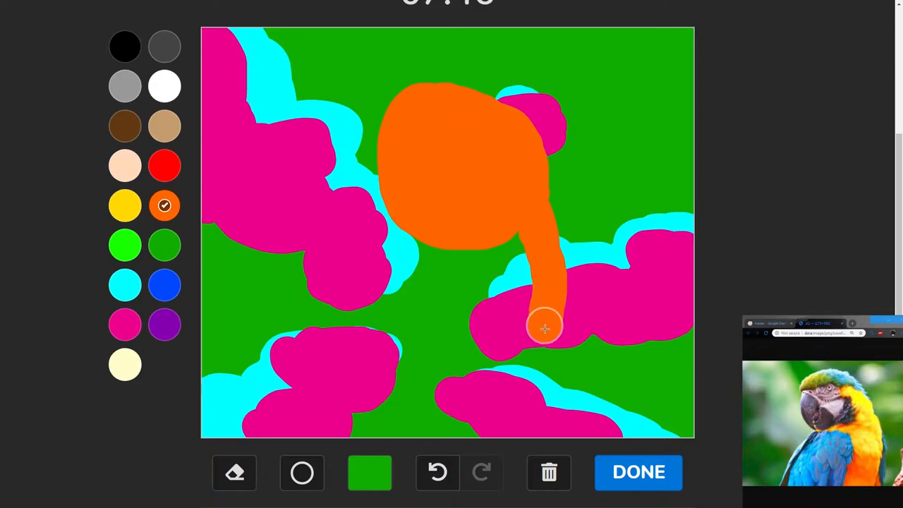
{"action": "left_click_drag", "start_coordinate": [544, 328], "coordinate": [543, 270]}
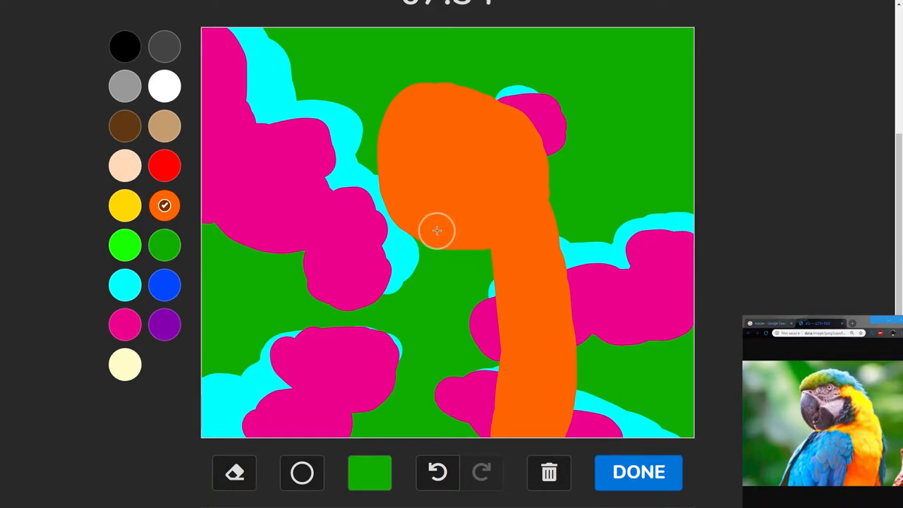
{"action": "left_click_drag", "start_coordinate": [437, 232], "coordinate": [397, 203]}
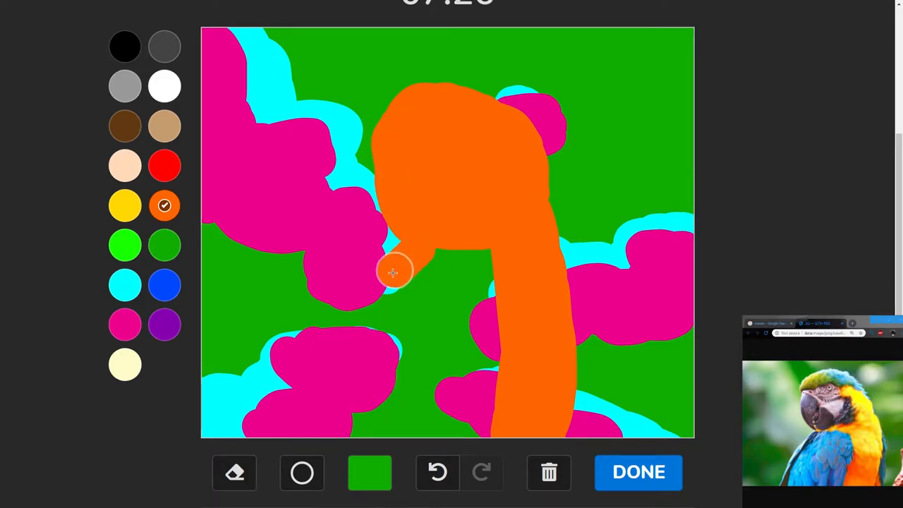
{"action": "left_click_drag", "start_coordinate": [392, 270], "coordinate": [366, 292]}
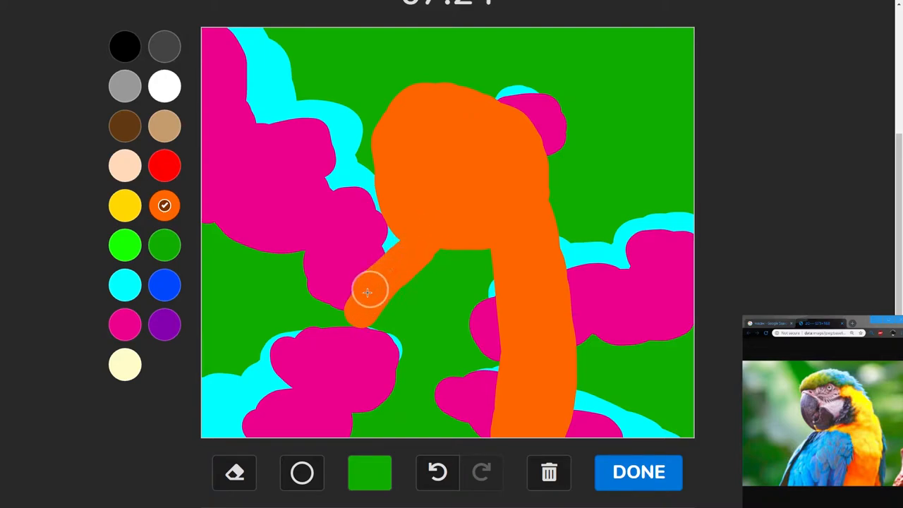
{"action": "left_click_drag", "start_coordinate": [366, 292], "coordinate": [313, 430]}
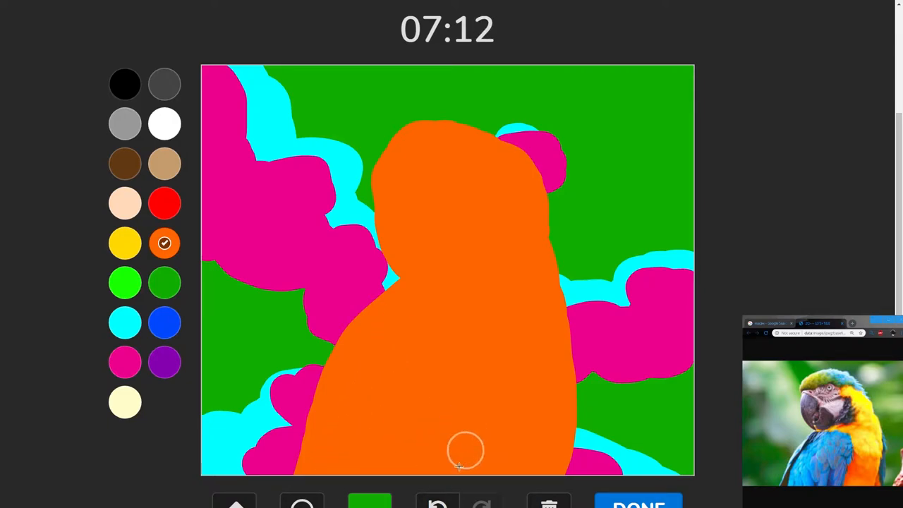
{"action": "mouse_move", "coordinate": [402, 218]}
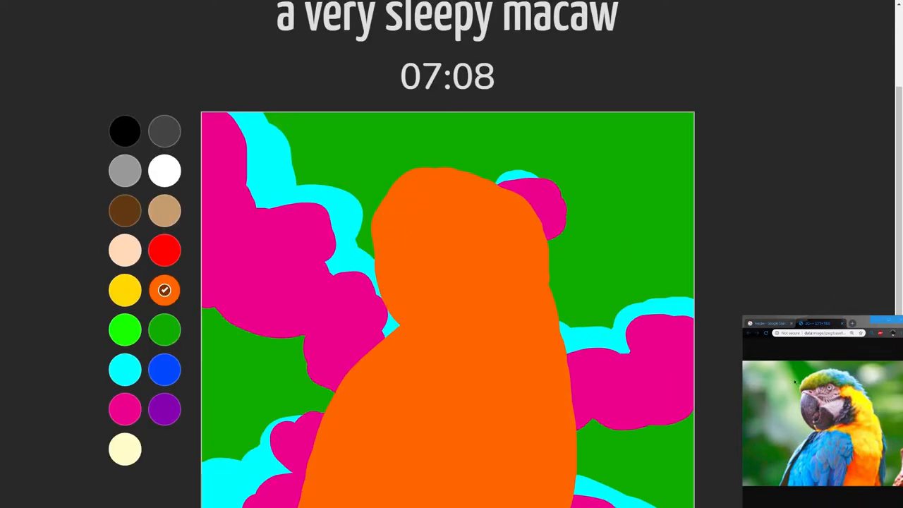
- Brush a yellow patch across the macaw's face and down the right side of its front
{"action": "left_click", "coordinate": [124, 243]}
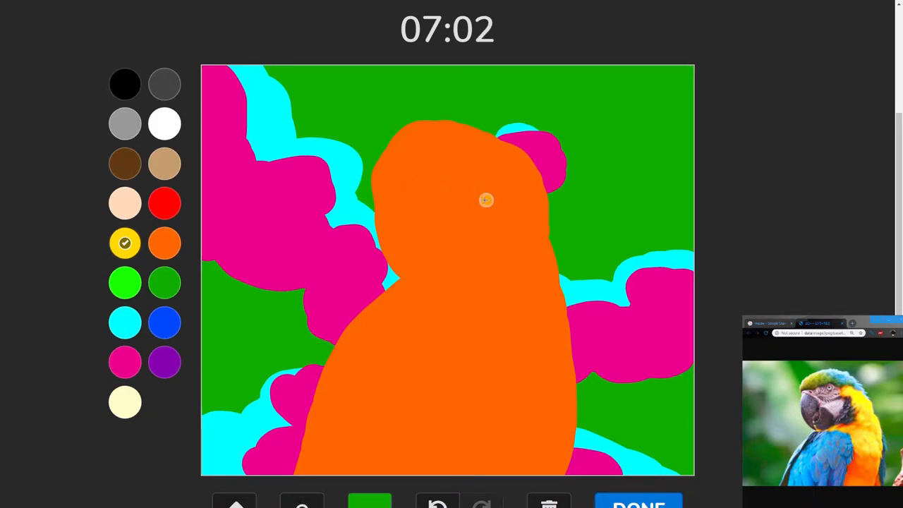
{"action": "left_click_drag", "start_coordinate": [486, 200], "coordinate": [468, 197]}
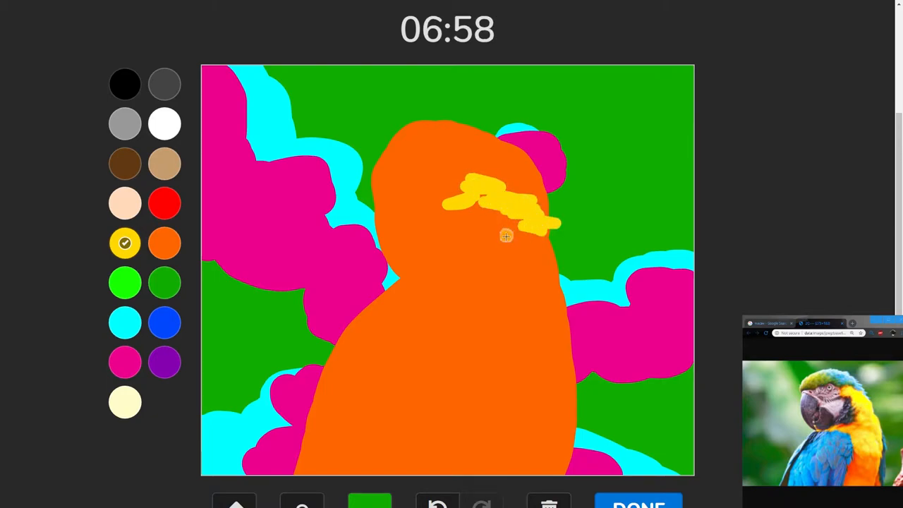
{"action": "left_click_drag", "start_coordinate": [505, 236], "coordinate": [473, 269]}
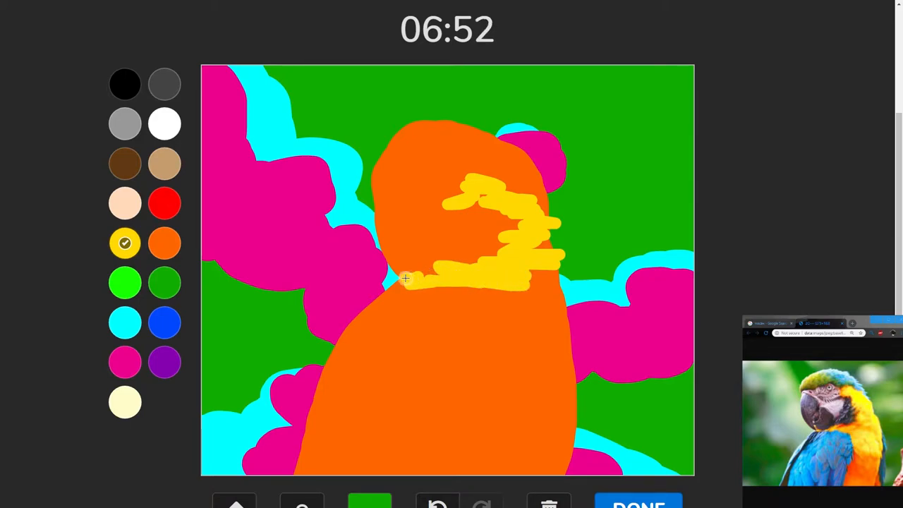
{"action": "left_click_drag", "start_coordinate": [406, 277], "coordinate": [528, 282]}
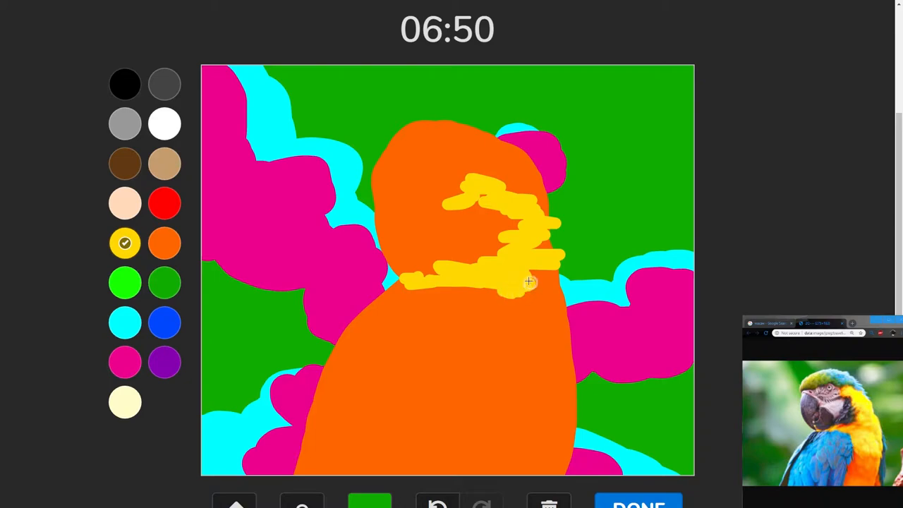
{"action": "left_click_drag", "start_coordinate": [529, 282], "coordinate": [536, 338]}
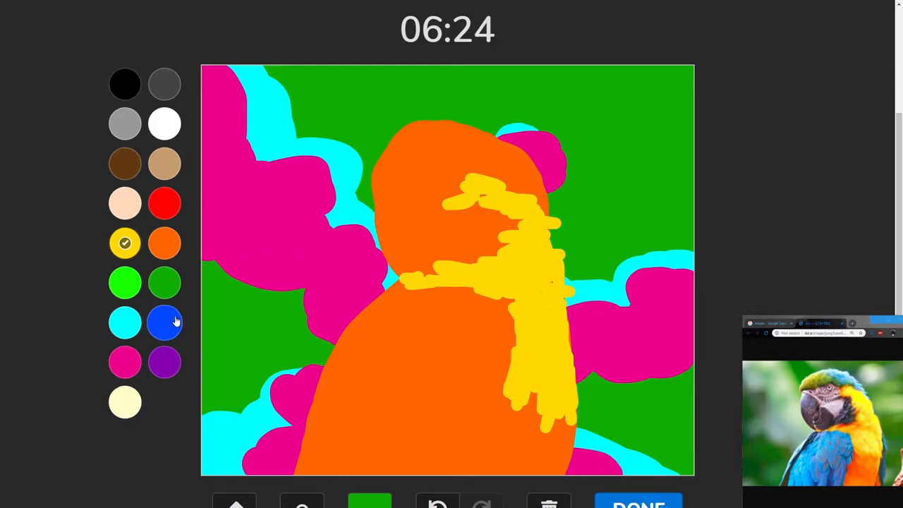
{"action": "mouse_move", "coordinate": [189, 302]}
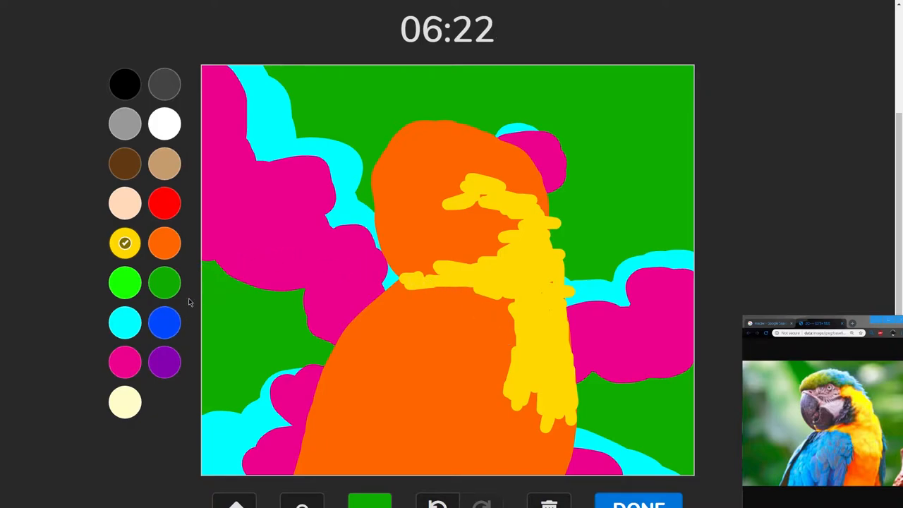
- Outline and fill a large blue wing shape over the macaw's lower body
{"action": "left_click", "coordinate": [163, 321]}
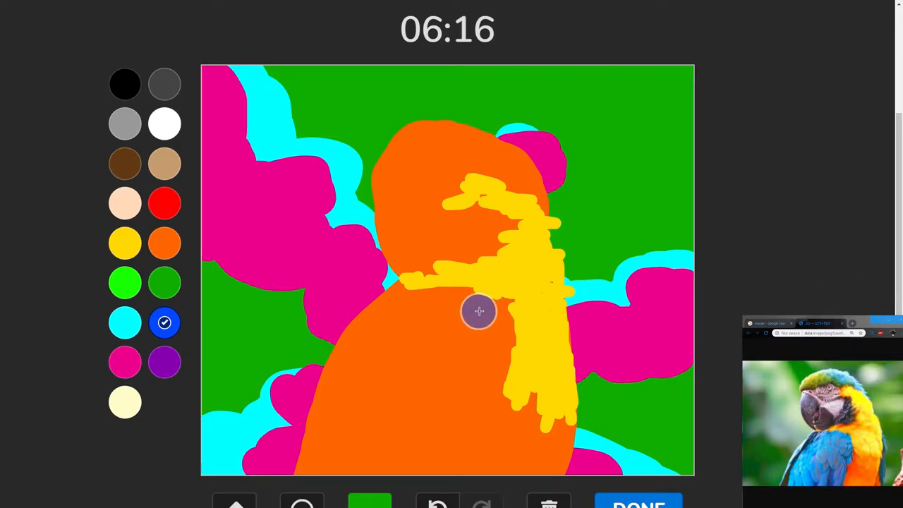
{"action": "left_click_drag", "start_coordinate": [480, 311], "coordinate": [494, 361]}
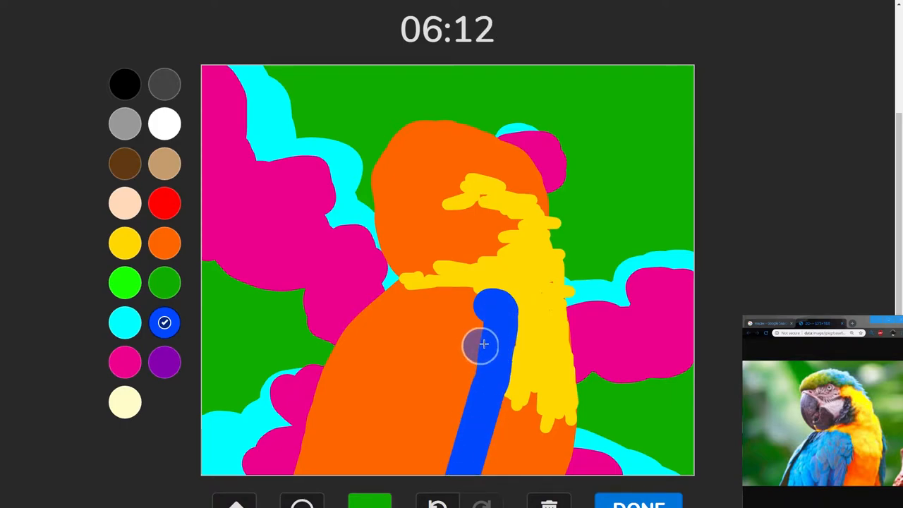
{"action": "left_click_drag", "start_coordinate": [483, 344], "coordinate": [395, 302]}
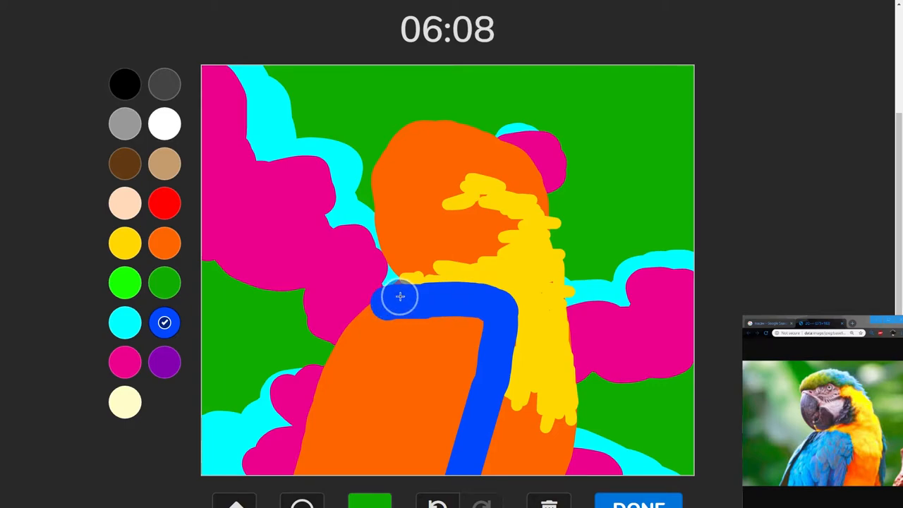
{"action": "left_click_drag", "start_coordinate": [401, 296], "coordinate": [337, 368]}
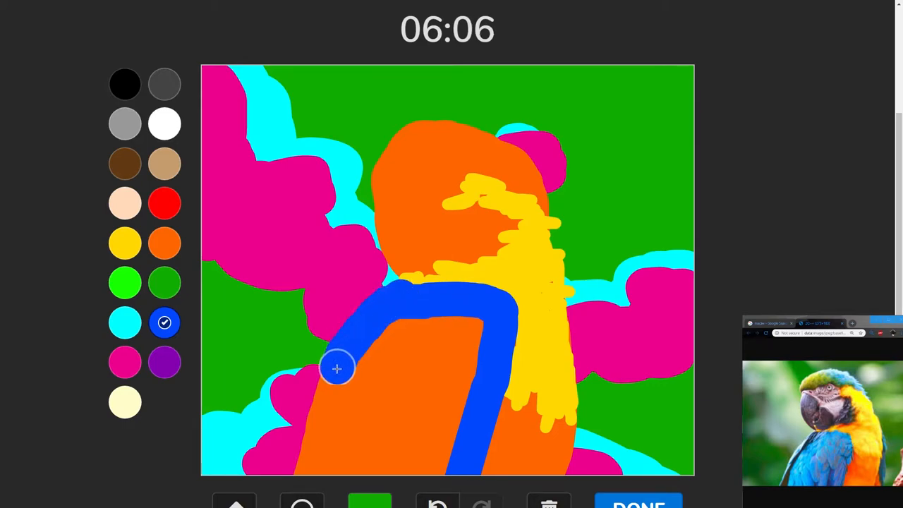
{"action": "left_click_drag", "start_coordinate": [337, 368], "coordinate": [455, 340]}
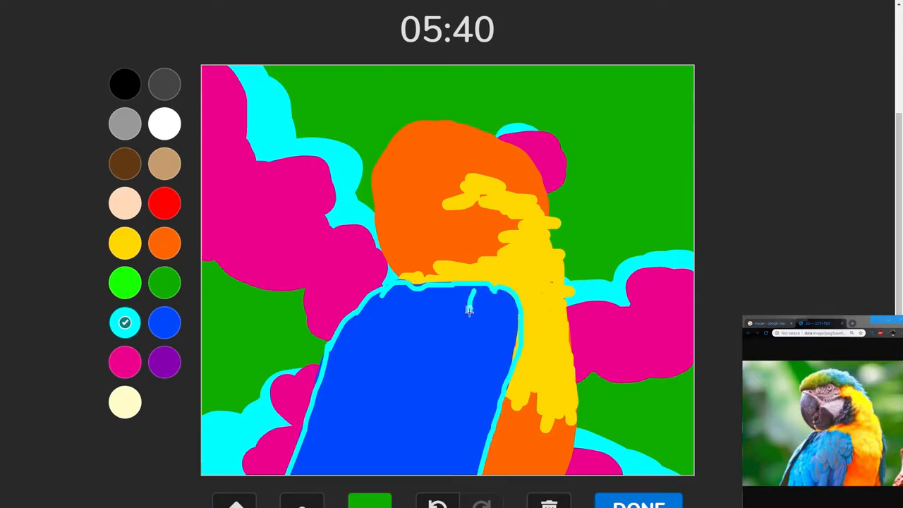
- Draw scalloped cyan feather outlines across the upper and lower parts of the blue wing
{"action": "left_click_drag", "start_coordinate": [469, 293], "coordinate": [483, 339]}
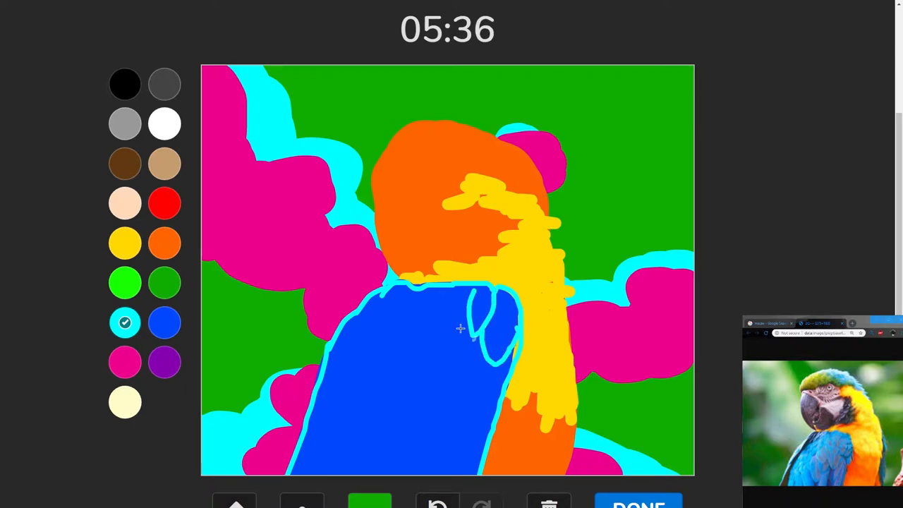
{"action": "left_click_drag", "start_coordinate": [437, 289], "coordinate": [493, 345]}
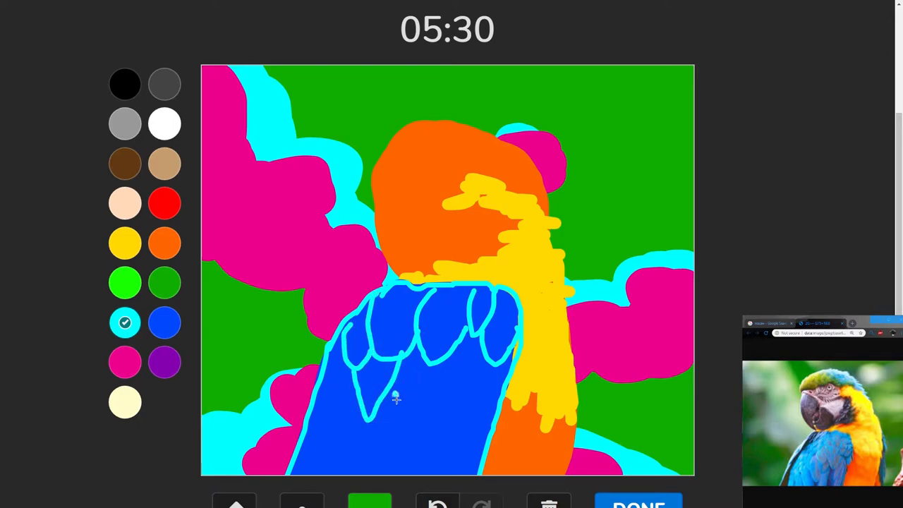
{"action": "left_click_drag", "start_coordinate": [395, 395], "coordinate": [451, 398]}
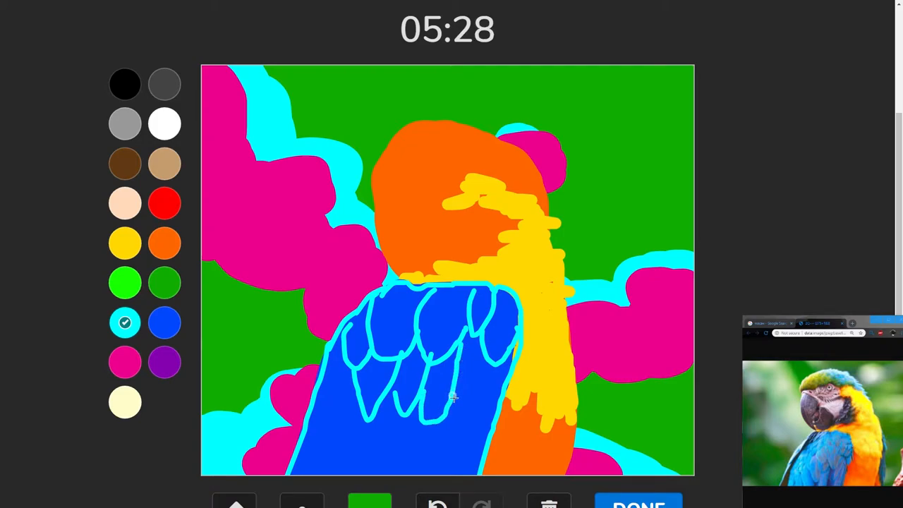
{"action": "left_click_drag", "start_coordinate": [453, 395], "coordinate": [389, 421]}
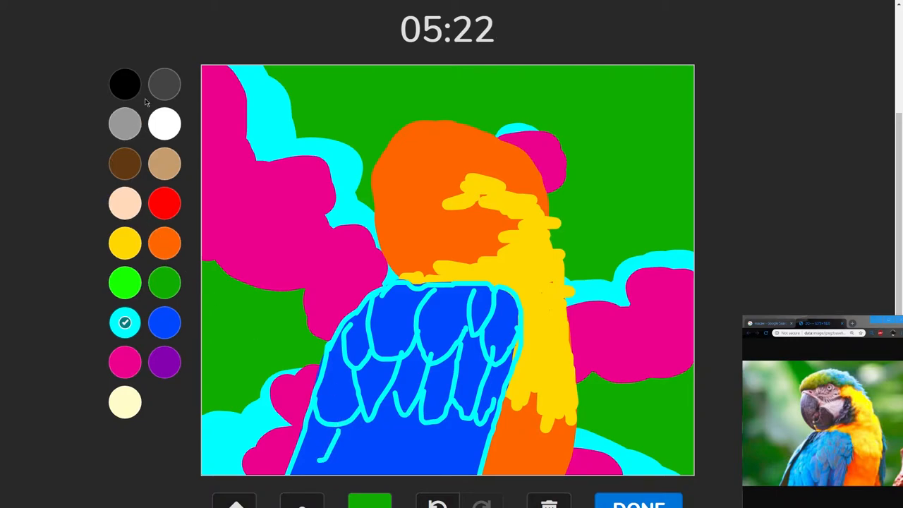
- Add dark grey feather strokes at the wing bottom, then switch to light grey
{"action": "left_click", "coordinate": [164, 85]}
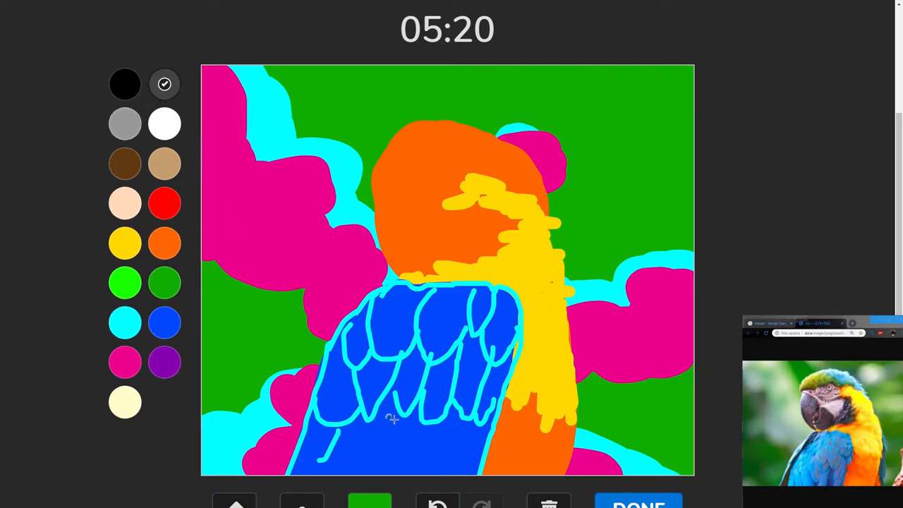
{"action": "left_click_drag", "start_coordinate": [381, 416], "coordinate": [438, 465]}
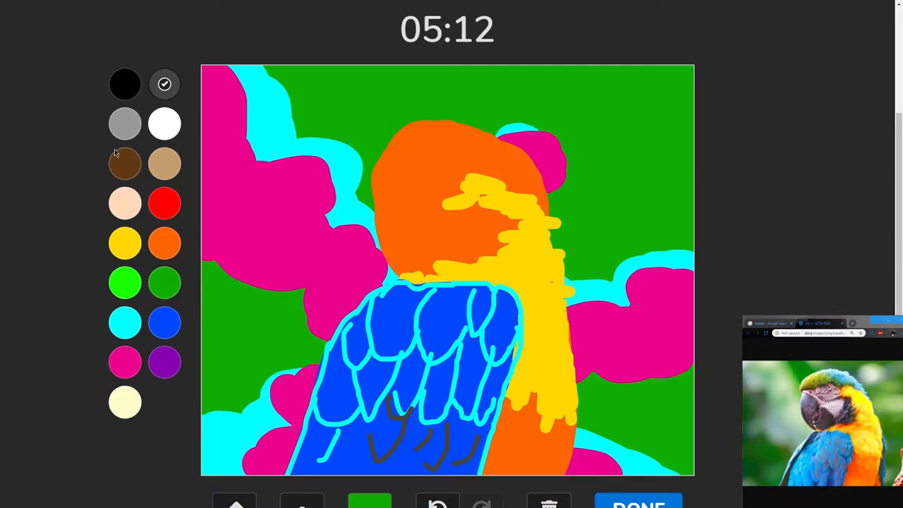
{"action": "mouse_move", "coordinate": [144, 156]}
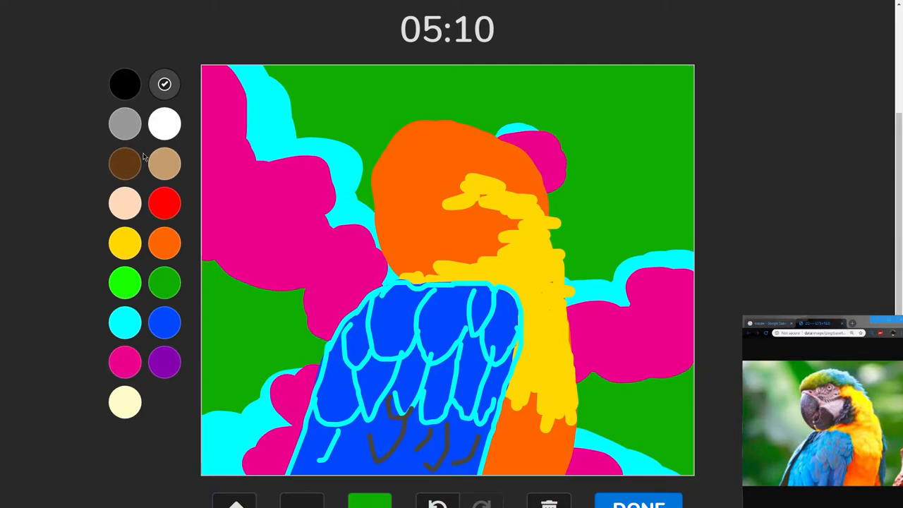
{"action": "left_click", "coordinate": [124, 124]}
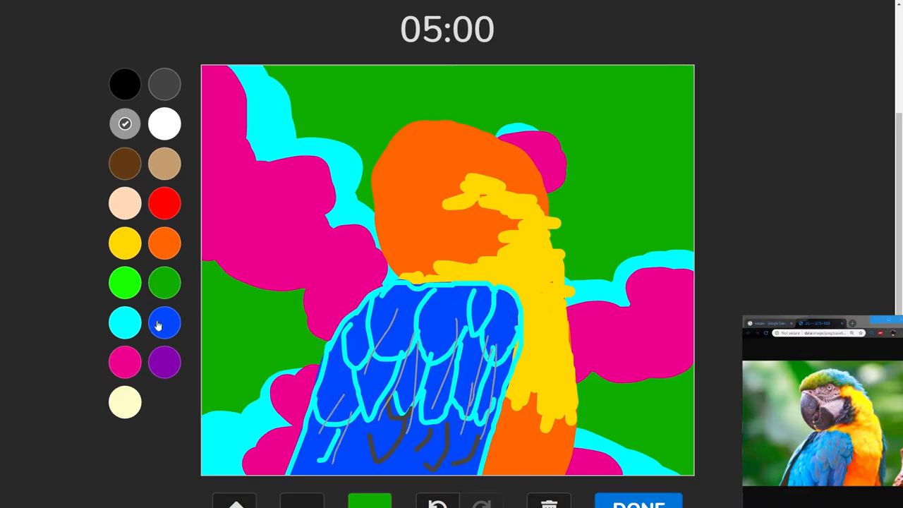
- Add extra cyan strokes along the top of the wing
{"action": "left_click", "coordinate": [124, 322]}
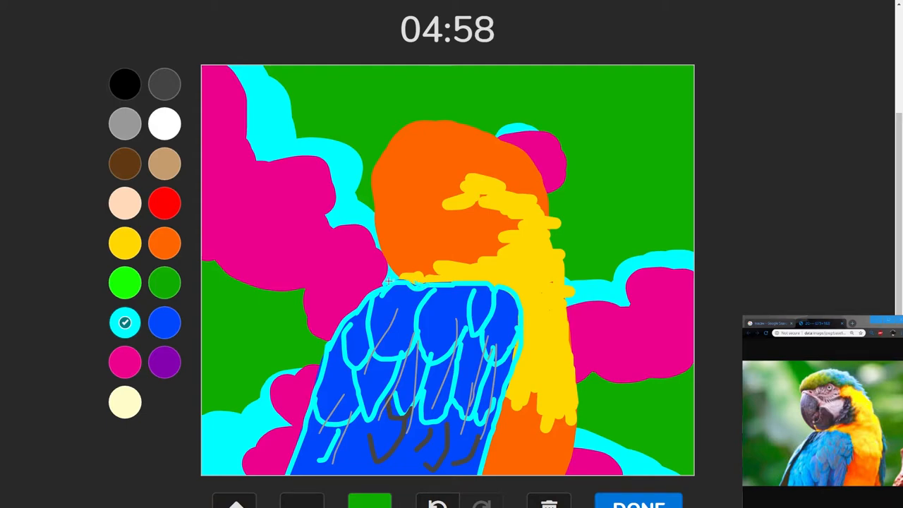
{"action": "left_click_drag", "start_coordinate": [392, 282], "coordinate": [451, 289]}
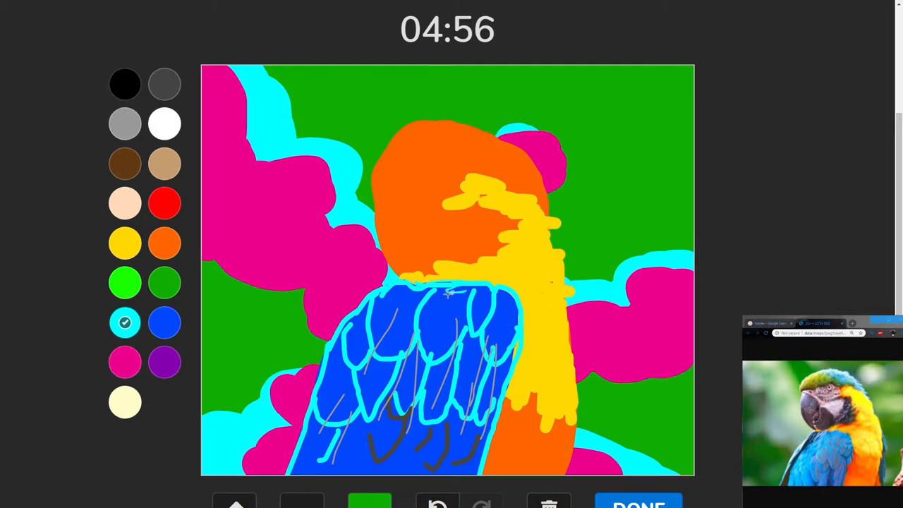
{"action": "mouse_move", "coordinate": [445, 312]}
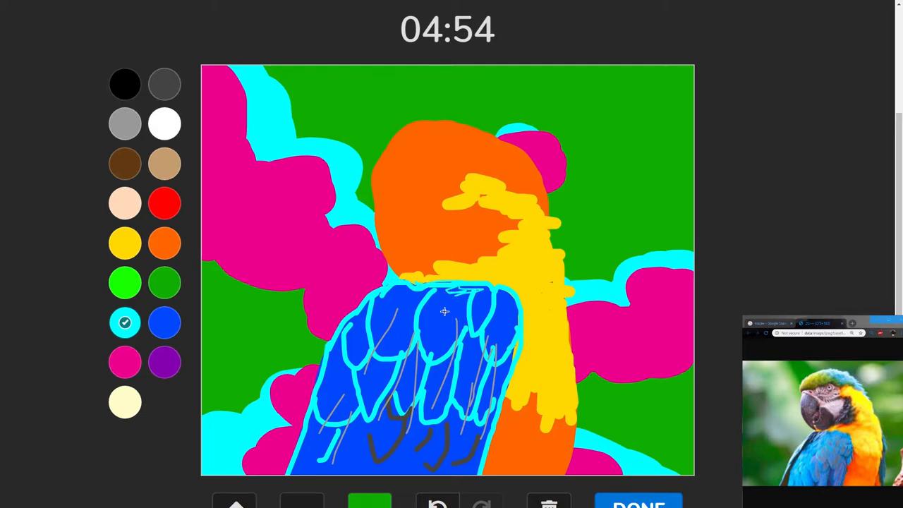
{"action": "mouse_move", "coordinate": [280, 273]}
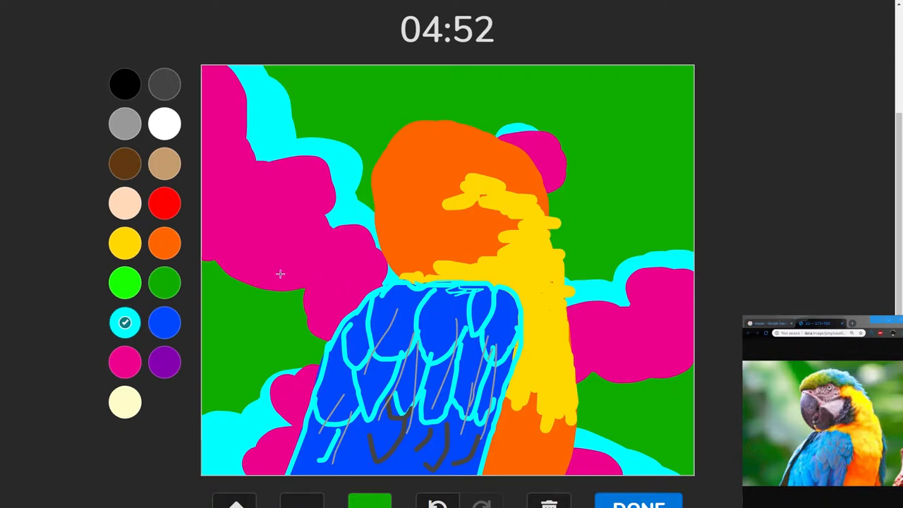
- Extend the wing's right edge with blue beside the yellow chest, ending on cyan
{"action": "left_click", "coordinate": [165, 322]}
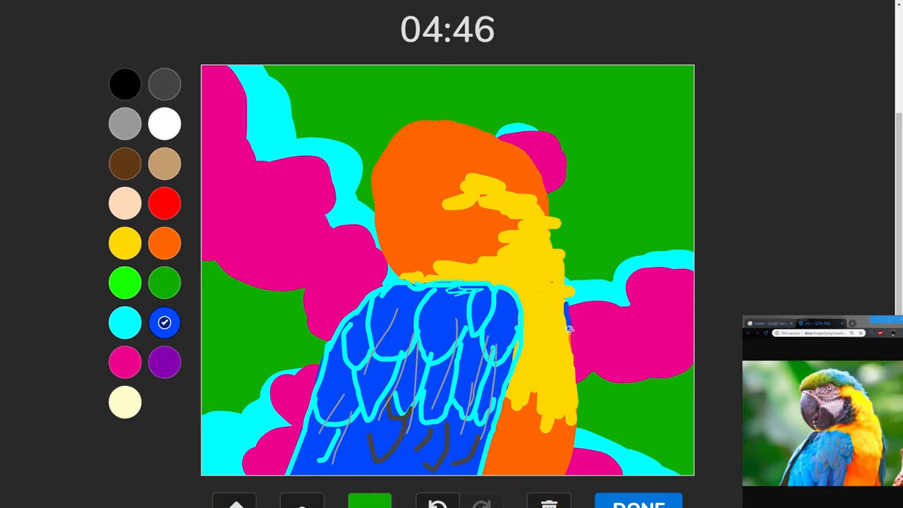
{"action": "left_click_drag", "start_coordinate": [567, 327], "coordinate": [582, 420]}
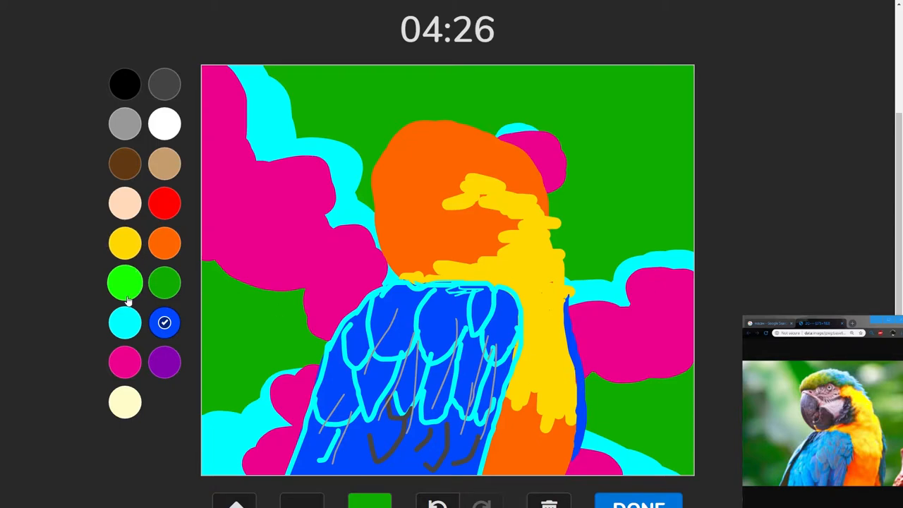
{"action": "left_click", "coordinate": [124, 321]}
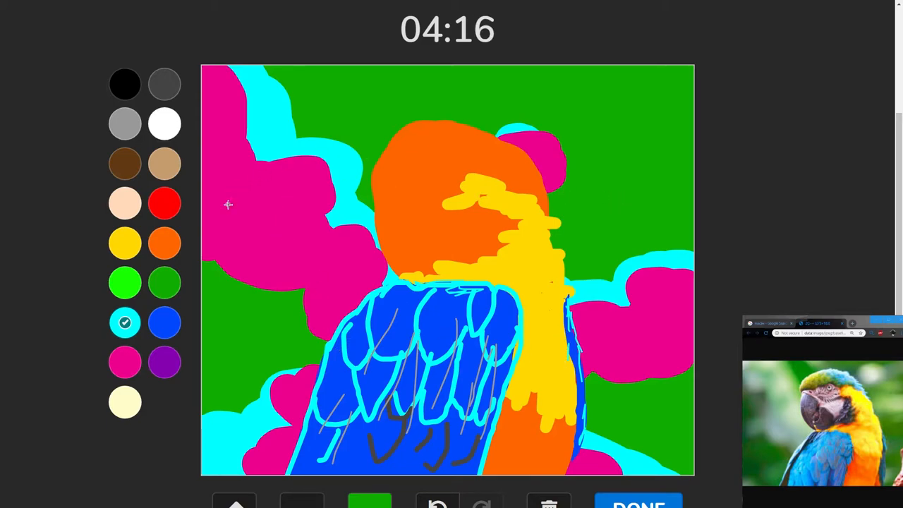
{"action": "mouse_move", "coordinate": [141, 186]}
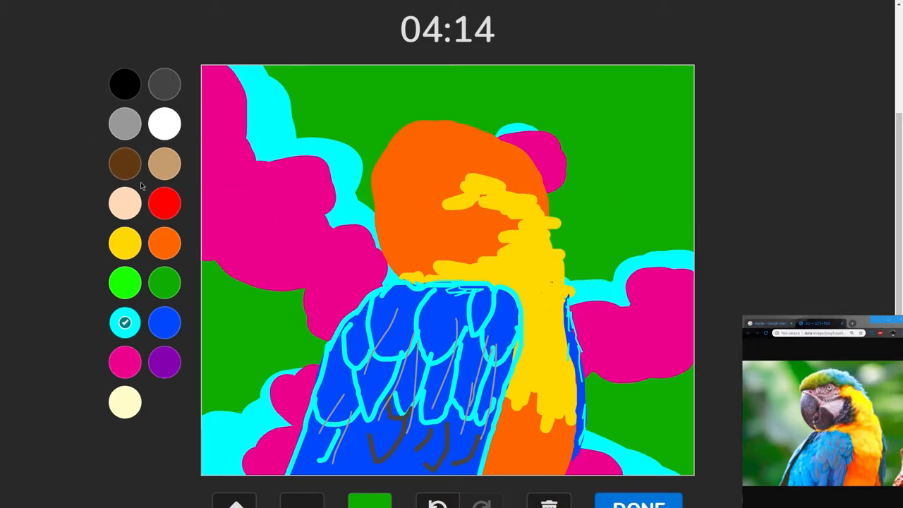
{"action": "mouse_move", "coordinate": [153, 144]}
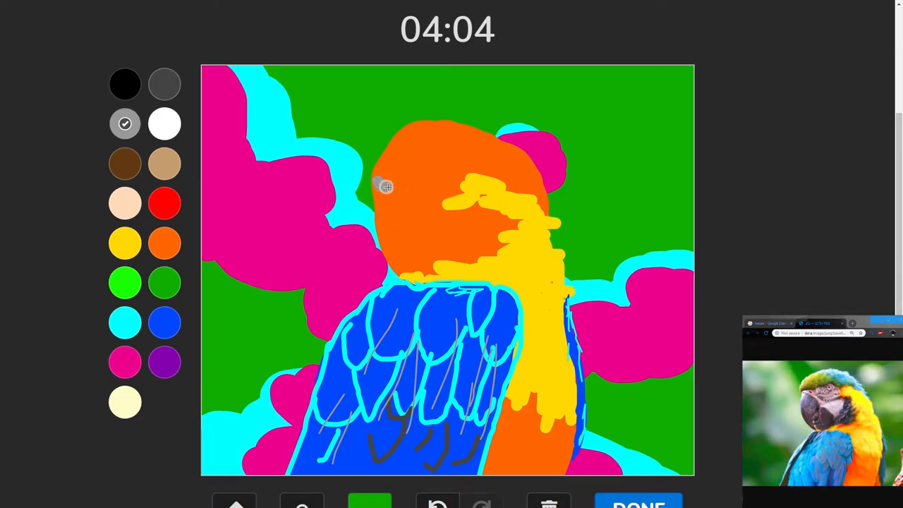
- Outline the grey upper beak and face patch on the orange head
{"action": "left_click_drag", "start_coordinate": [386, 187], "coordinate": [452, 182]}
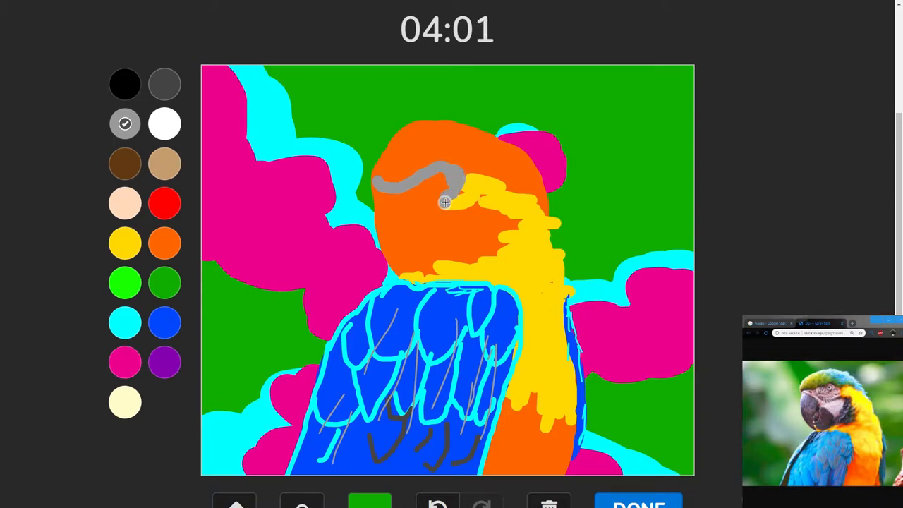
{"action": "left_click_drag", "start_coordinate": [444, 204], "coordinate": [454, 237]}
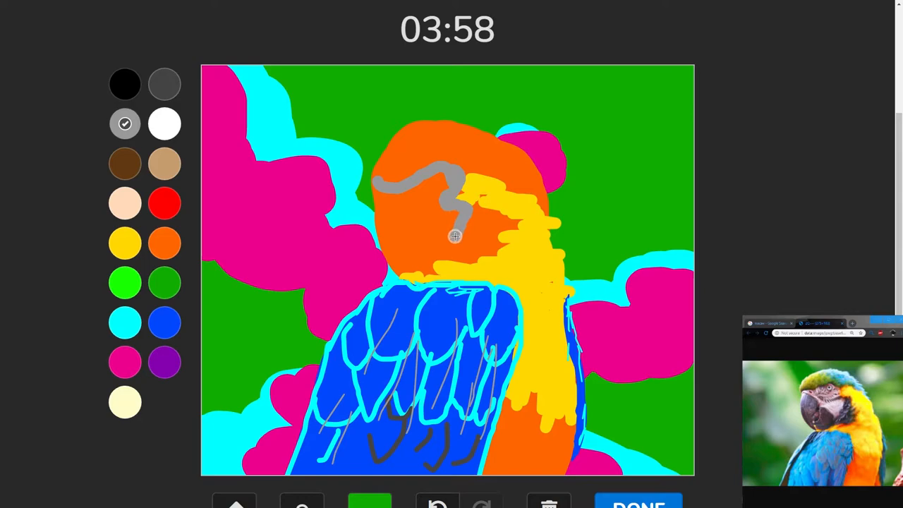
{"action": "left_click_drag", "start_coordinate": [454, 237], "coordinate": [426, 267]}
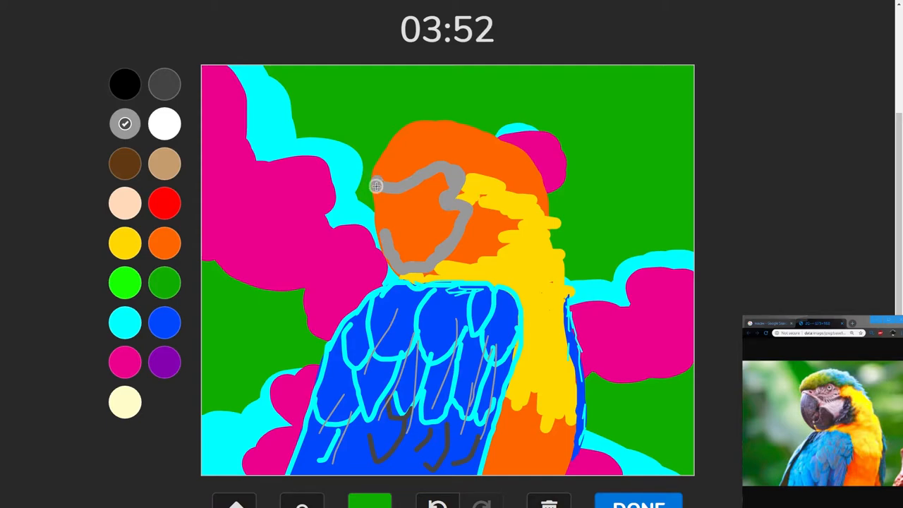
{"action": "left_click_drag", "start_coordinate": [376, 186], "coordinate": [400, 271]}
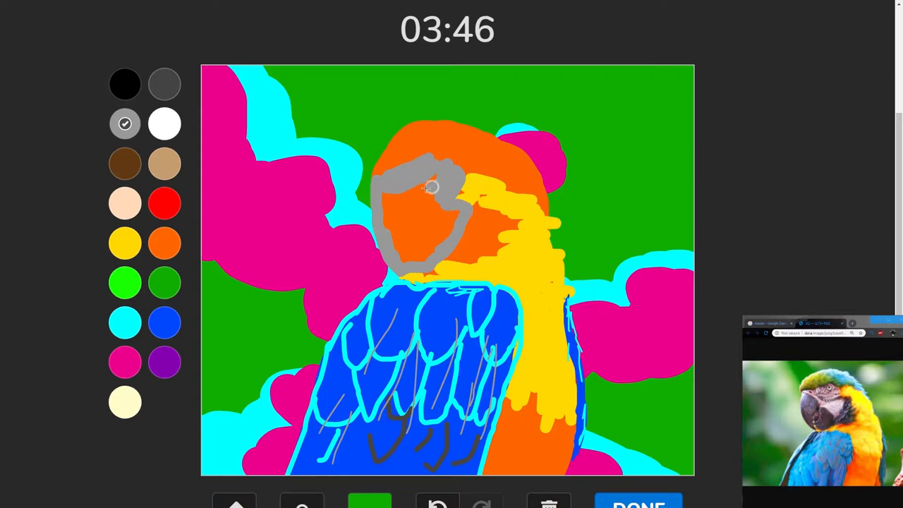
- Scribble the face outline in until it is solid light grey with no orange gaps
{"action": "left_click_drag", "start_coordinate": [432, 186], "coordinate": [404, 265]}
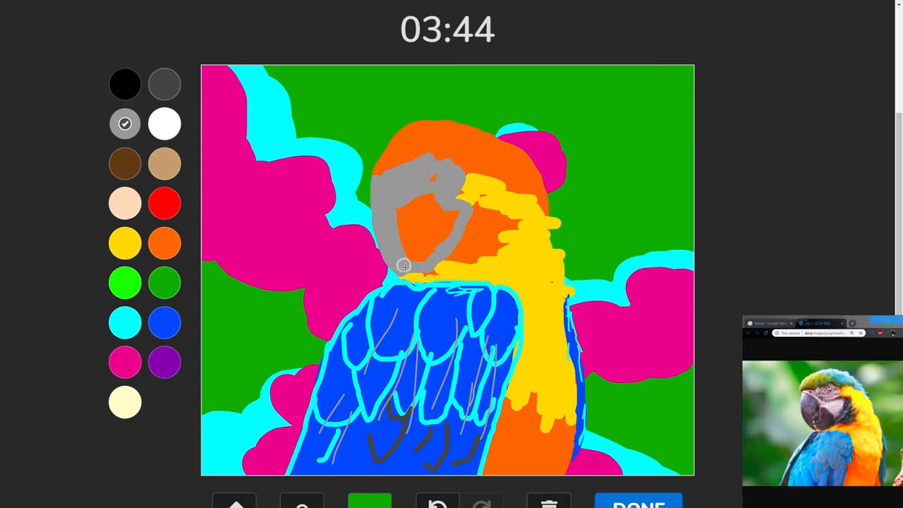
{"action": "left_click_drag", "start_coordinate": [404, 265], "coordinate": [435, 206]}
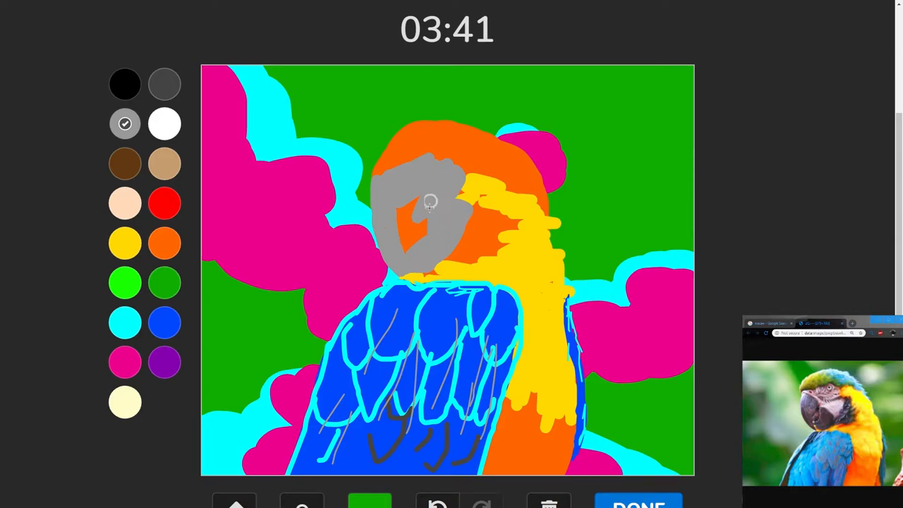
{"action": "left_click", "coordinate": [406, 224]}
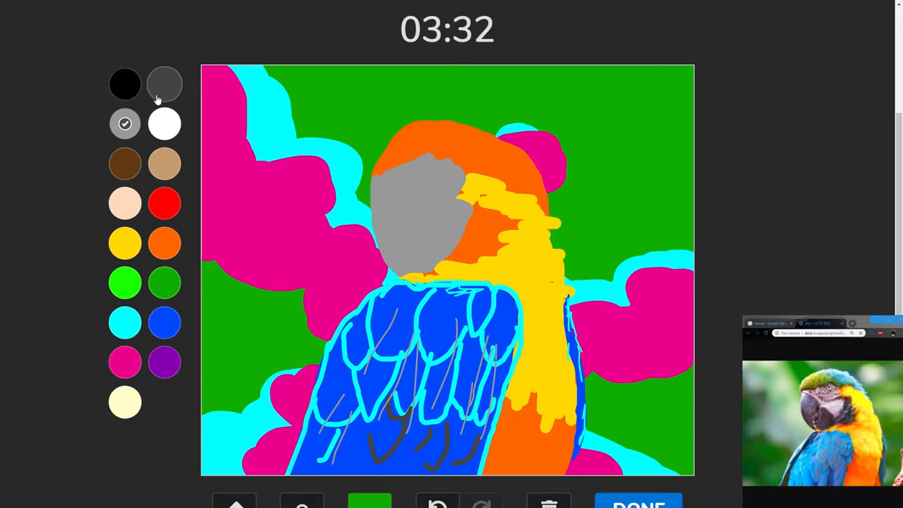
- Scribble short black wrinkle and feather lines across the grey face patch
{"action": "left_click", "coordinate": [124, 84]}
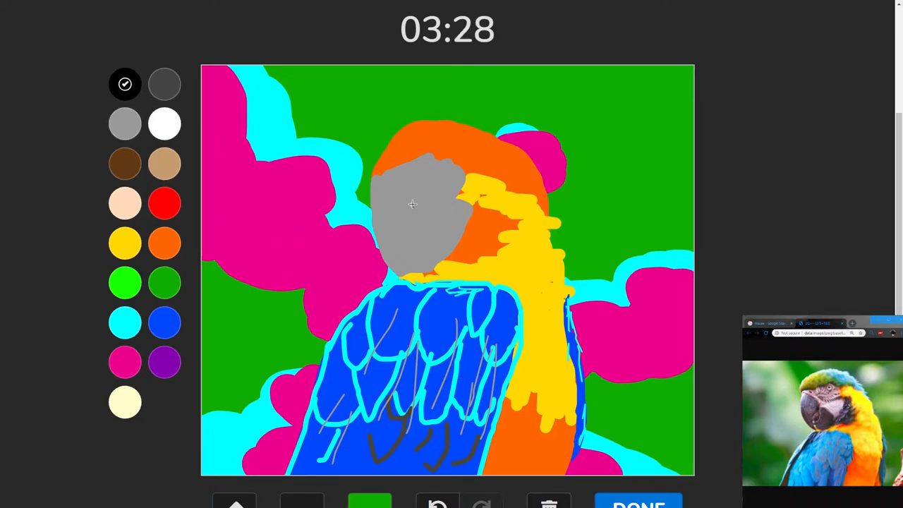
{"action": "left_click_drag", "start_coordinate": [409, 211], "coordinate": [437, 209]}
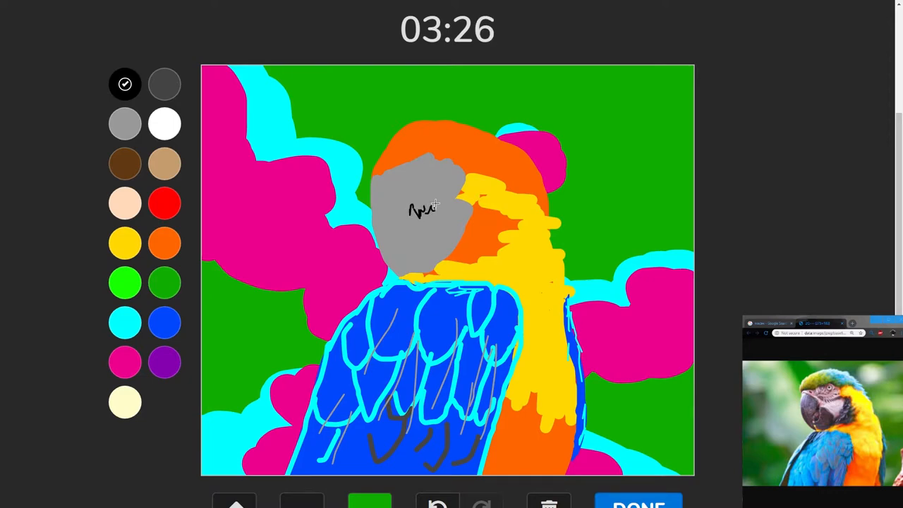
{"action": "left_click_drag", "start_coordinate": [423, 209], "coordinate": [454, 204]}
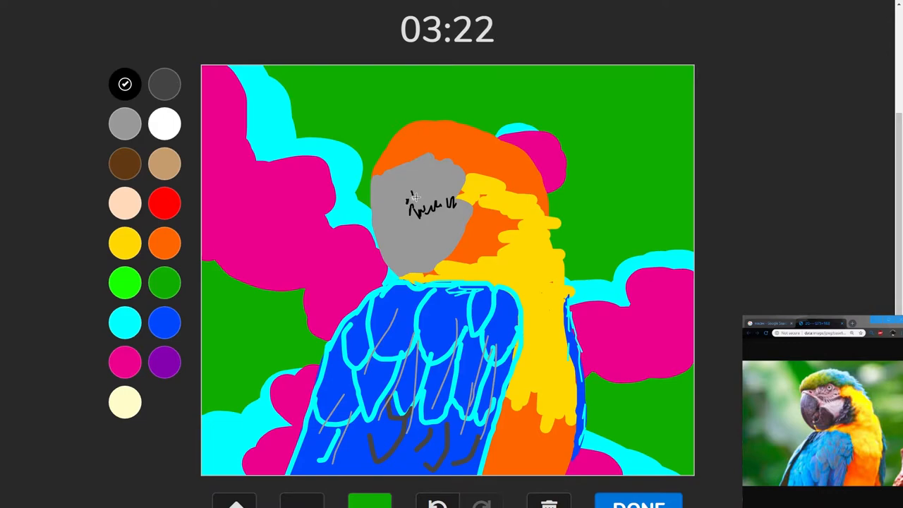
{"action": "left_click_drag", "start_coordinate": [409, 195], "coordinate": [459, 191]}
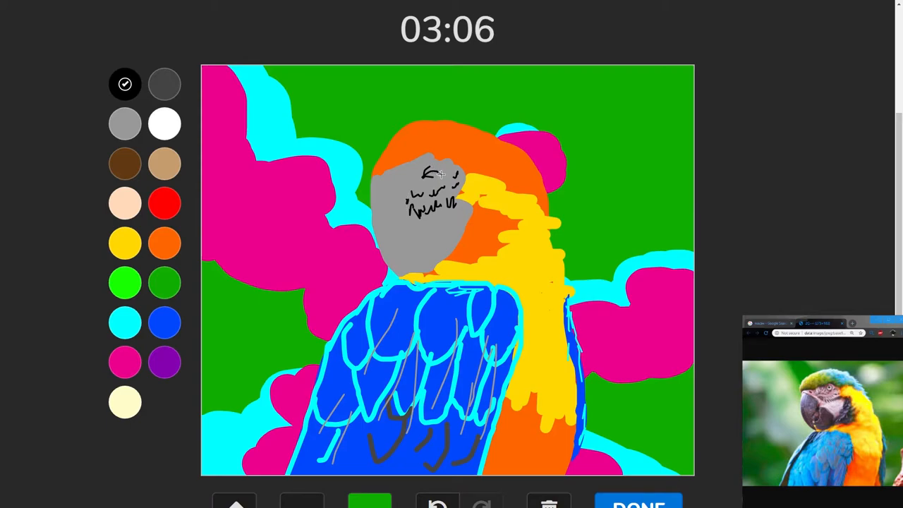
{"action": "mouse_move", "coordinate": [430, 176]}
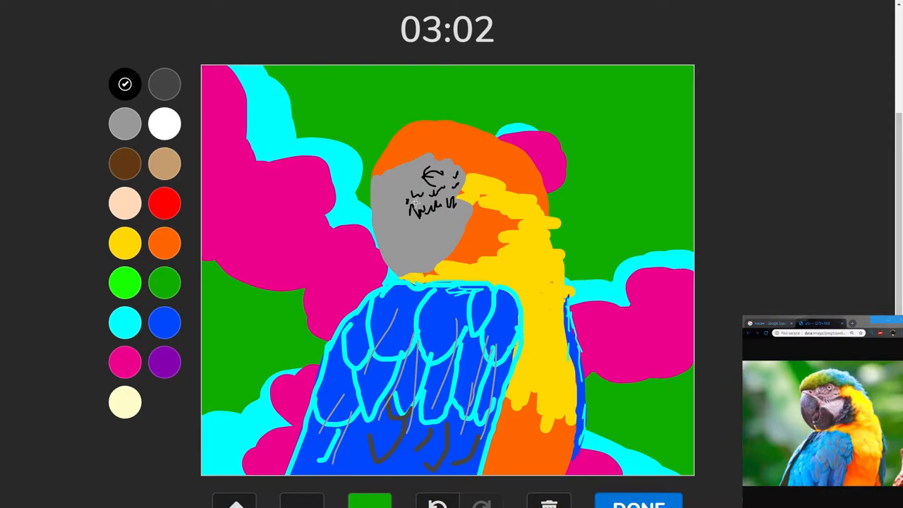
{"action": "mouse_move", "coordinate": [387, 189]}
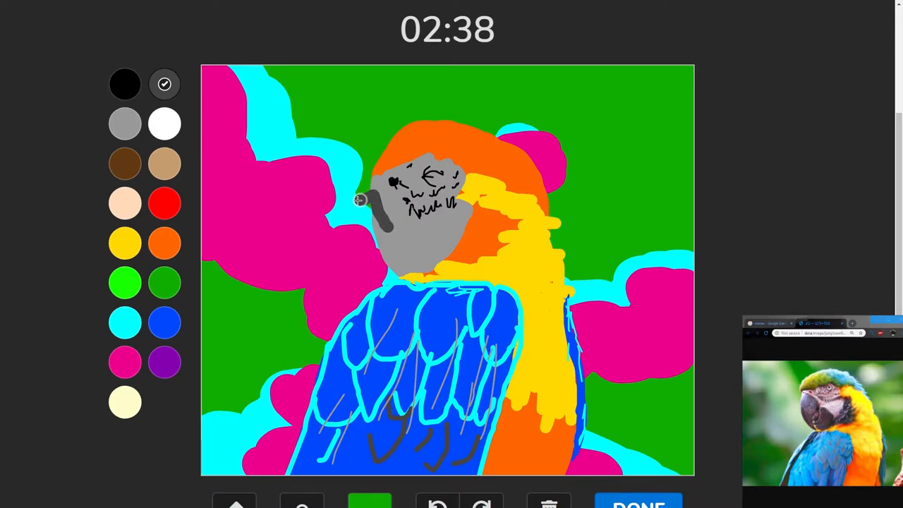
- Draw a dark grey hooked beak curving down from the left of the face
{"action": "left_click_drag", "start_coordinate": [360, 200], "coordinate": [318, 240]}
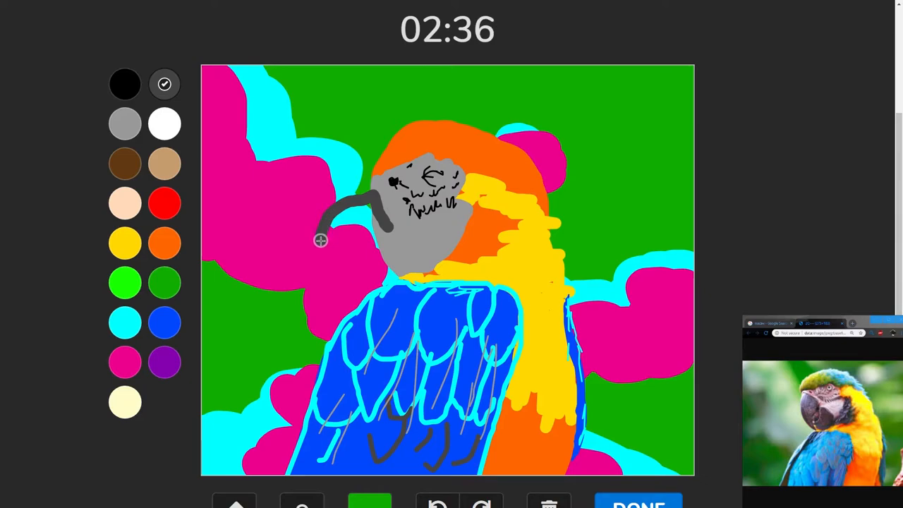
{"action": "left_click_drag", "start_coordinate": [319, 239], "coordinate": [347, 231]}
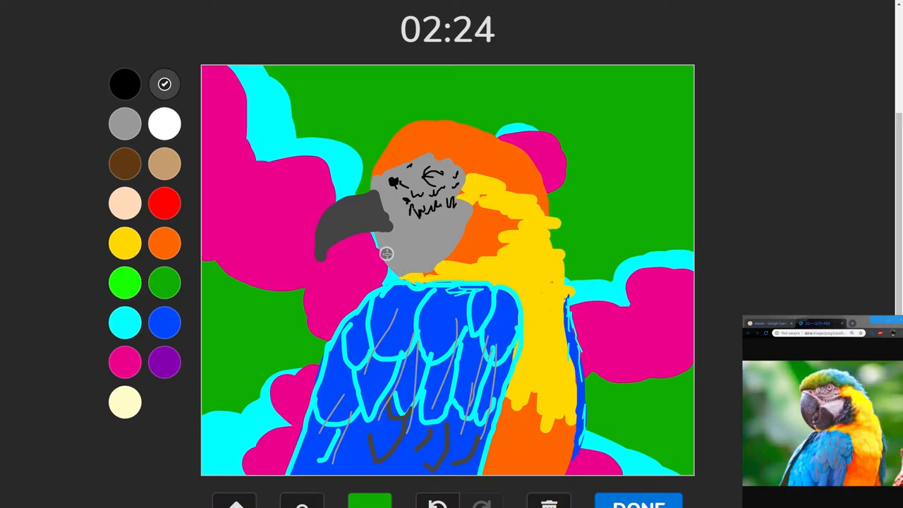
{"action": "mouse_move", "coordinate": [389, 233]}
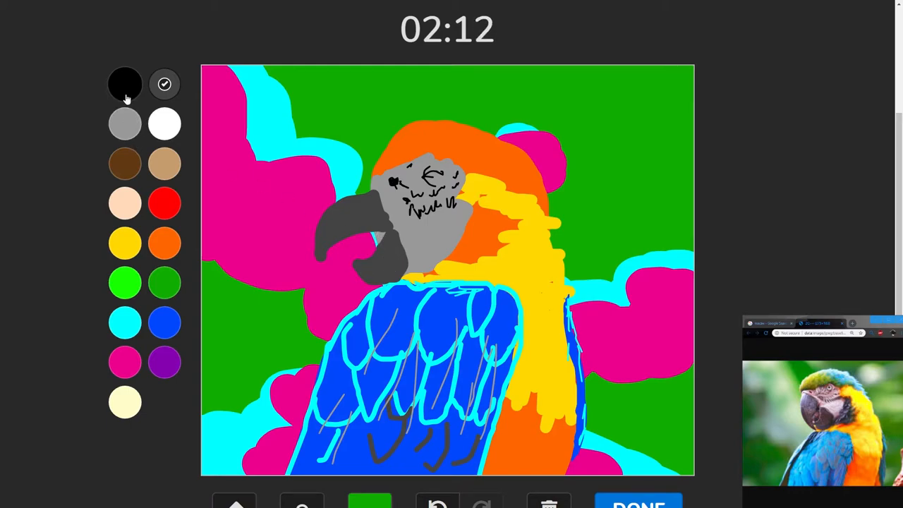
- Trace the edges of the grey beak with black outlining strokes
{"action": "left_click", "coordinate": [124, 322]}
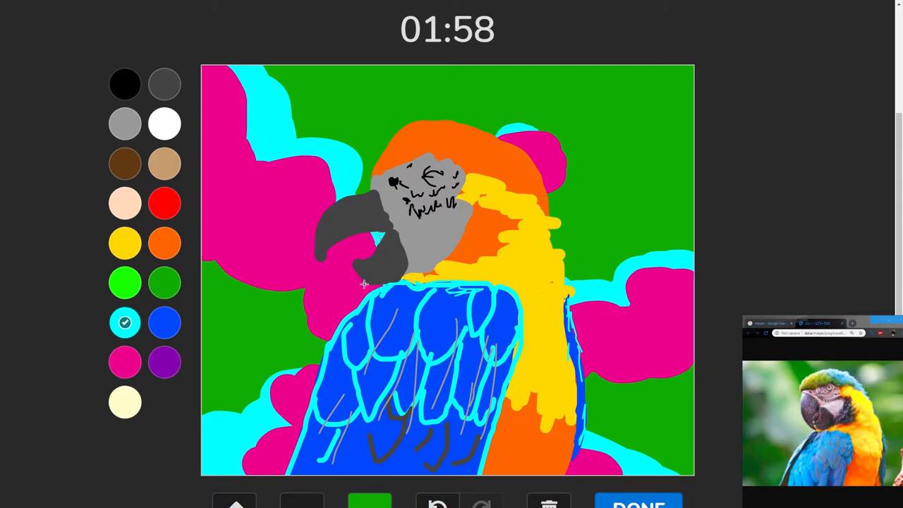
{"action": "left_click", "coordinate": [124, 85]}
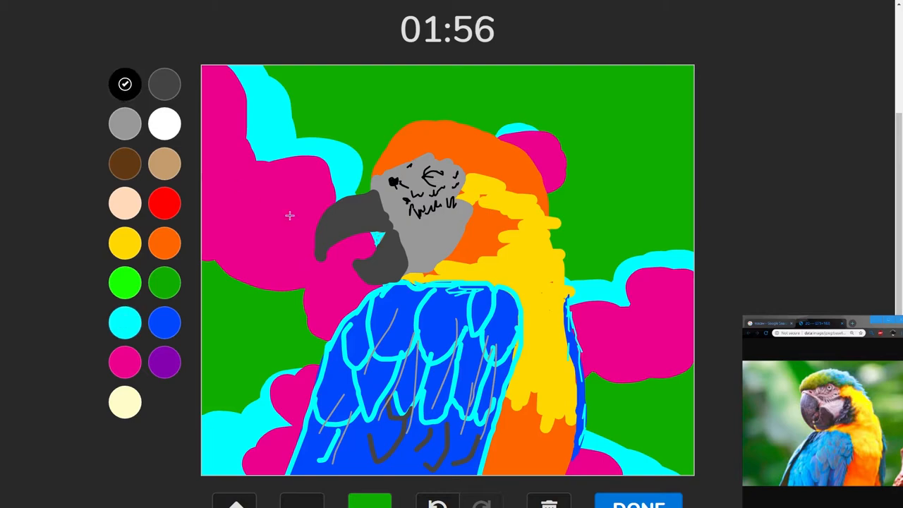
{"action": "left_click_drag", "start_coordinate": [321, 256], "coordinate": [352, 232]}
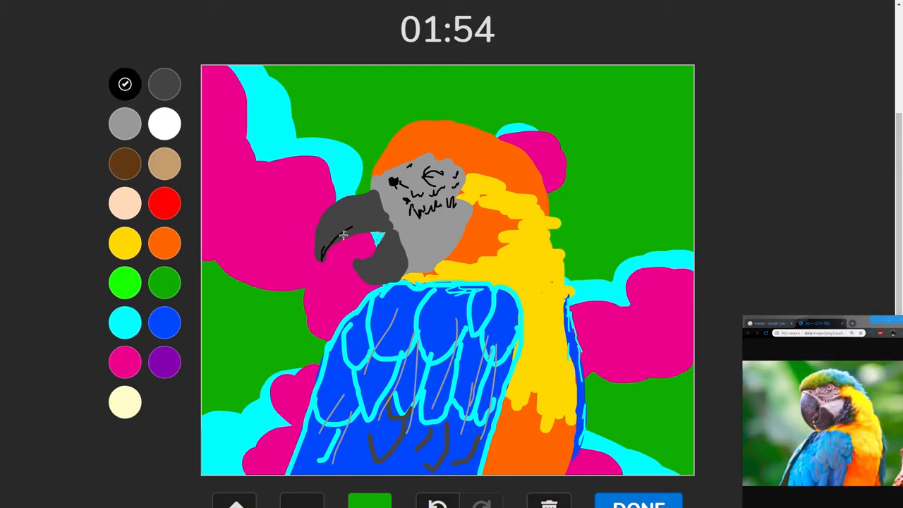
{"action": "left_click_drag", "start_coordinate": [331, 239], "coordinate": [387, 232]}
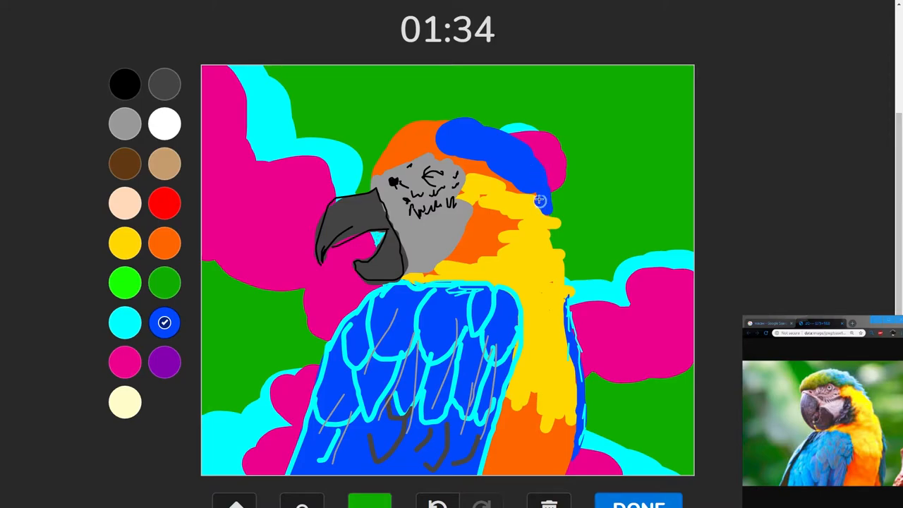
- Scribble blue over the orange crown until the top of the head is blue
{"action": "left_click_drag", "start_coordinate": [539, 201], "coordinate": [440, 163]}
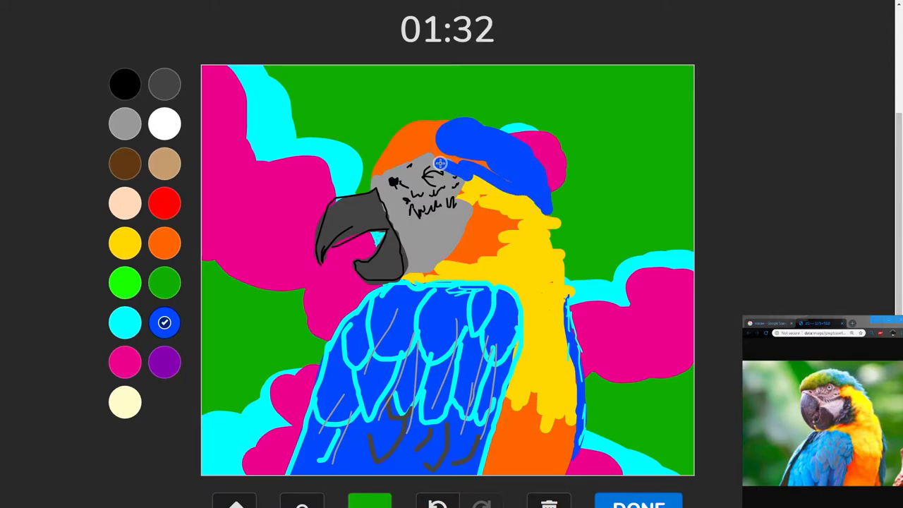
{"action": "left_click_drag", "start_coordinate": [440, 163], "coordinate": [376, 172]}
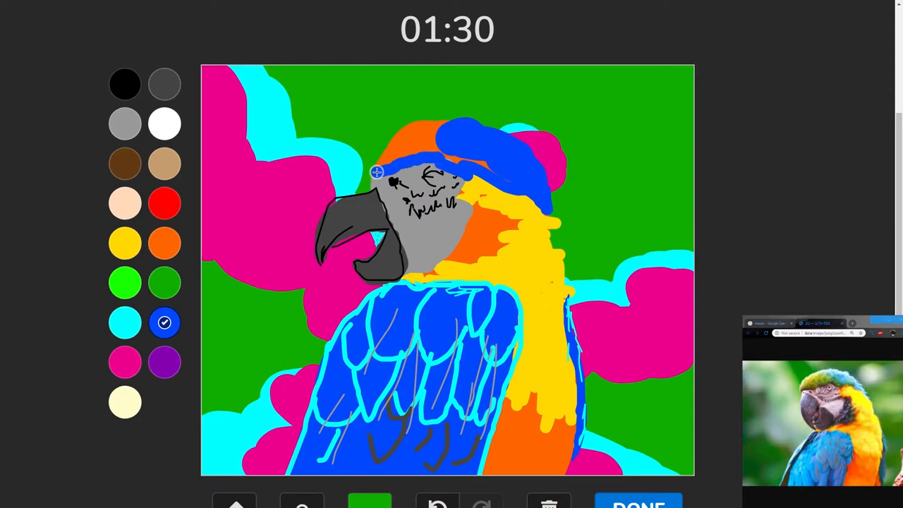
{"action": "left_click_drag", "start_coordinate": [378, 172], "coordinate": [467, 126]}
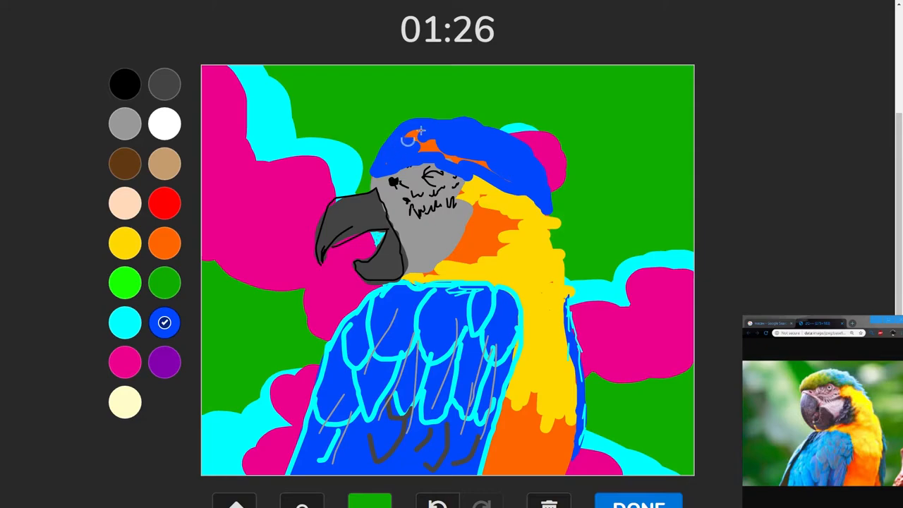
{"action": "left_click_drag", "start_coordinate": [412, 133], "coordinate": [494, 168]}
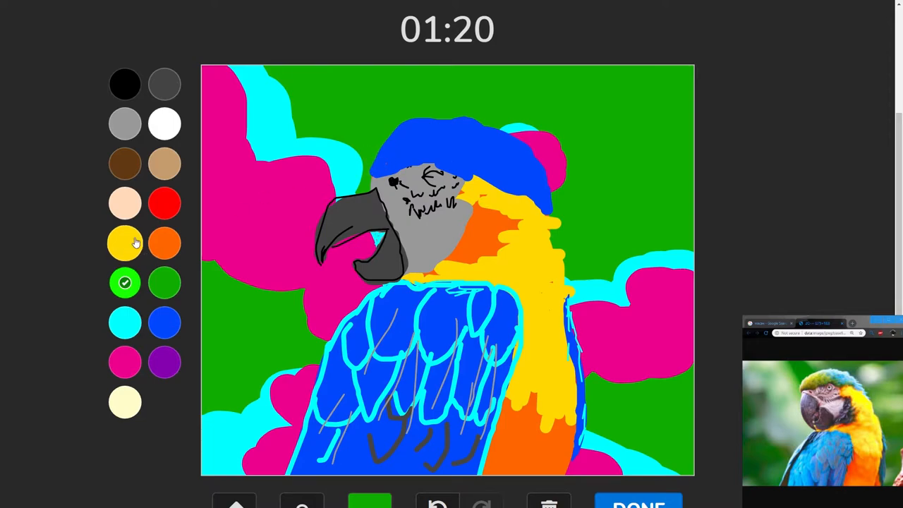
- Streak yellow then green feather strokes on the forehead above the grey face
{"action": "left_click", "coordinate": [124, 242]}
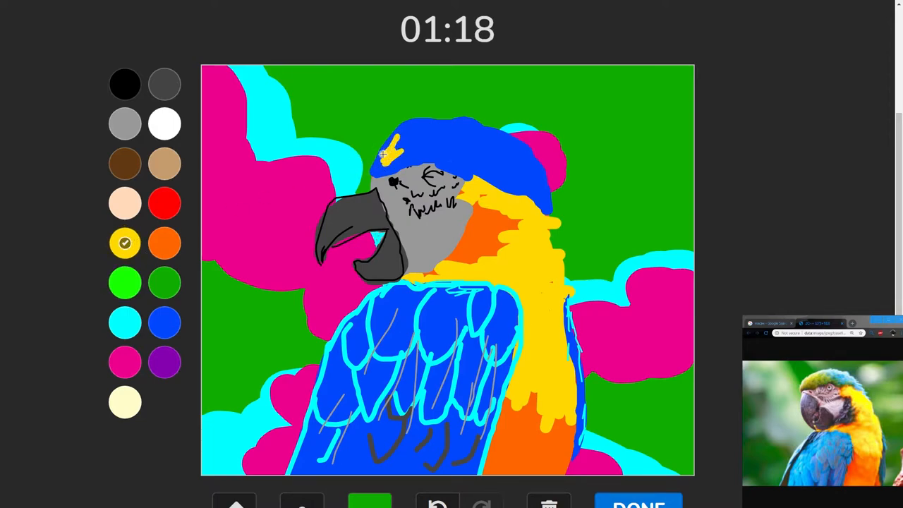
{"action": "left_click_drag", "start_coordinate": [392, 153], "coordinate": [423, 138]}
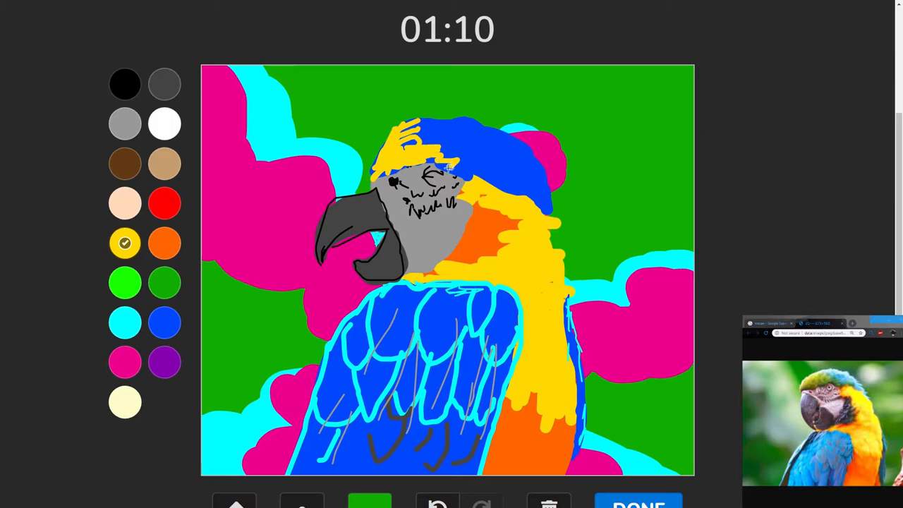
{"action": "left_click", "coordinate": [125, 283]}
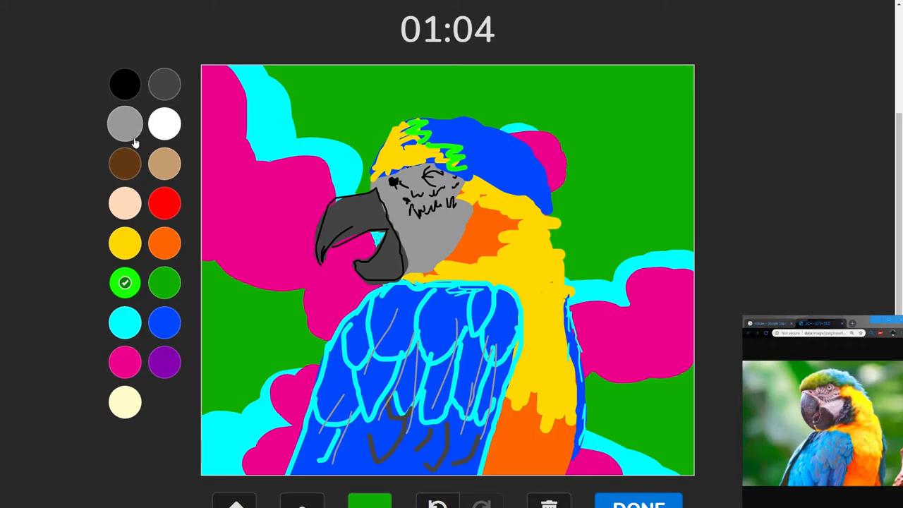
{"action": "left_click", "coordinate": [124, 124]}
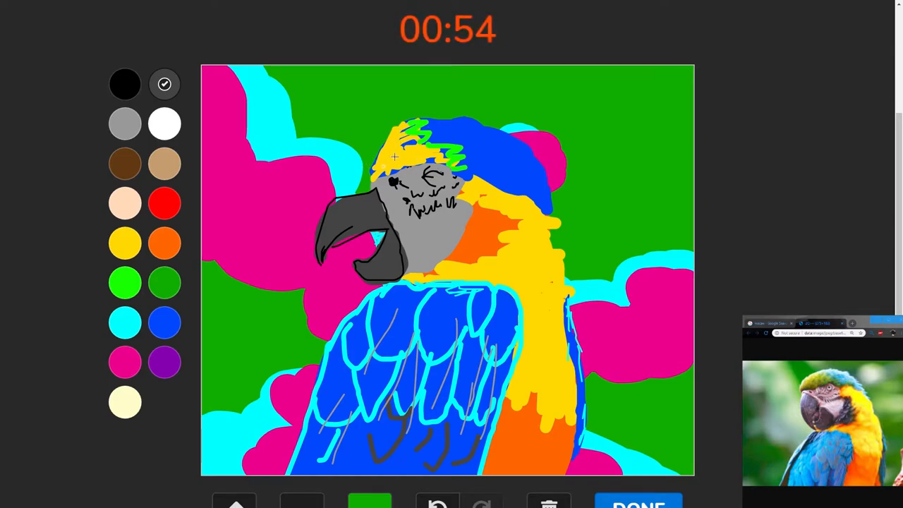
- Draw thin orange lines on the yellow chest, then yellow streaks over the orange neck
{"action": "left_click", "coordinate": [164, 124]}
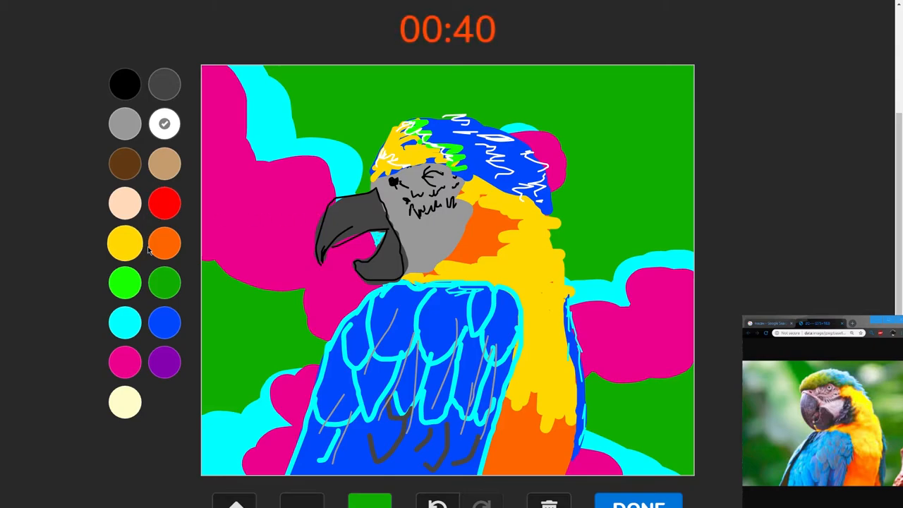
{"action": "left_click", "coordinate": [164, 243]}
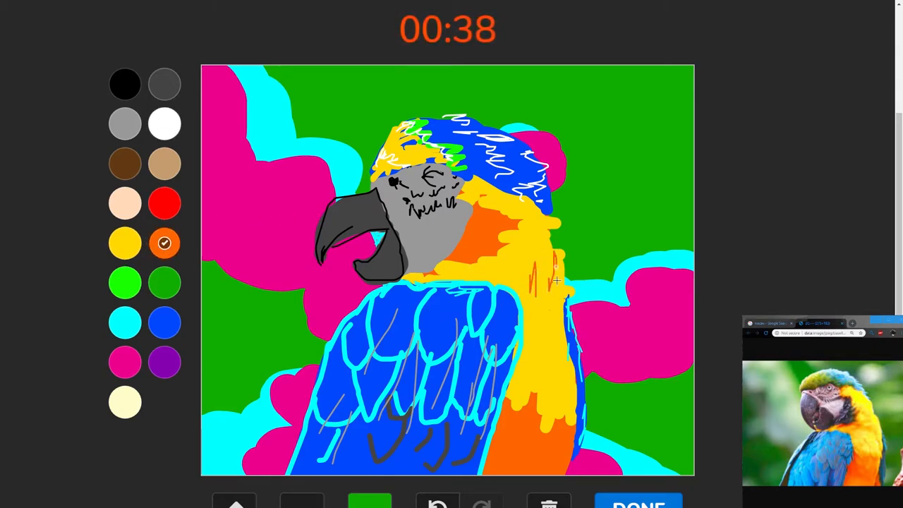
{"action": "left_click_drag", "start_coordinate": [562, 271], "coordinate": [568, 374]}
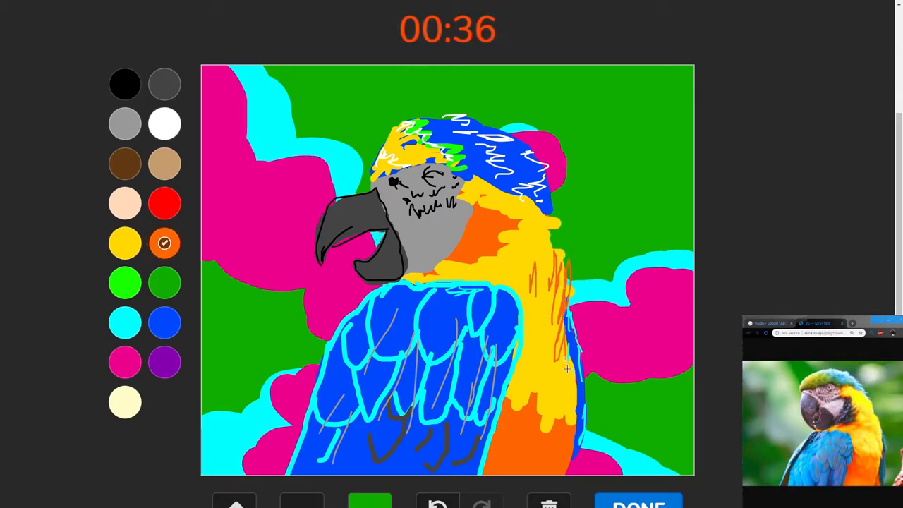
{"action": "left_click_drag", "start_coordinate": [557, 345], "coordinate": [553, 423]}
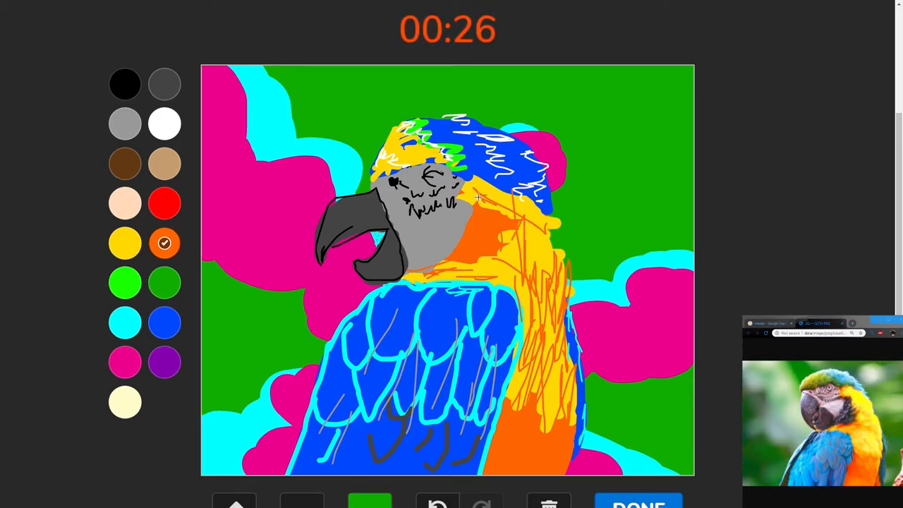
{"action": "left_click", "coordinate": [124, 242]}
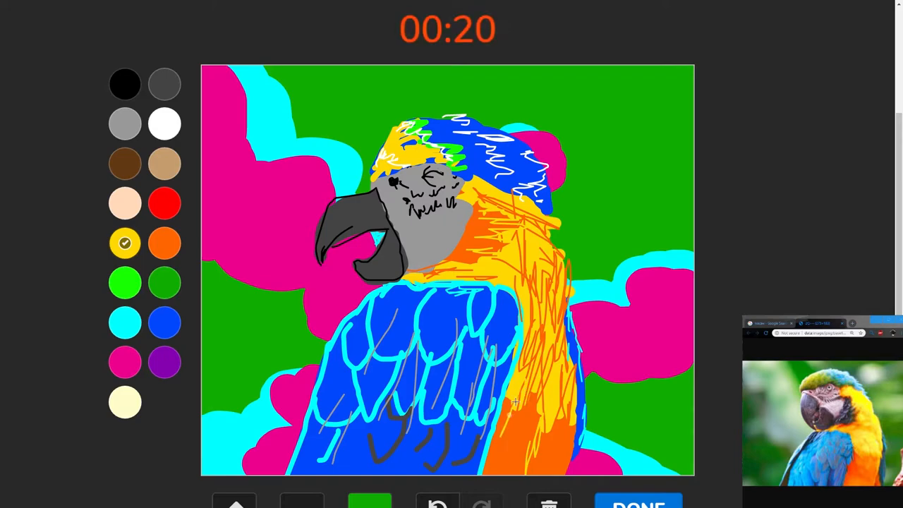
{"action": "left_click_drag", "start_coordinate": [515, 398], "coordinate": [547, 465]}
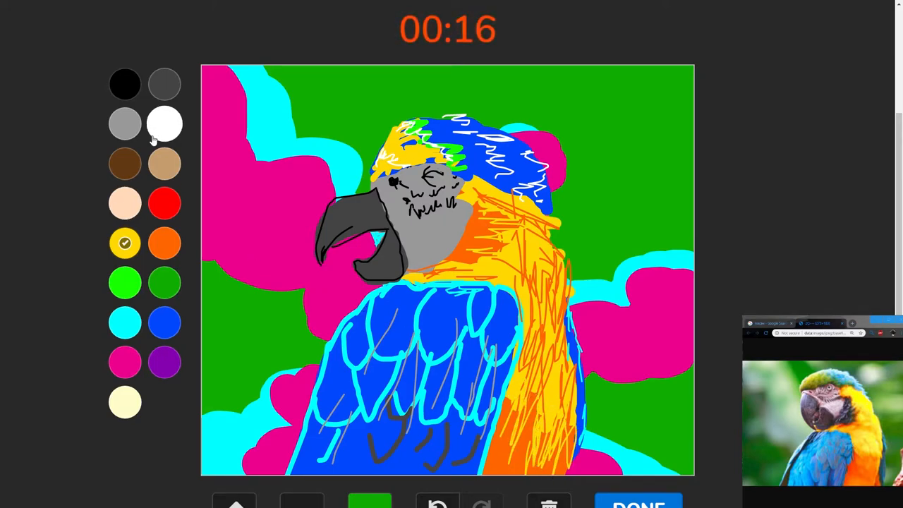
- Scribble white feather strokes on the grey face before the timer runs out
{"action": "left_click", "coordinate": [164, 124]}
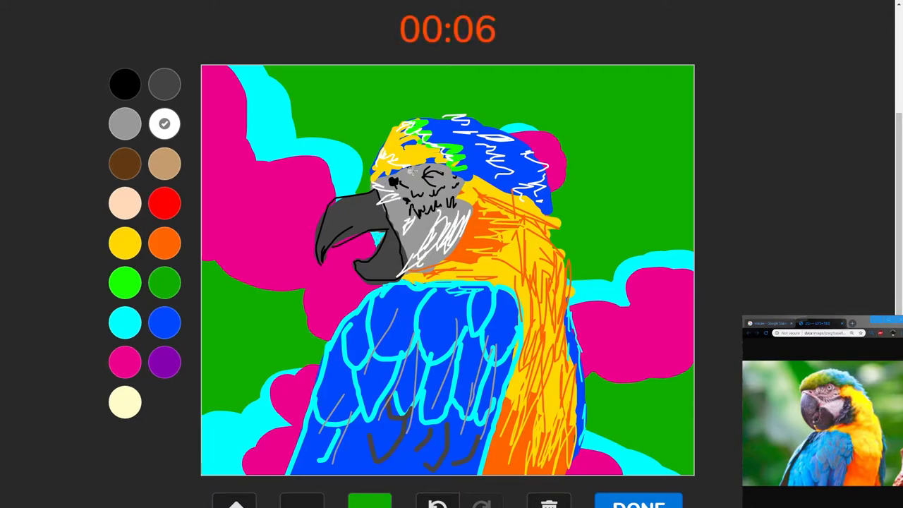
{"action": "left_click", "coordinate": [125, 85]}
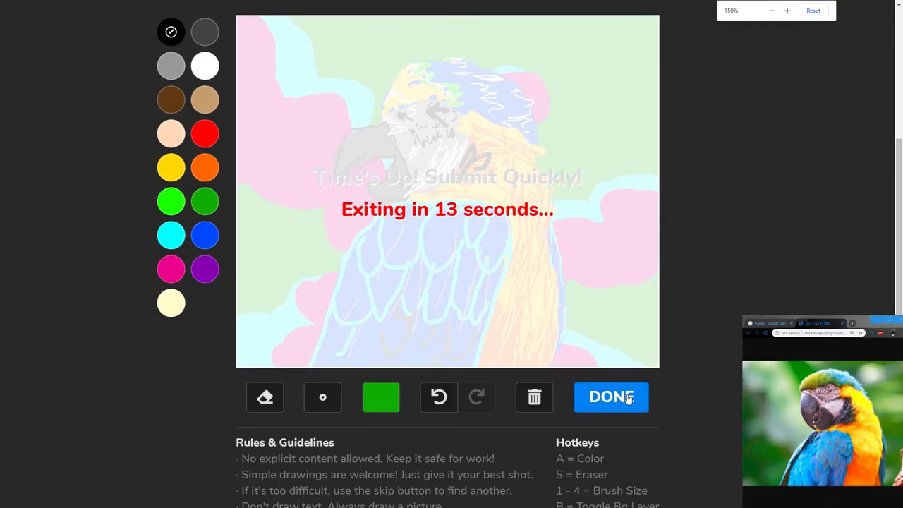
- Submit the drawing with DONE and scroll the 'a very sleepy macaw' entry page
{"action": "left_click", "coordinate": [611, 396]}
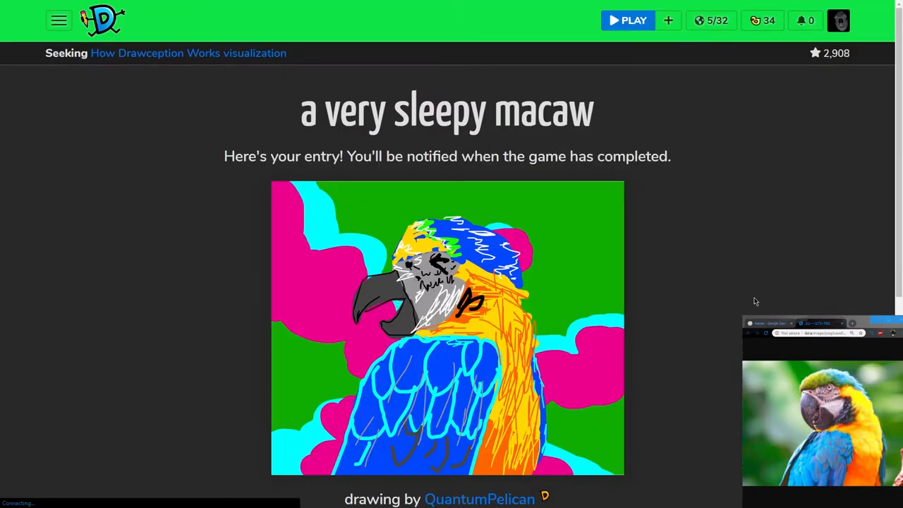
{"action": "mouse_move", "coordinate": [694, 277]}
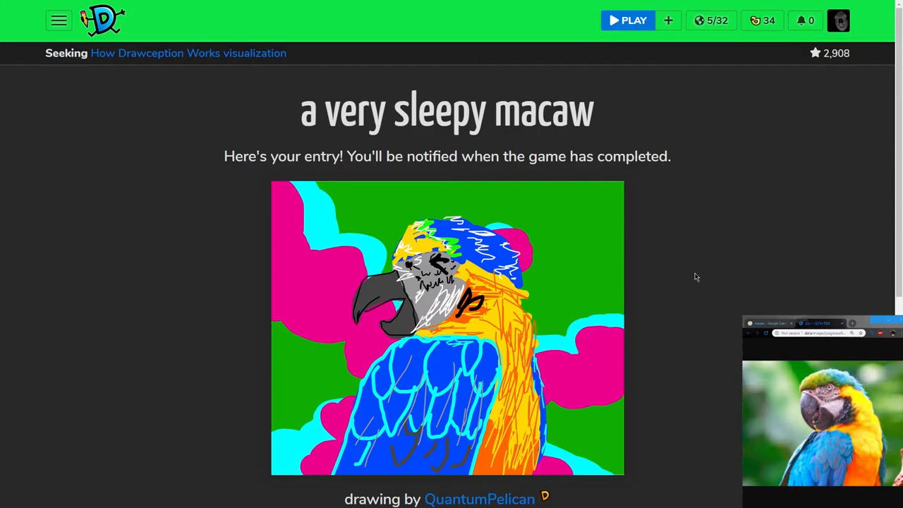
{"action": "mouse_move", "coordinate": [691, 156]}
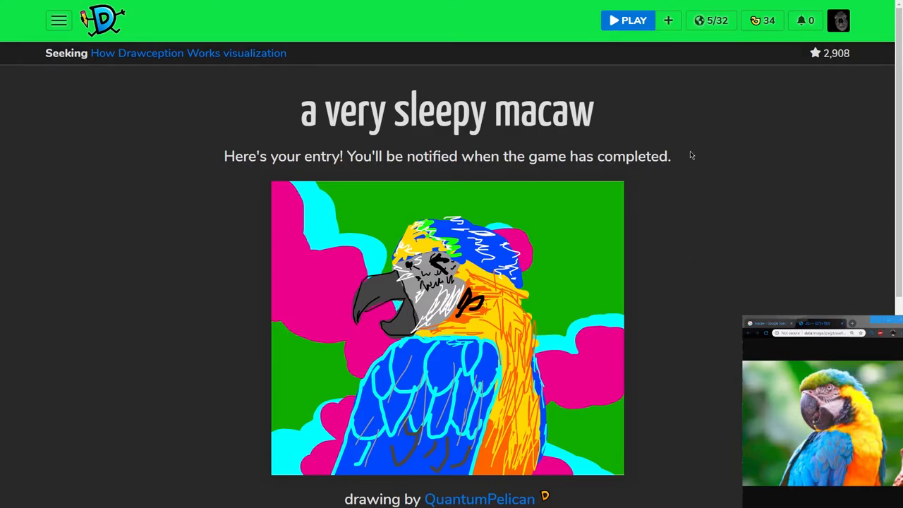
{"action": "scroll", "scroll_direction": "down", "scroll_amount": 3}
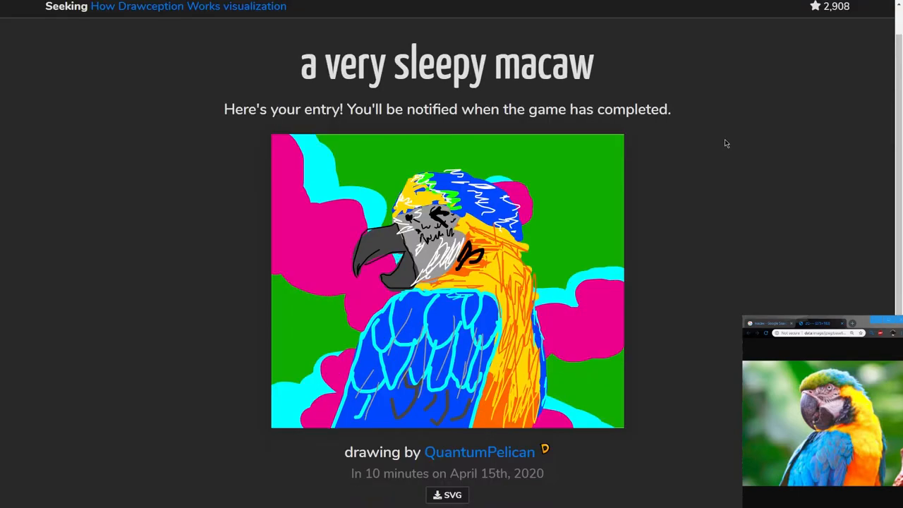
{"action": "scroll", "scroll_direction": "down", "scroll_amount": 3}
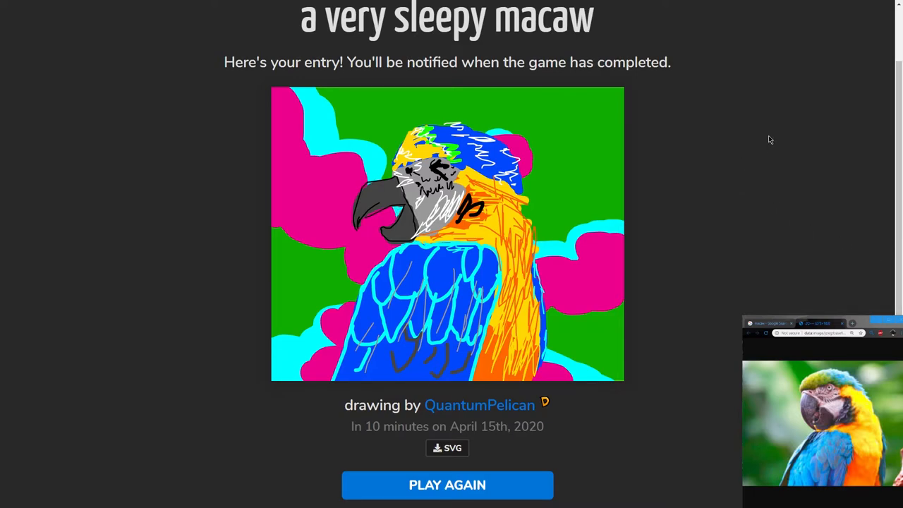
{"action": "mouse_move", "coordinate": [759, 145]}
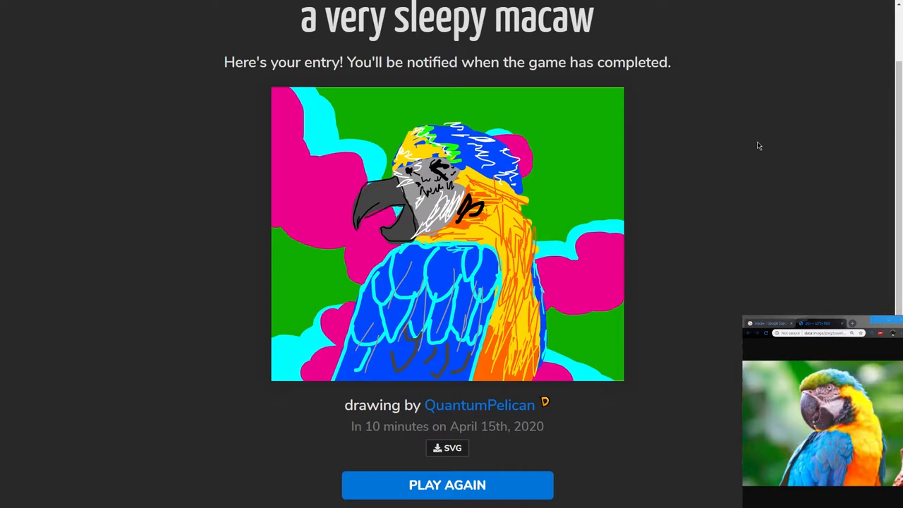
{"action": "mouse_move", "coordinate": [728, 456]}
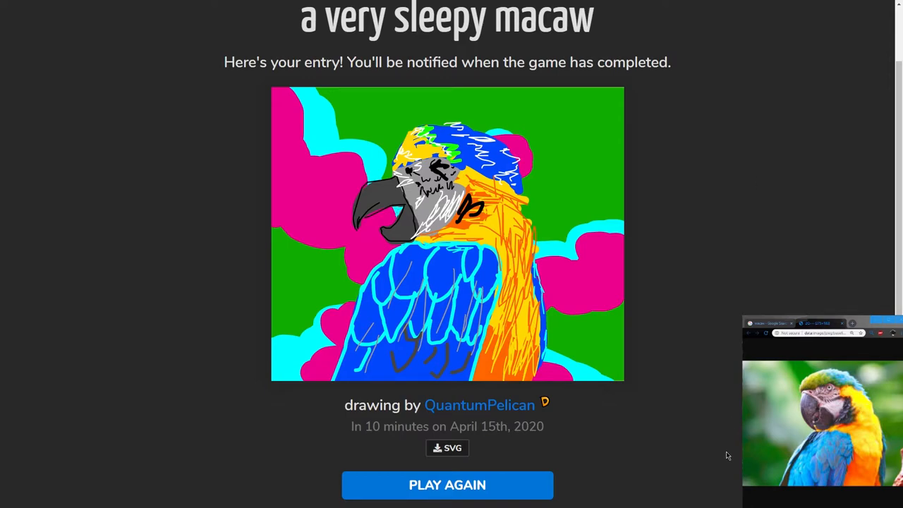
{"action": "mouse_move", "coordinate": [703, 468]}
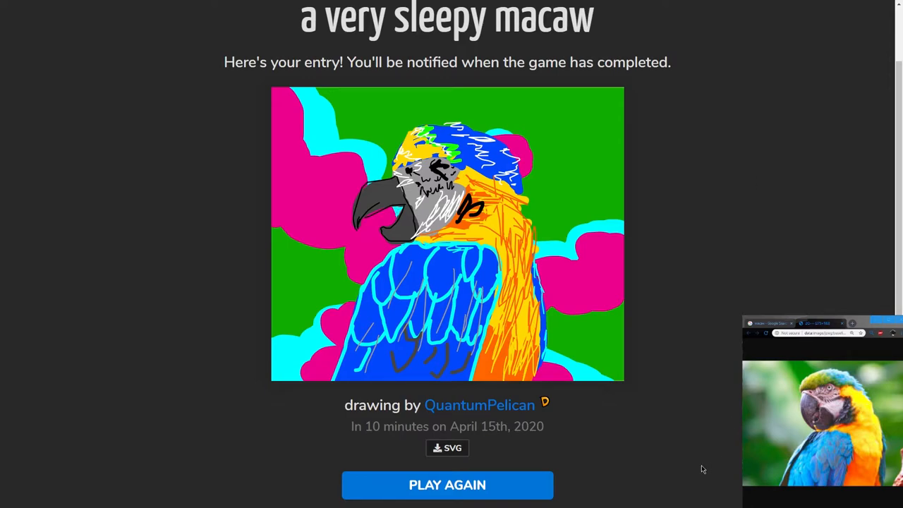
- Choose PLAY AGAIN, accept the black and white palette game, and reach the blank canvas
{"action": "left_click", "coordinate": [447, 485]}
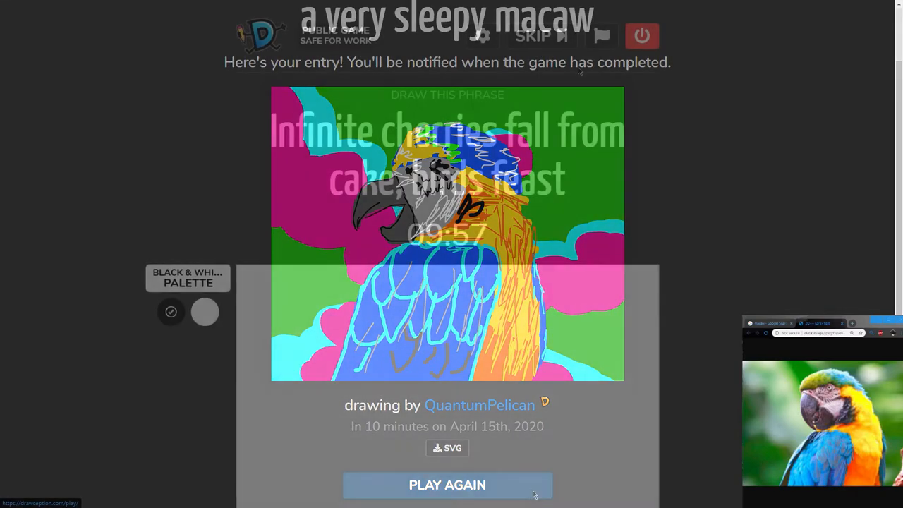
{"action": "left_click", "coordinate": [447, 485]}
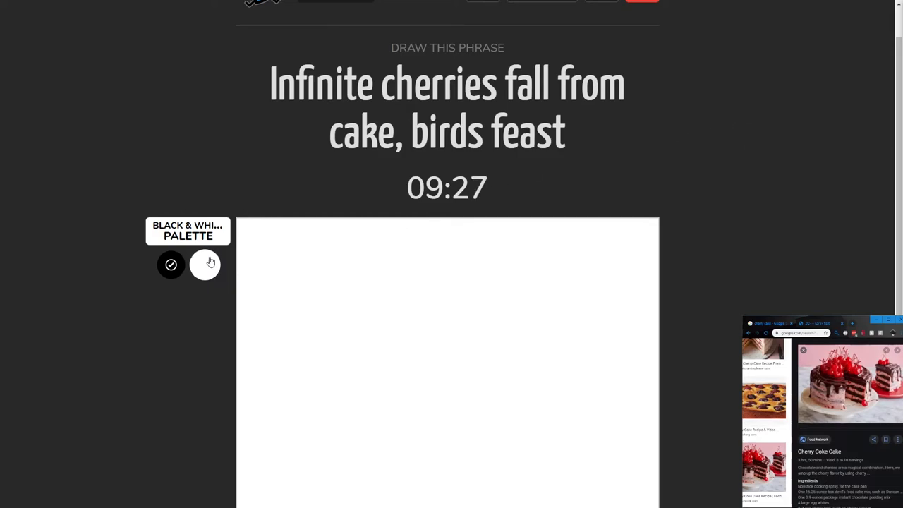
{"action": "scroll", "scroll_direction": "down", "scroll_amount": 3}
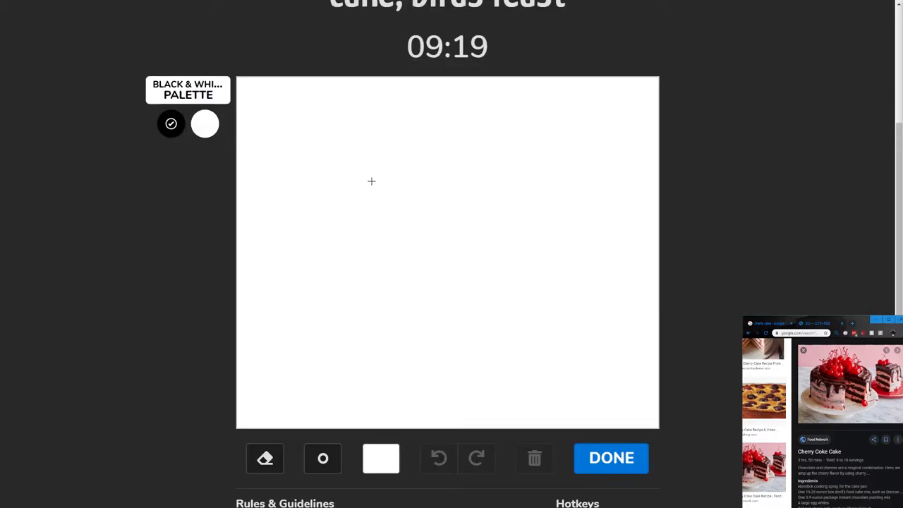
- Draw a black oval cake top and scatter small cherry doodles inside it
{"action": "left_click_drag", "start_coordinate": [381, 148], "coordinate": [525, 153]}
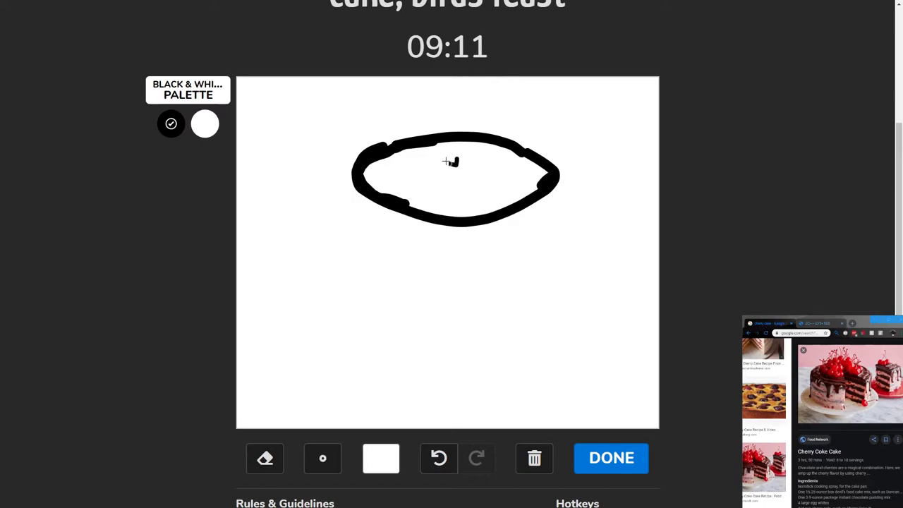
{"action": "left_click_drag", "start_coordinate": [451, 158], "coordinate": [430, 176]}
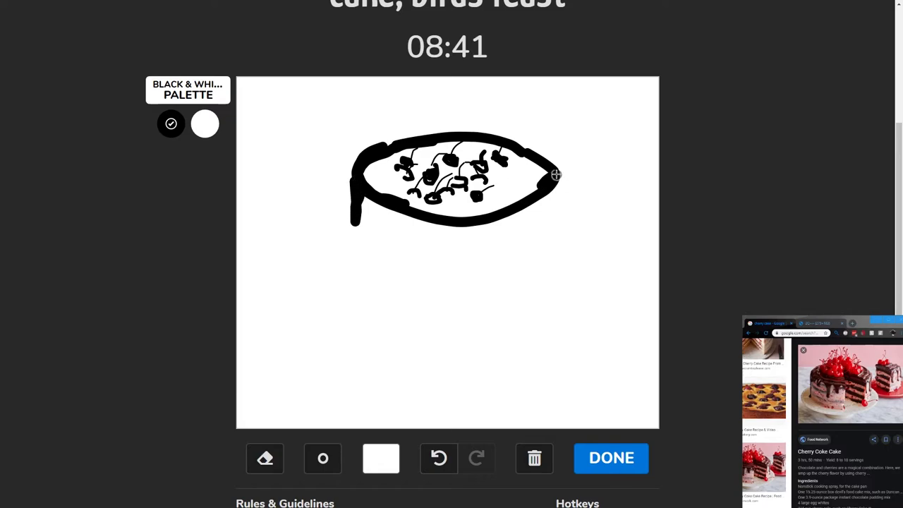
- Draw the cake's right and left sides, curved bottom edge, a layer line and an icing drip in black
{"action": "left_click_drag", "start_coordinate": [556, 175], "coordinate": [556, 219]}
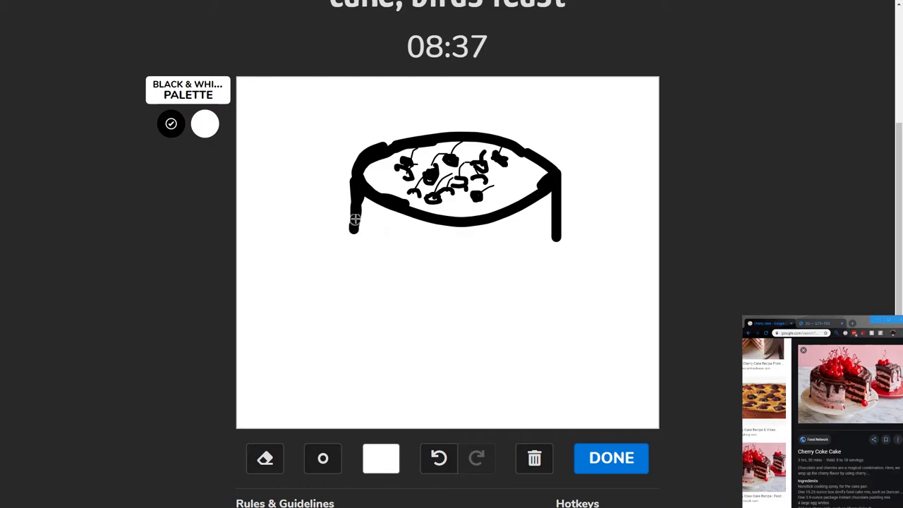
{"action": "left_click_drag", "start_coordinate": [355, 220], "coordinate": [369, 245]}
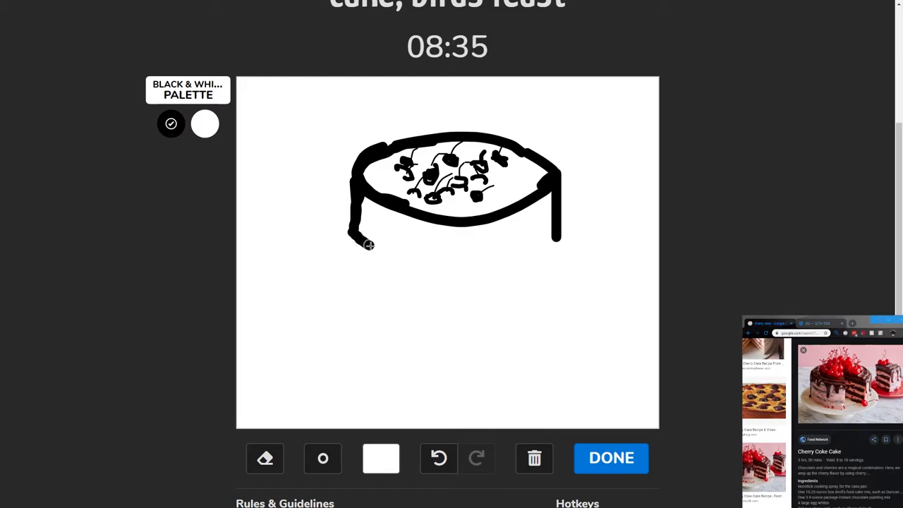
{"action": "left_click_drag", "start_coordinate": [367, 245], "coordinate": [556, 237]}
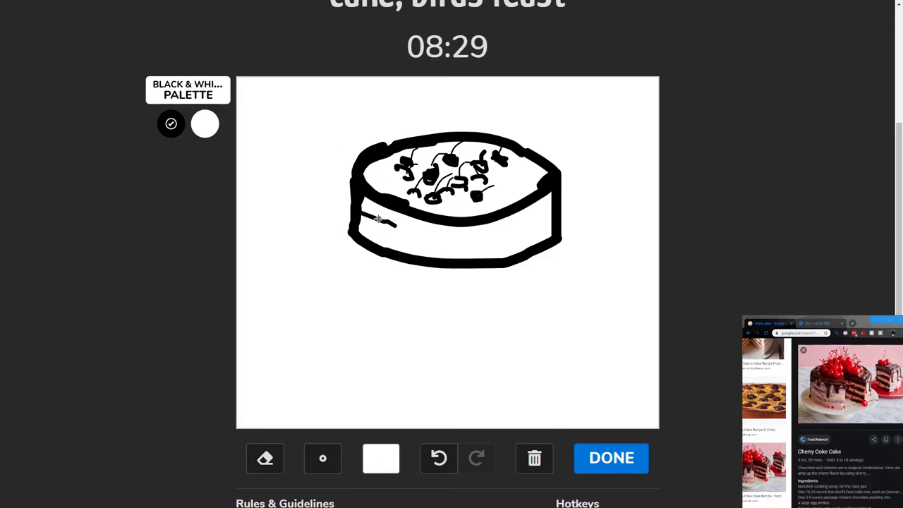
{"action": "left_click_drag", "start_coordinate": [369, 225], "coordinate": [501, 233]}
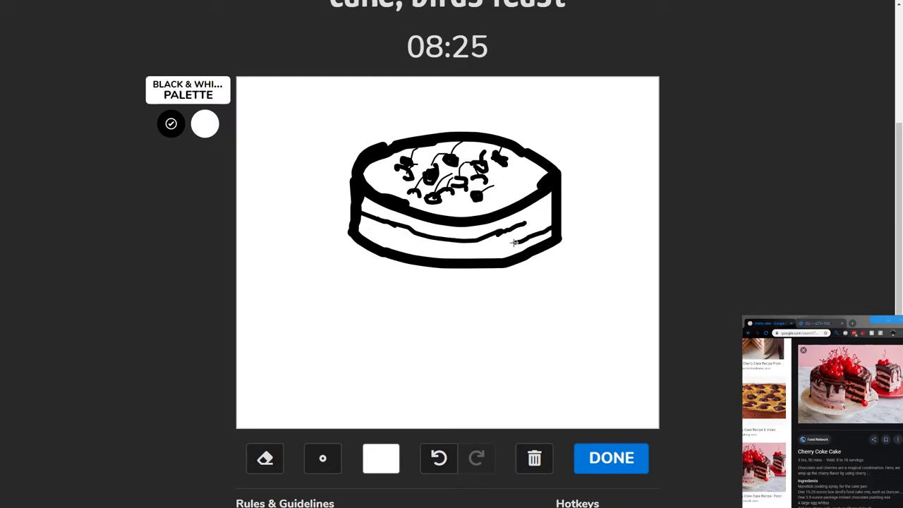
{"action": "left_click_drag", "start_coordinate": [398, 239], "coordinate": [519, 240]}
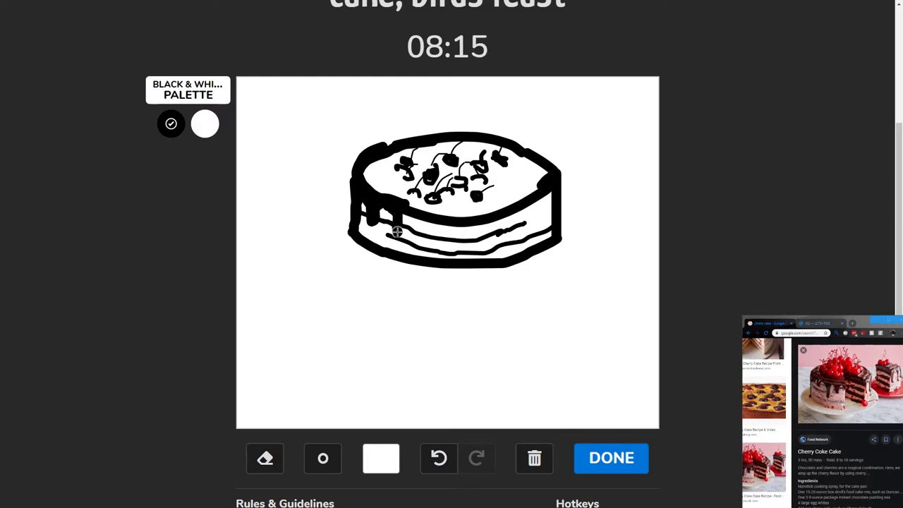
{"action": "mouse_move", "coordinate": [418, 216]}
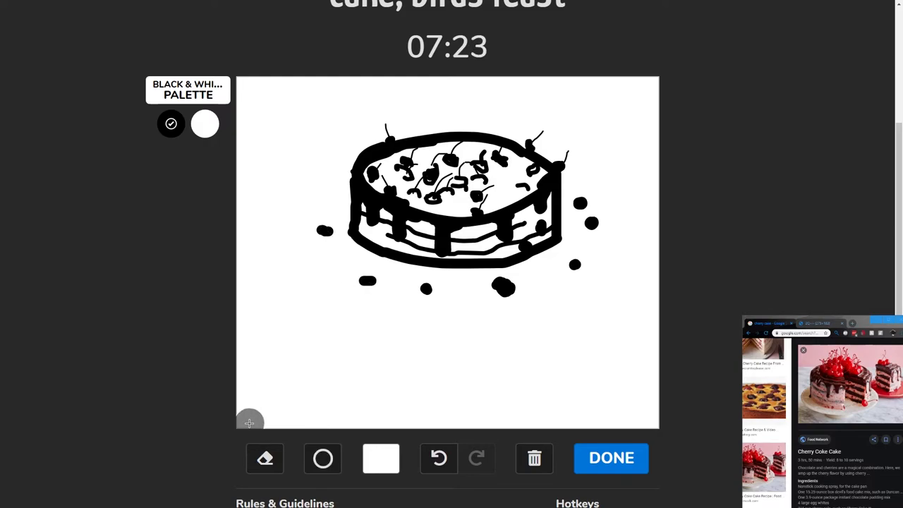
- Fill a black hill across the bottom, then add motion lines around the falling cherries
{"action": "left_click_drag", "start_coordinate": [254, 416], "coordinate": [346, 381]}
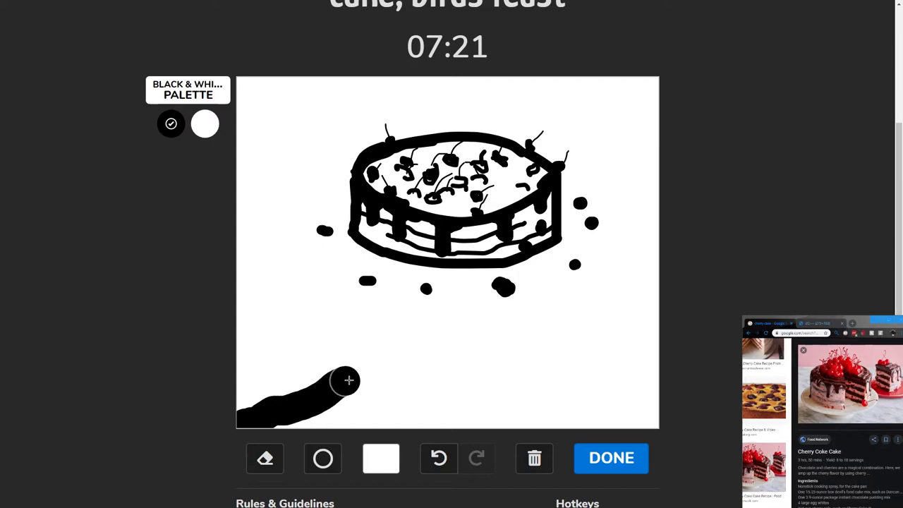
{"action": "left_click_drag", "start_coordinate": [346, 381], "coordinate": [649, 416]}
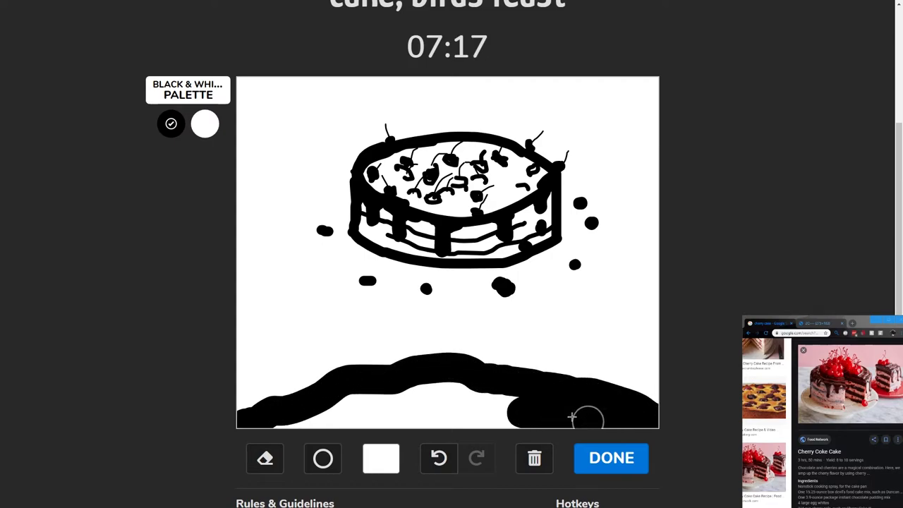
{"action": "left_click_drag", "start_coordinate": [571, 417], "coordinate": [384, 431]}
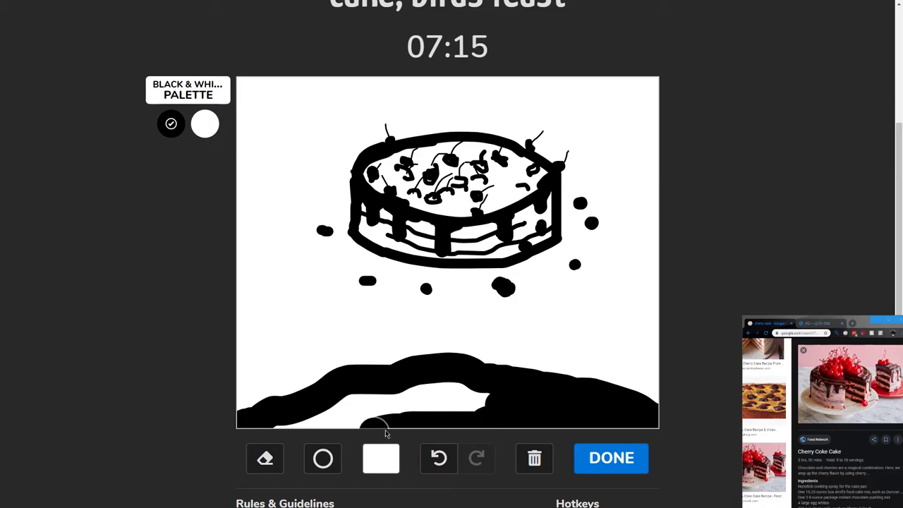
{"action": "left_click_drag", "start_coordinate": [383, 435], "coordinate": [366, 404]}
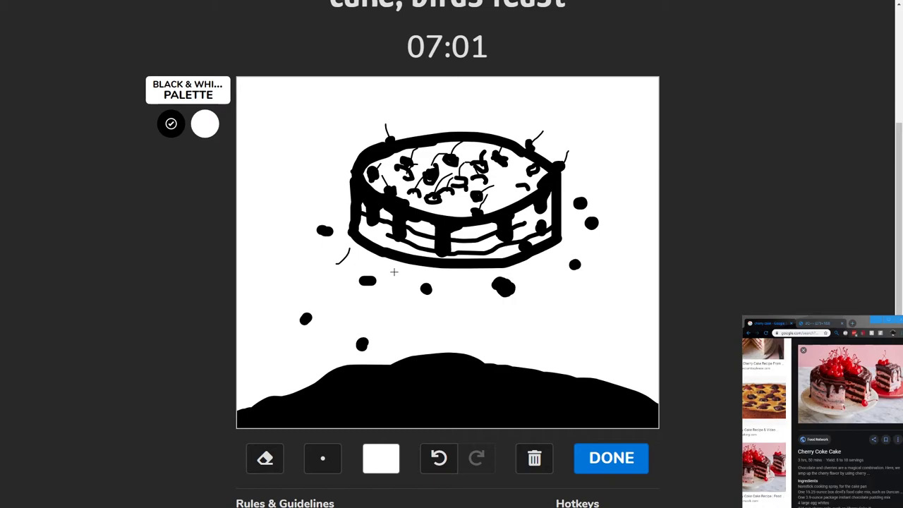
{"action": "left_click_drag", "start_coordinate": [386, 275], "coordinate": [465, 308]}
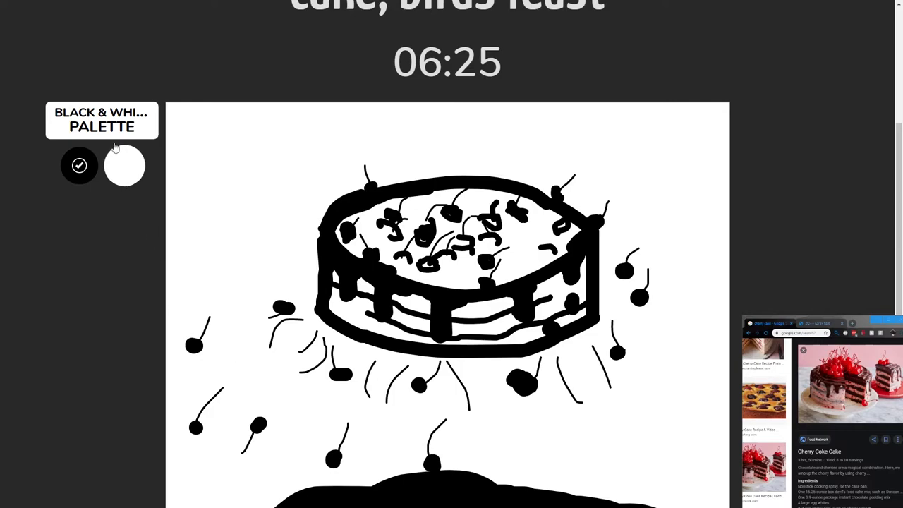
- Switch to white paint for cherry highlights
{"action": "left_click", "coordinate": [124, 165]}
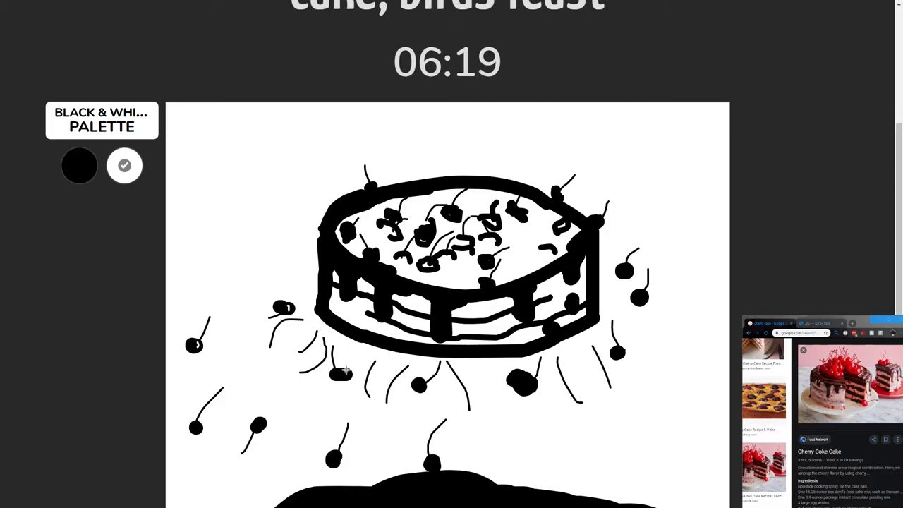
{"action": "mouse_move", "coordinate": [261, 423]}
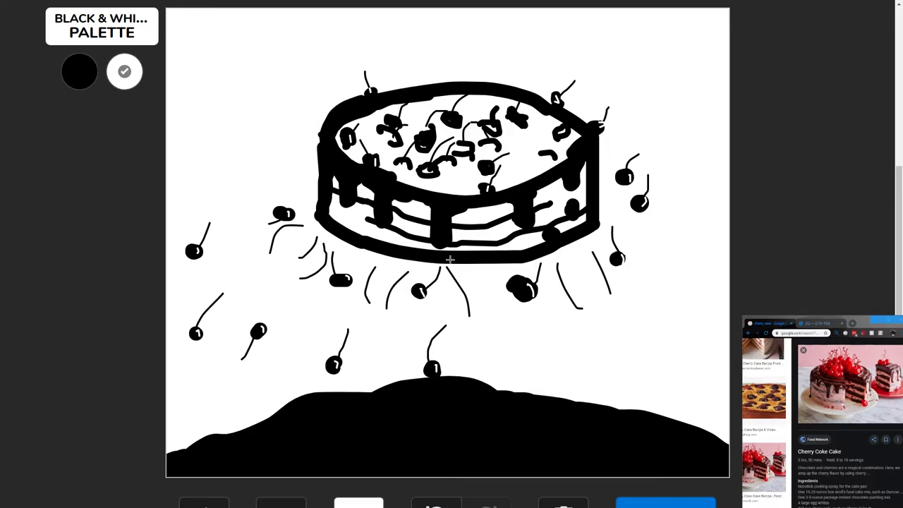
{"action": "mouse_move", "coordinate": [179, 455]}
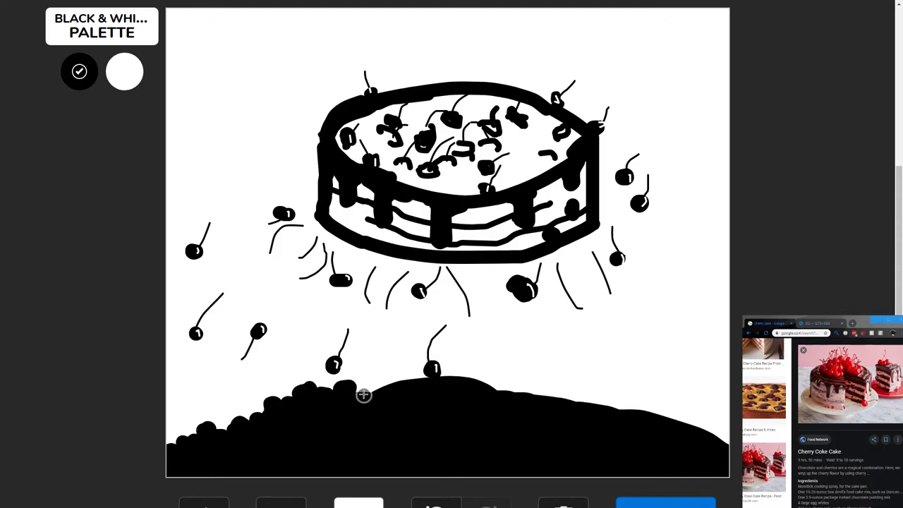
{"action": "mouse_move", "coordinate": [387, 385]}
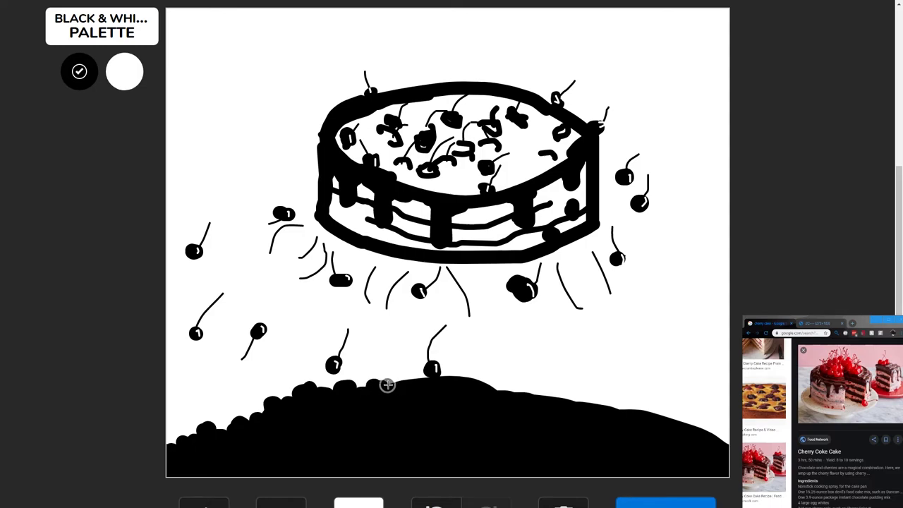
{"action": "mouse_move", "coordinate": [418, 380]}
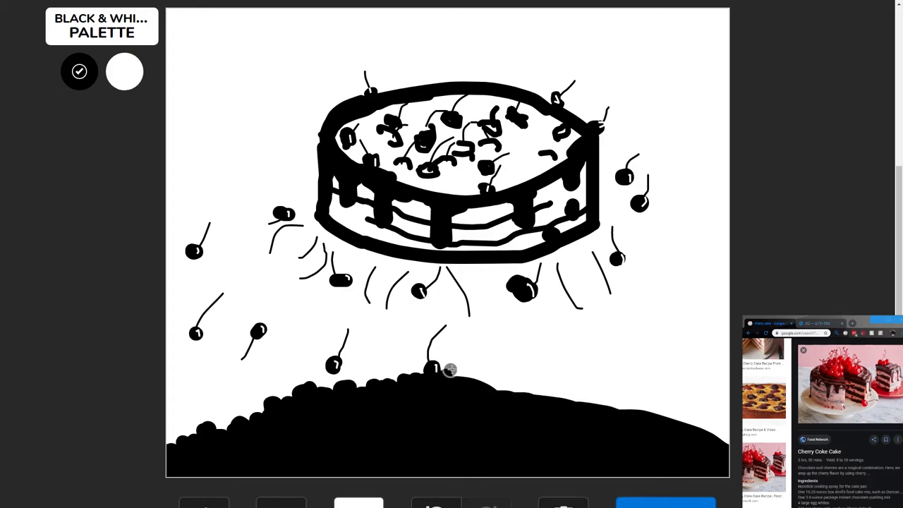
{"action": "mouse_move", "coordinate": [472, 375]}
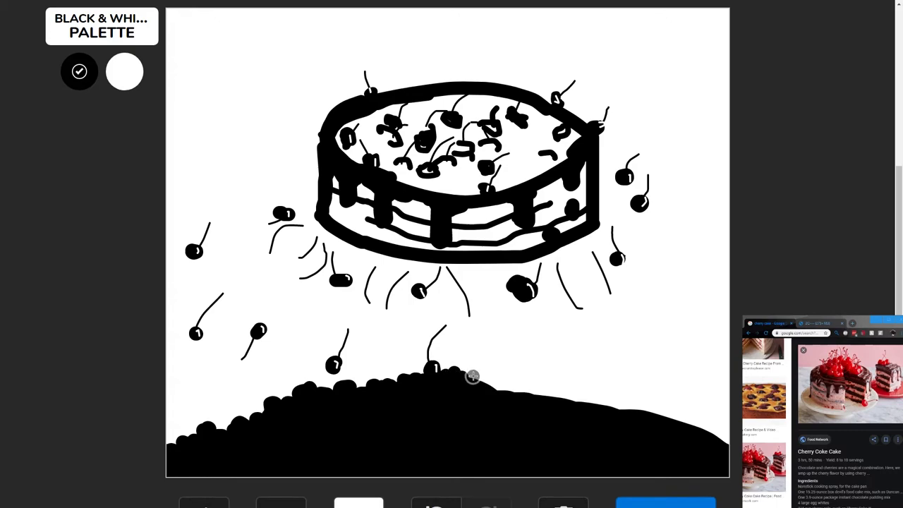
{"action": "mouse_move", "coordinate": [495, 384]}
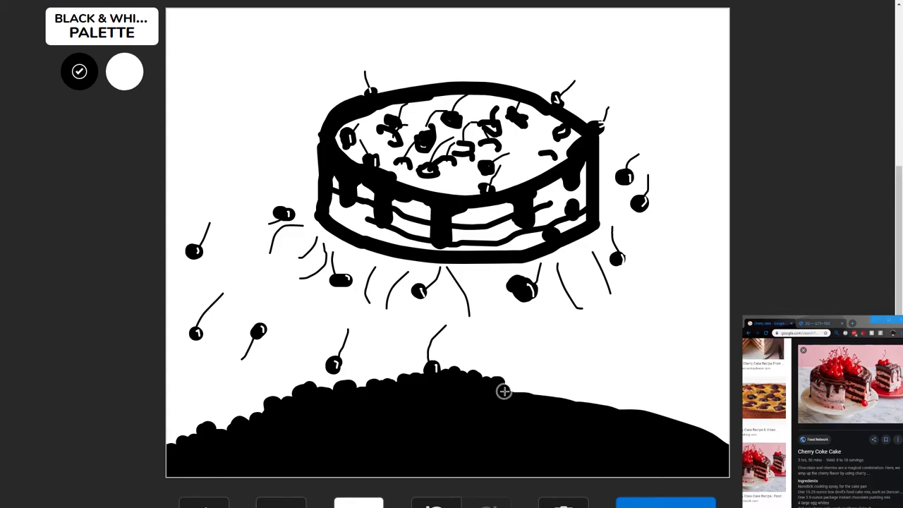
{"action": "mouse_move", "coordinate": [548, 400]}
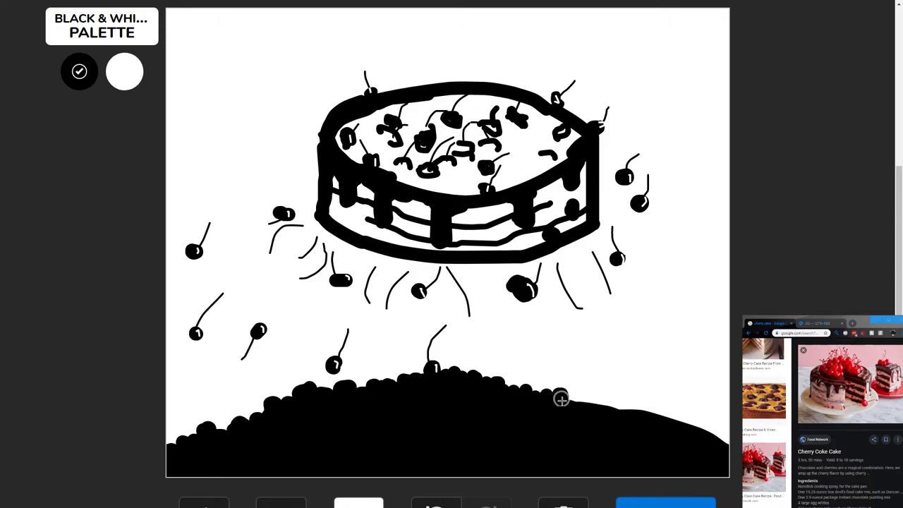
{"action": "mouse_move", "coordinate": [599, 407]}
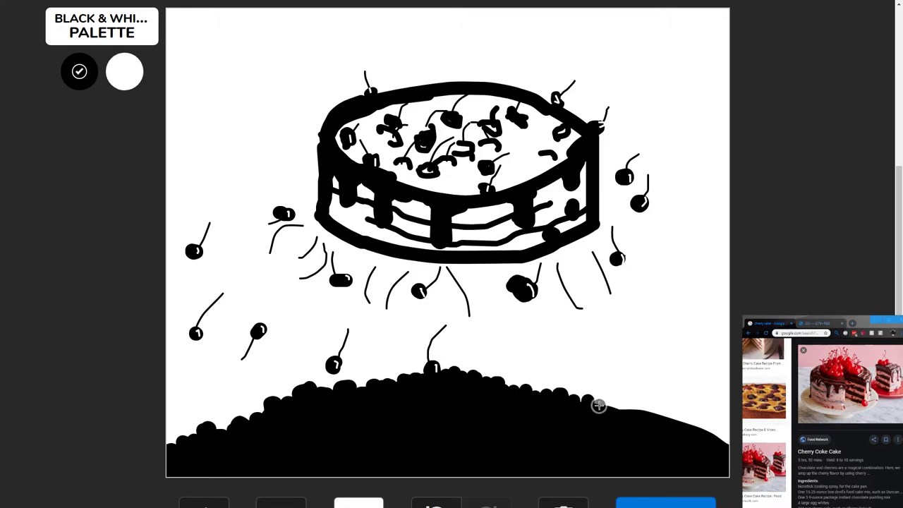
{"action": "mouse_move", "coordinate": [619, 412]}
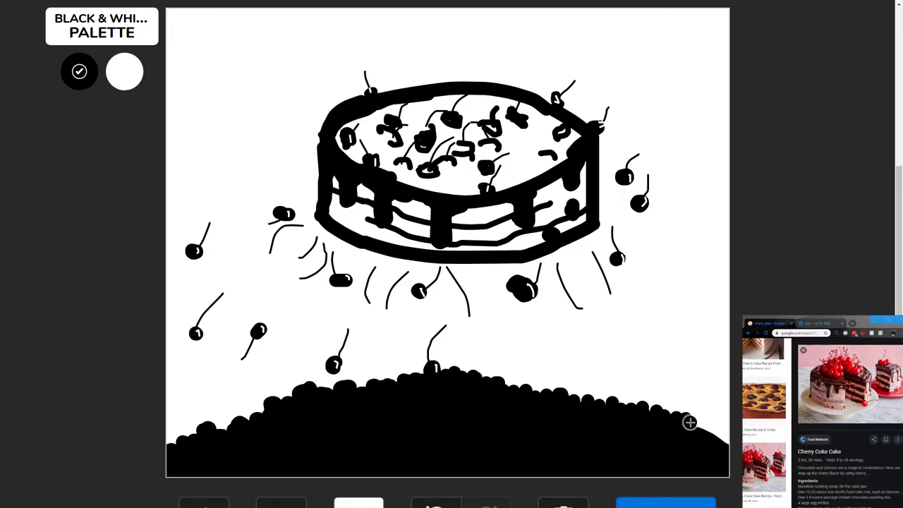
{"action": "mouse_move", "coordinate": [711, 434]}
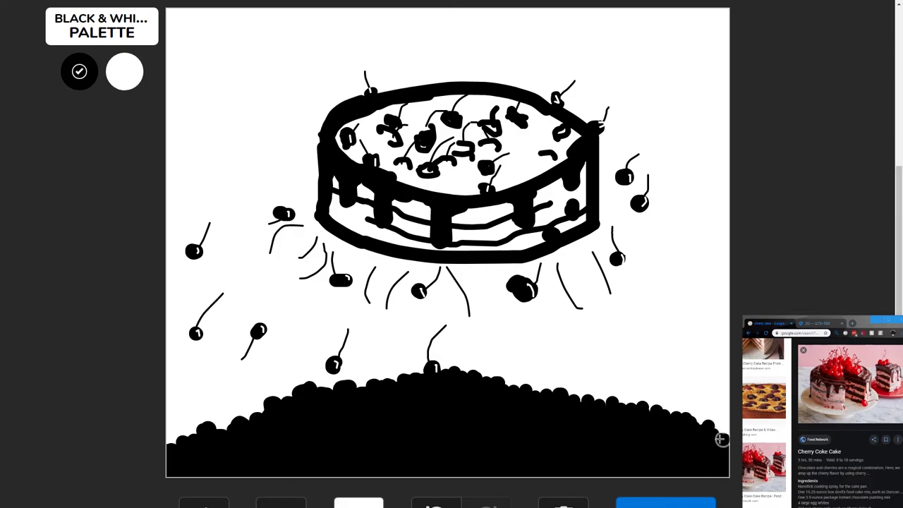
{"action": "mouse_move", "coordinate": [210, 433]}
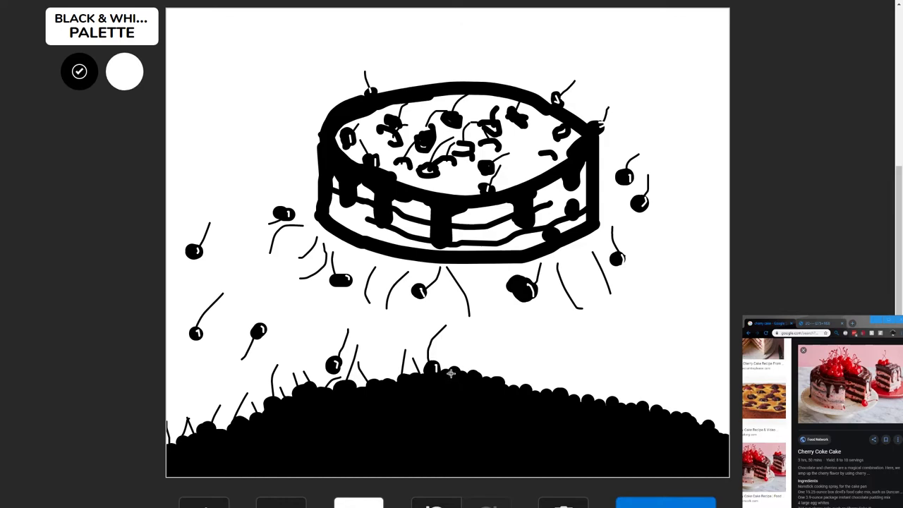
- Draw more short black cherry stems along the top of the heap
{"action": "left_click_drag", "start_coordinate": [469, 374], "coordinate": [491, 348]}
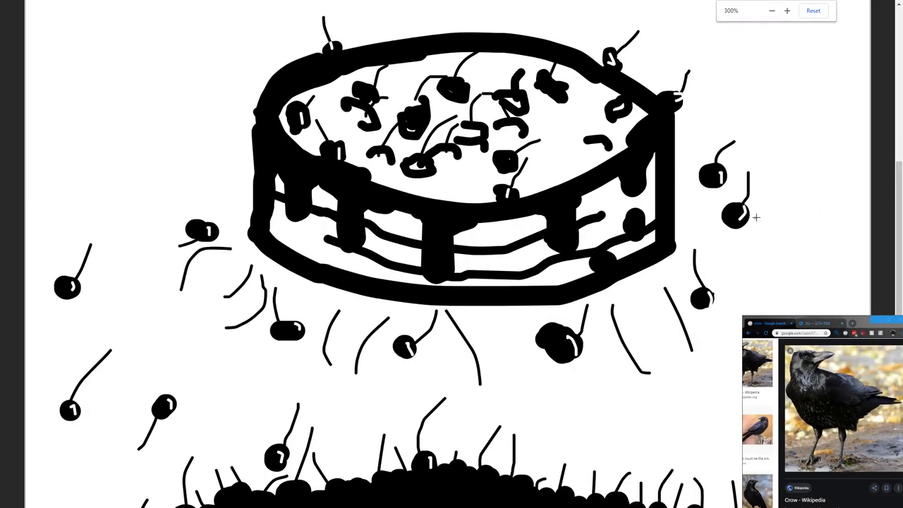
- Run a suggested 'crow eating' search in Google Images for reference pictures
{"action": "scroll", "scroll_direction": "down", "scroll_amount": 3}
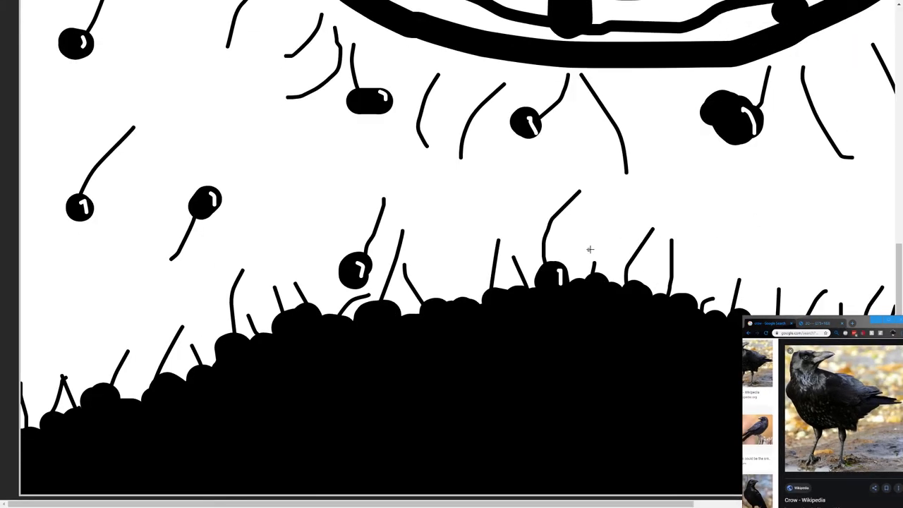
{"action": "mouse_move", "coordinate": [750, 241]}
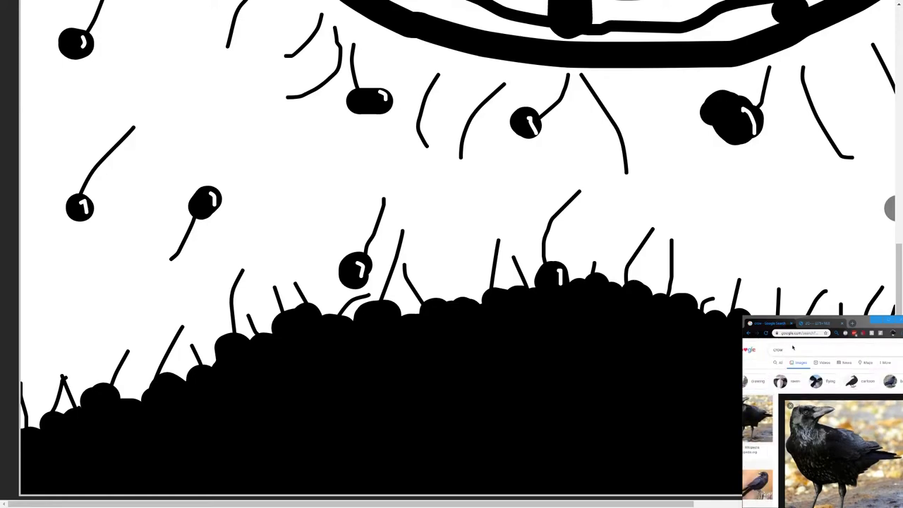
{"action": "left_click", "coordinate": [783, 350]}
{"action": "type", "text": " eatin"}
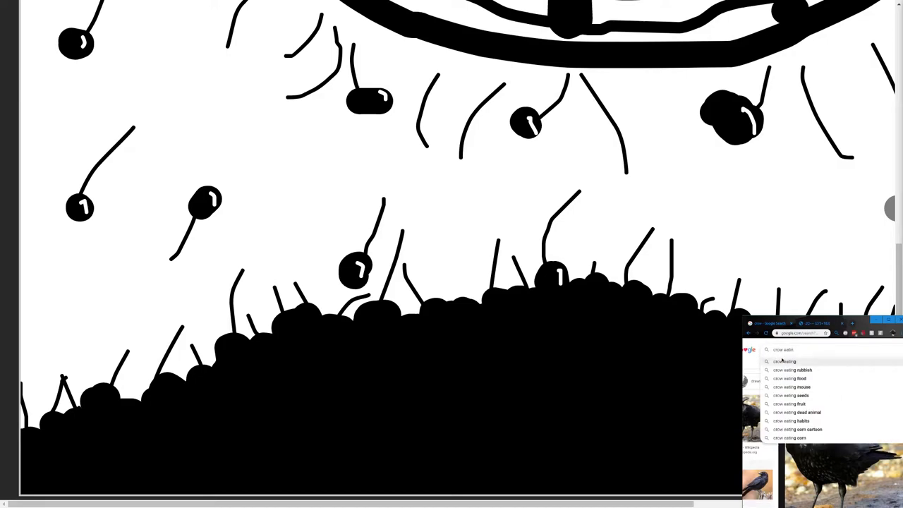
{"action": "left_click", "coordinate": [792, 370]}
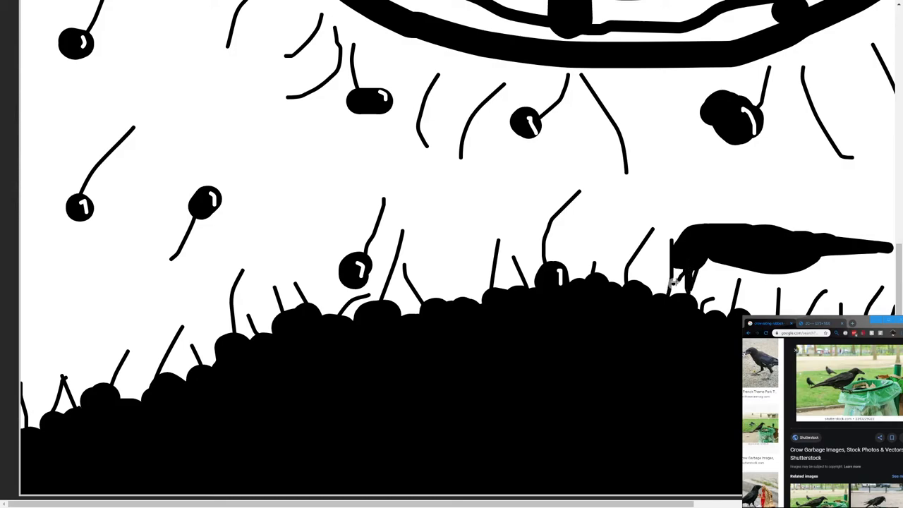
{"action": "mouse_move", "coordinate": [671, 292]}
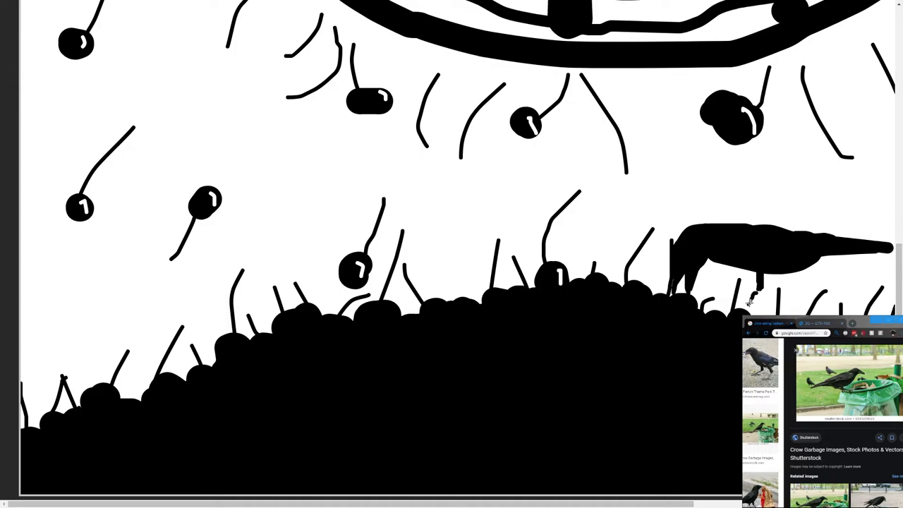
{"action": "mouse_move", "coordinate": [783, 271]}
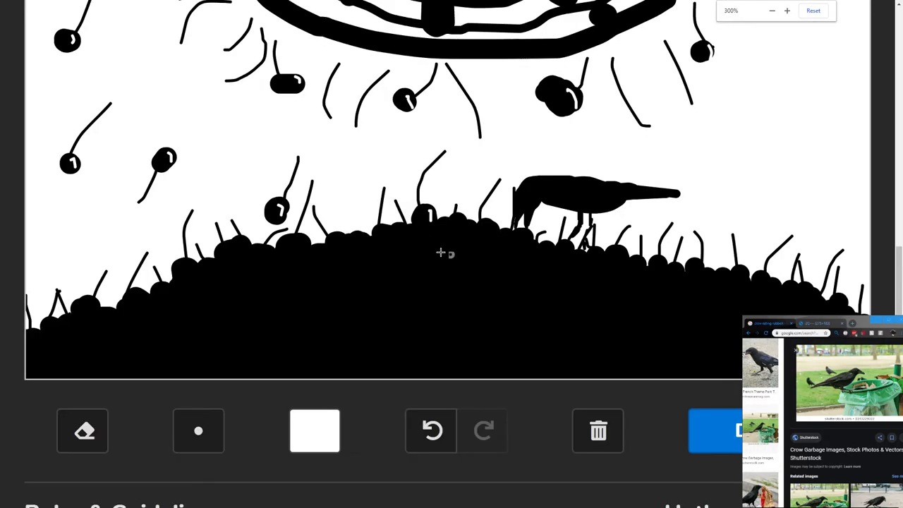
- Return to Drawception and outline a second crow's body on the left of the heap
{"action": "left_click", "coordinate": [787, 12]}
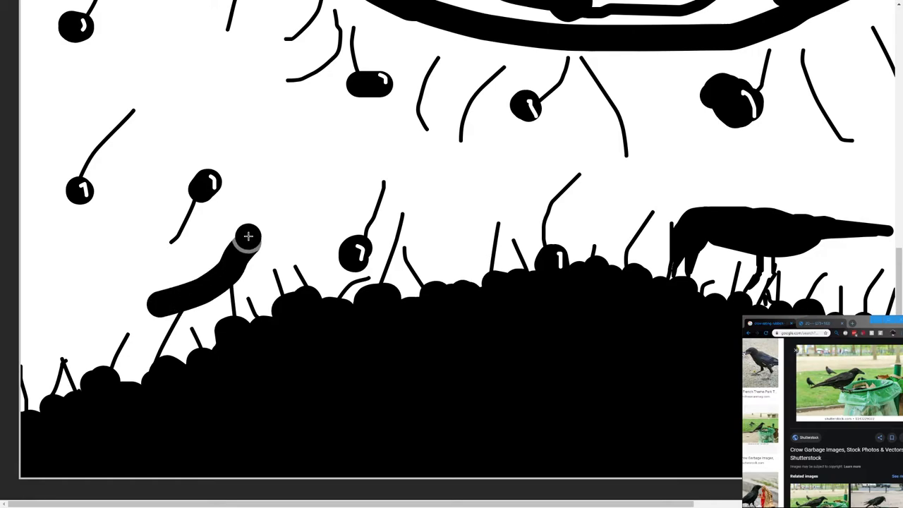
{"action": "left_click_drag", "start_coordinate": [248, 237], "coordinate": [150, 285]}
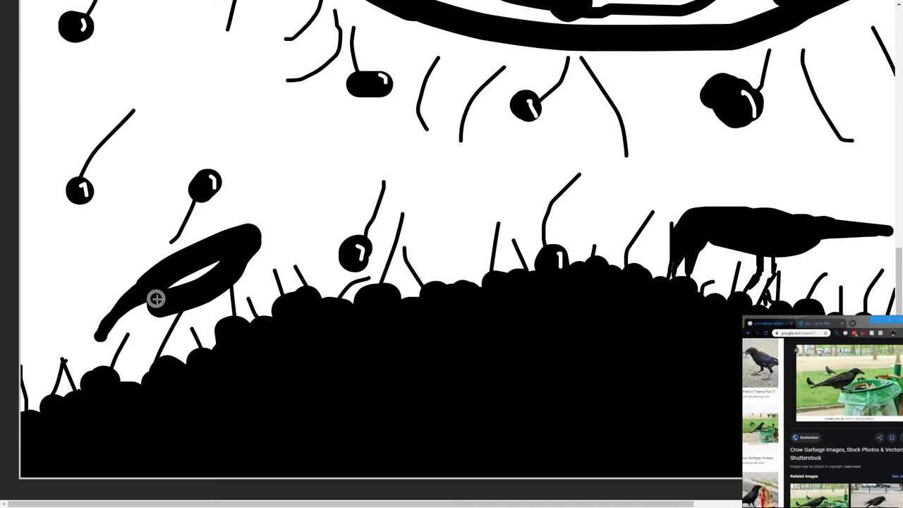
{"action": "mouse_move", "coordinate": [127, 308]}
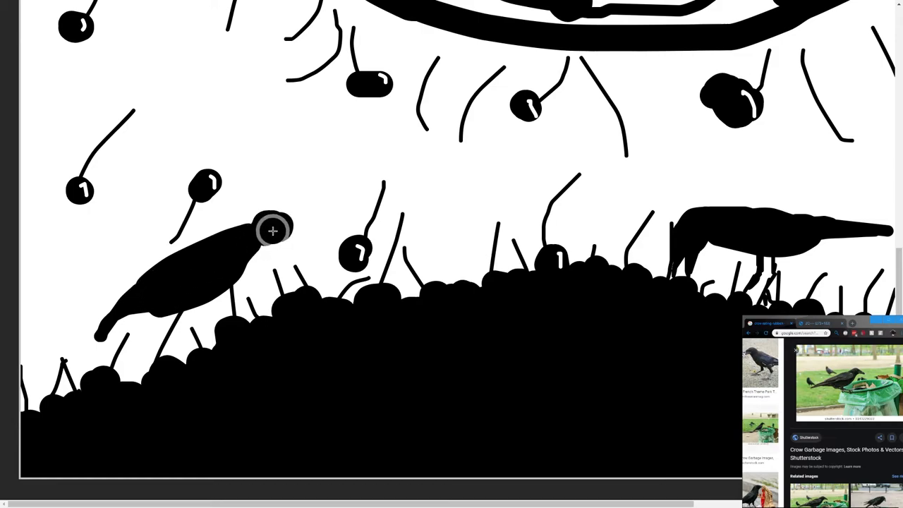
{"action": "mouse_move", "coordinate": [260, 228]}
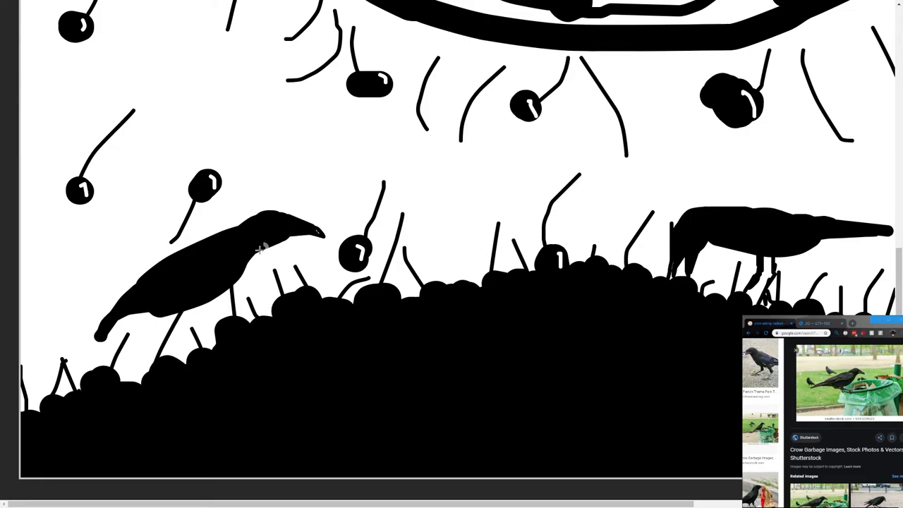
{"action": "mouse_move", "coordinate": [129, 276]}
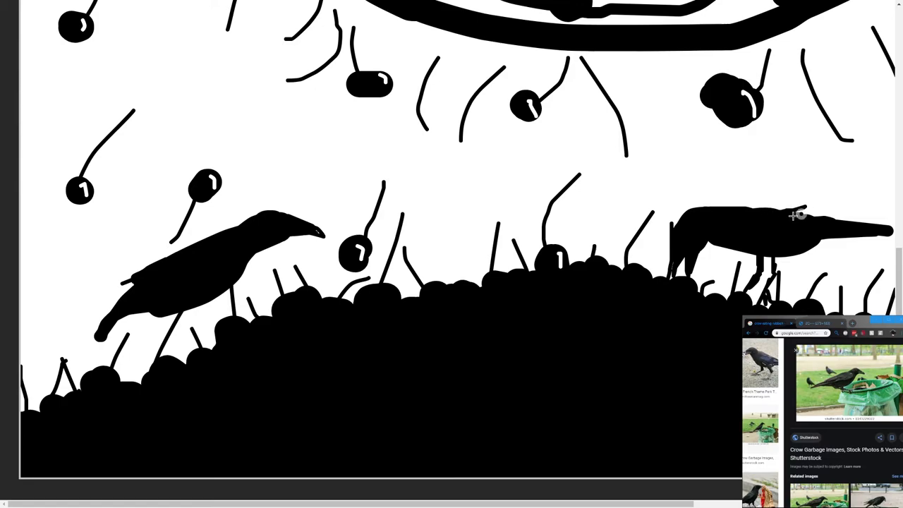
{"action": "mouse_move", "coordinate": [804, 210]}
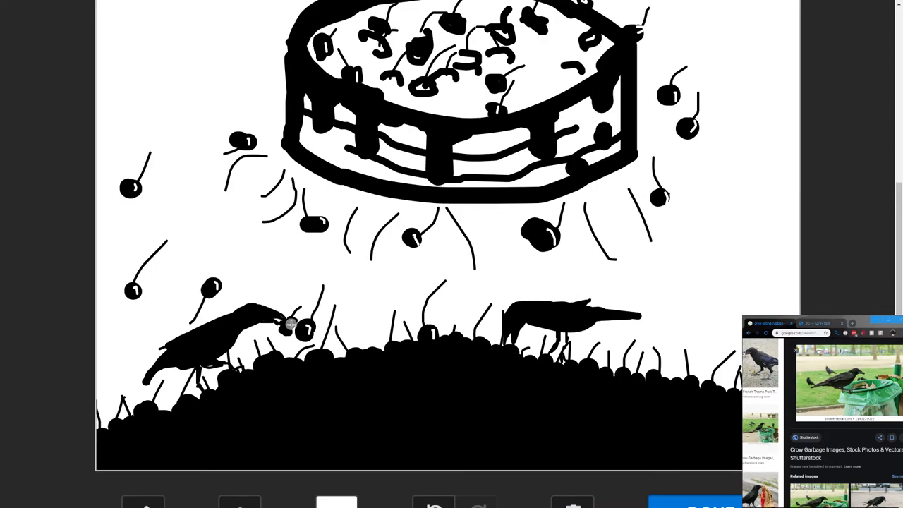
{"action": "mouse_move", "coordinate": [388, 288]}
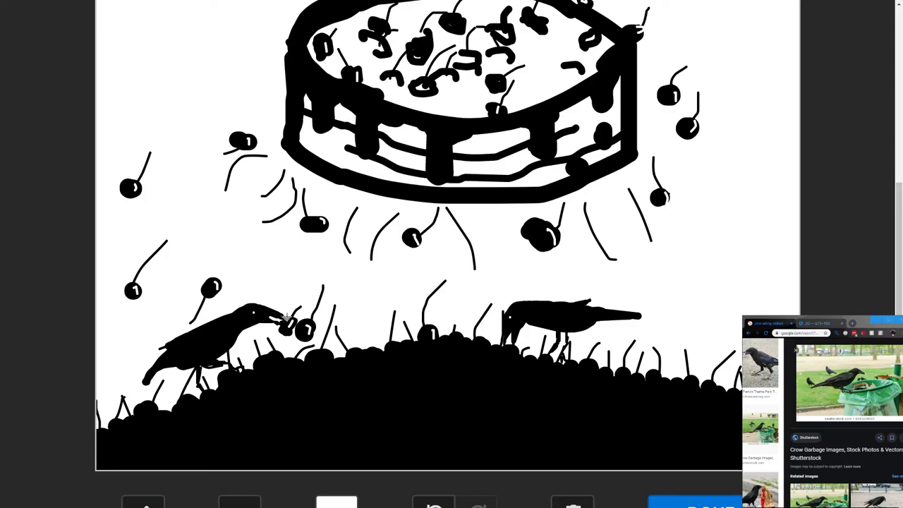
{"action": "mouse_move", "coordinate": [282, 313]}
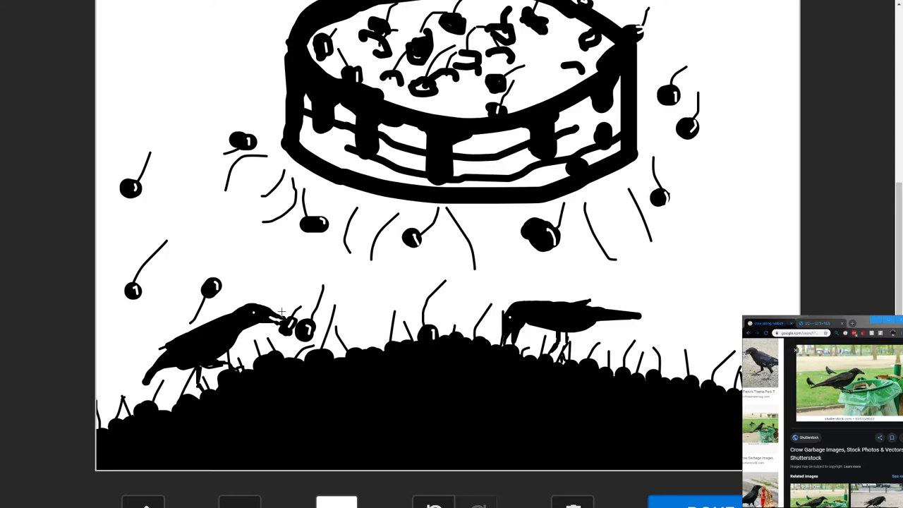
{"action": "mouse_move", "coordinate": [257, 277]}
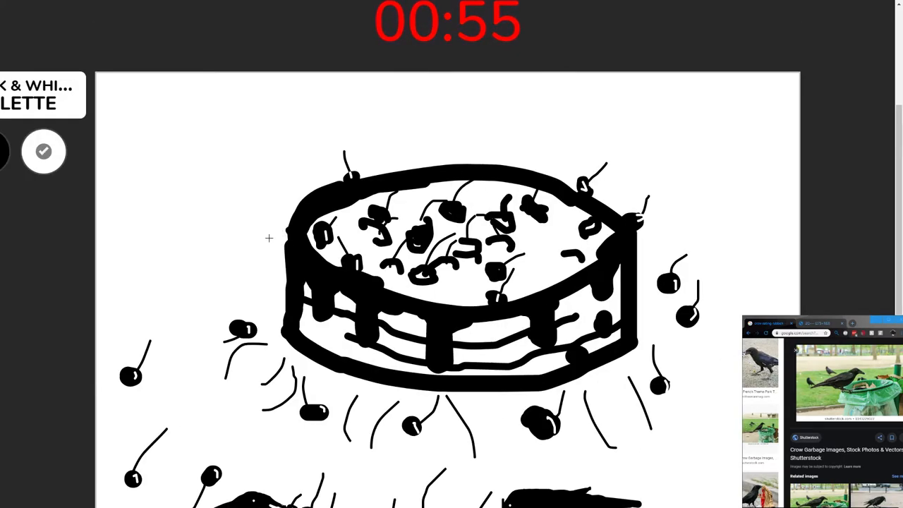
{"action": "scroll", "scroll_direction": "down", "scroll_amount": 3}
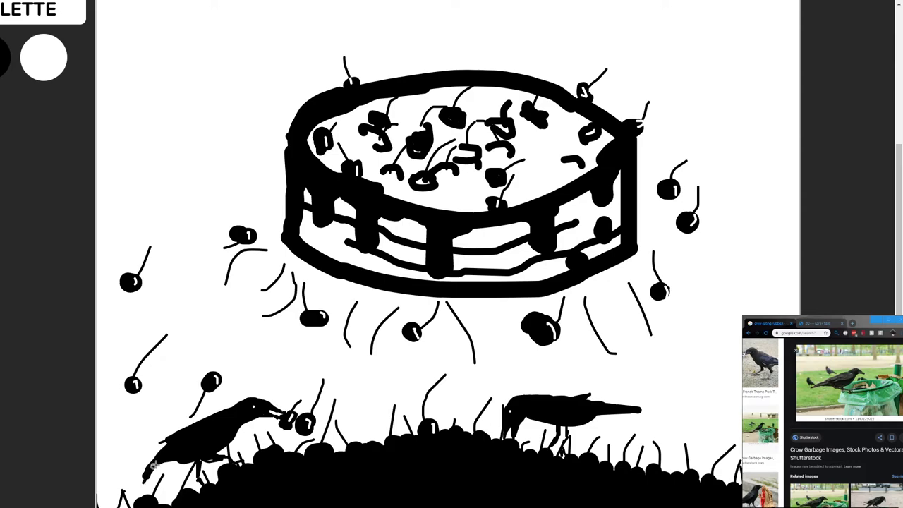
{"action": "mouse_move", "coordinate": [141, 483]}
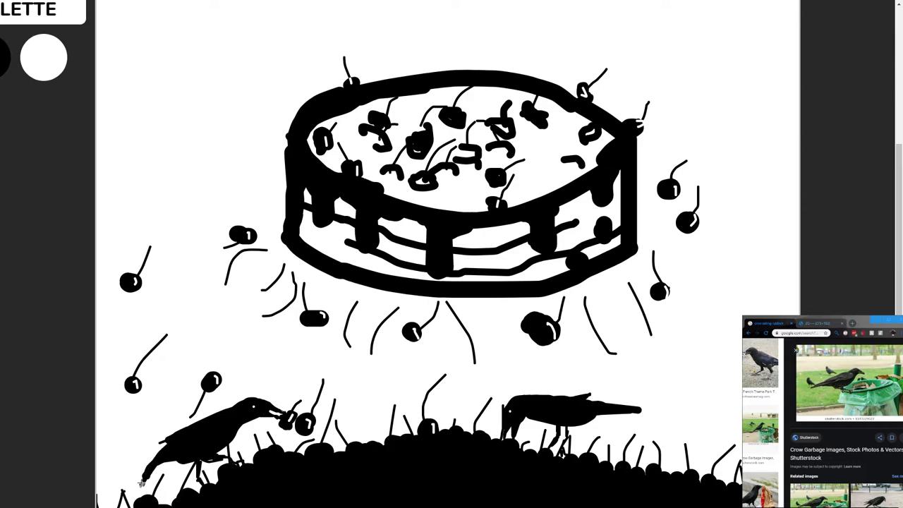
{"action": "mouse_move", "coordinate": [638, 412]}
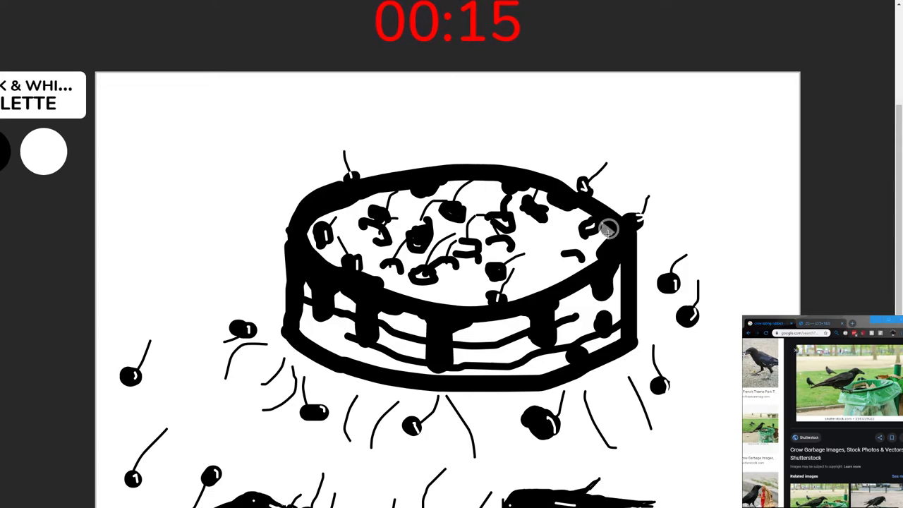
{"action": "mouse_move", "coordinate": [545, 289]}
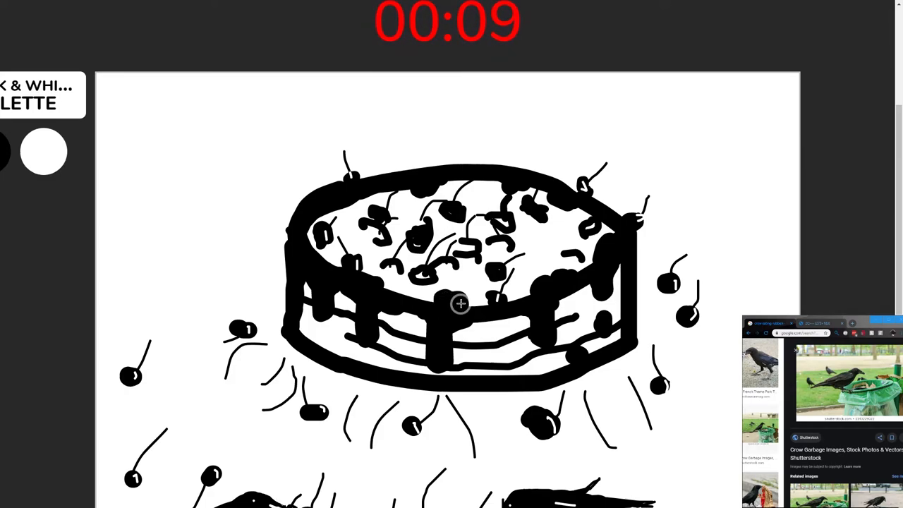
{"action": "mouse_move", "coordinate": [381, 289]}
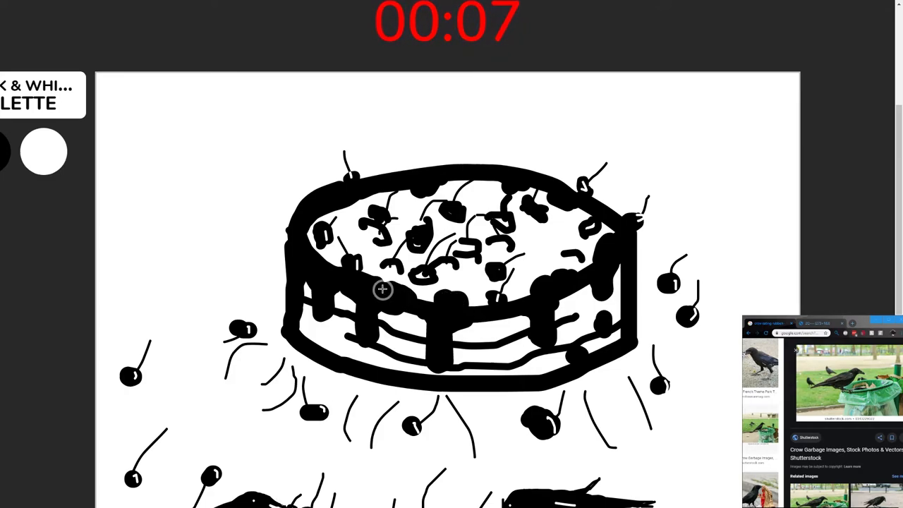
{"action": "mouse_move", "coordinate": [396, 296]}
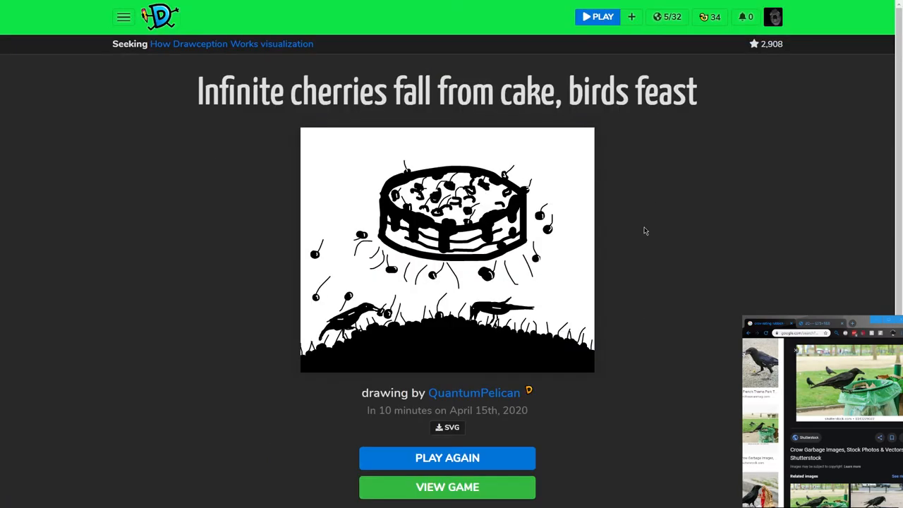
{"action": "mouse_move", "coordinate": [635, 229]}
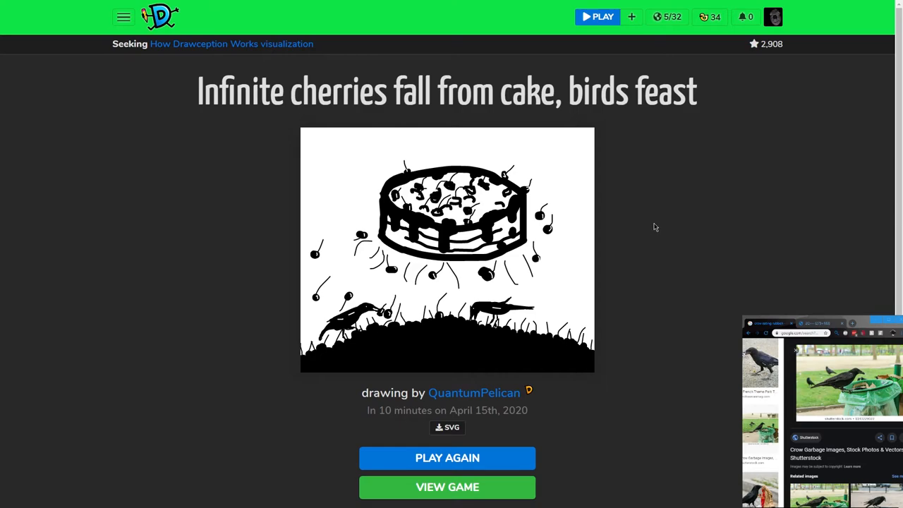
{"action": "mouse_move", "coordinate": [632, 254]}
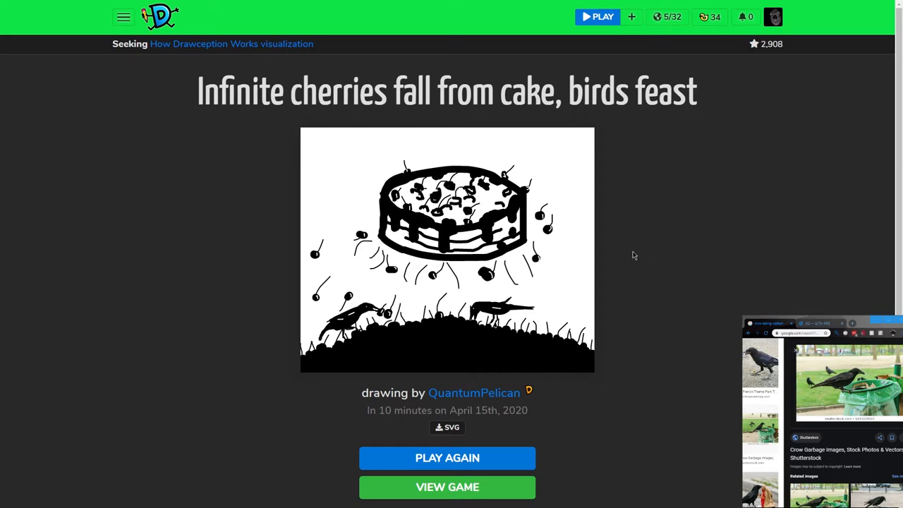
{"action": "mouse_move", "coordinate": [601, 265]}
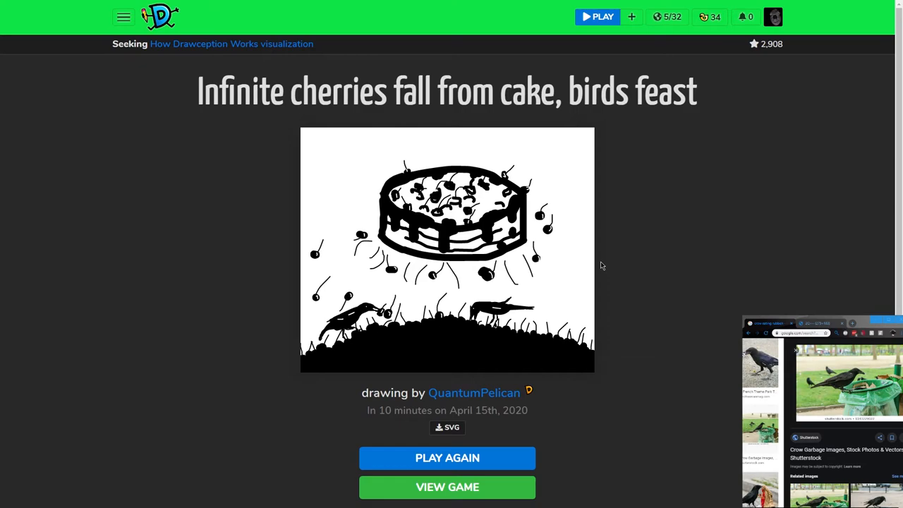
{"action": "mouse_move", "coordinate": [622, 244]}
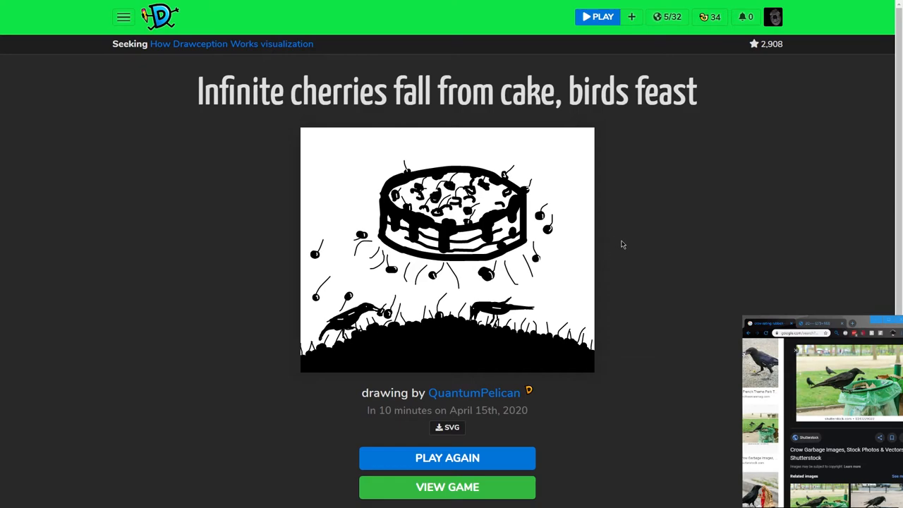
{"action": "mouse_move", "coordinate": [669, 181]}
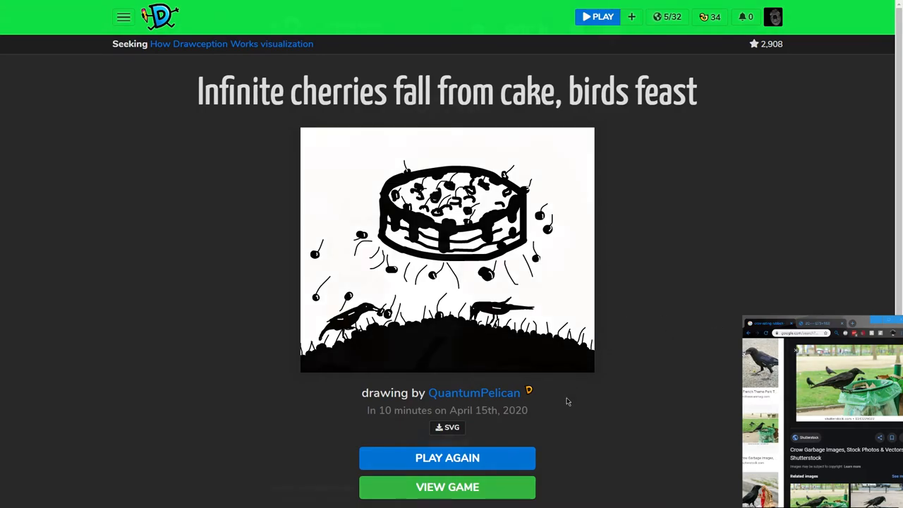
- Choose PLAY AGAIN to join a new public game round
{"action": "left_click", "coordinate": [447, 457]}
{"action": "type", "text": "Fisherman has no line"}
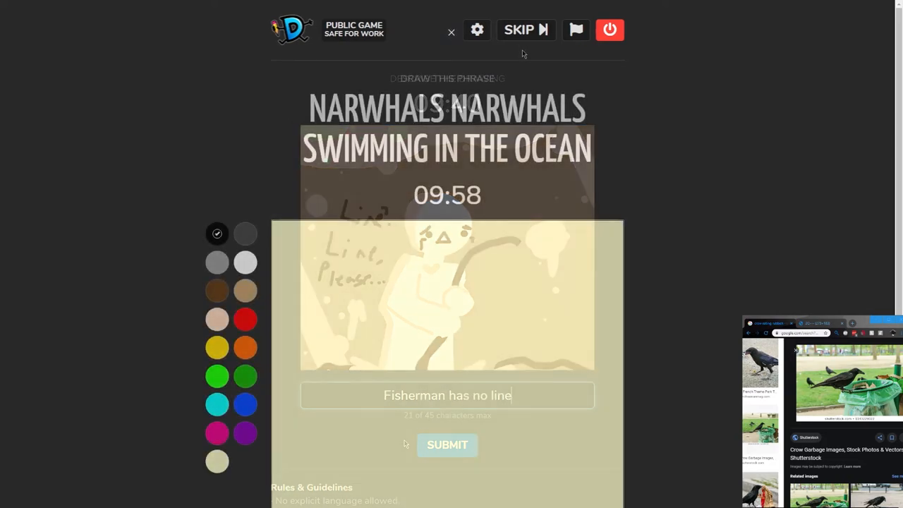
- Begin the narwhal round and fill the canvas background dark grey
{"action": "left_click", "coordinate": [448, 445]}
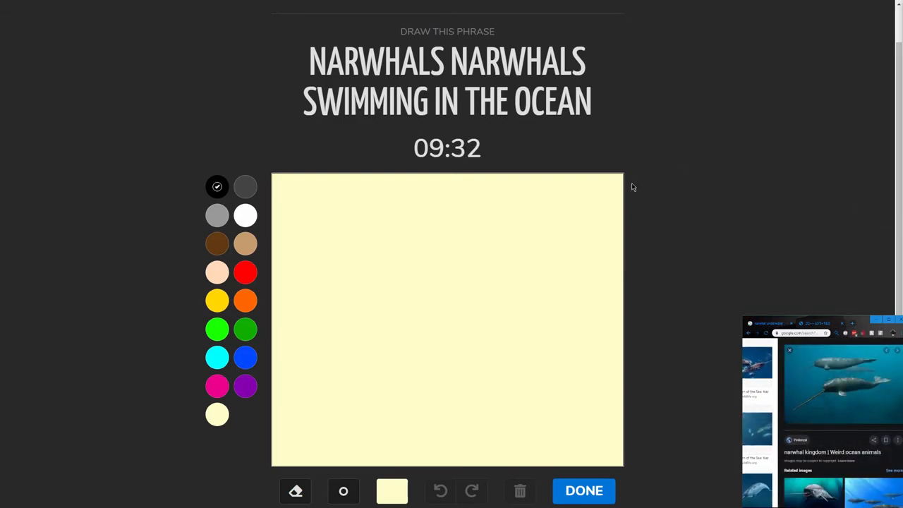
{"action": "scroll", "scroll_direction": "down", "scroll_amount": 3}
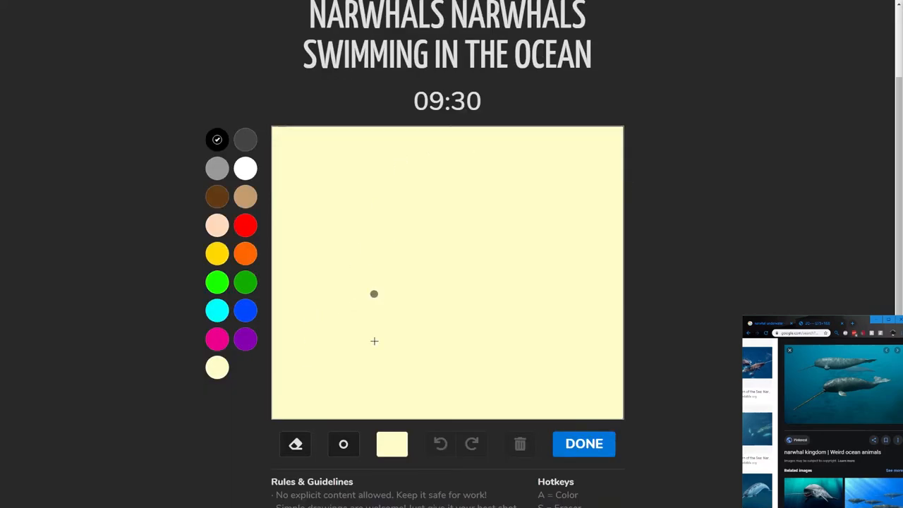
{"action": "left_click", "coordinate": [392, 443]}
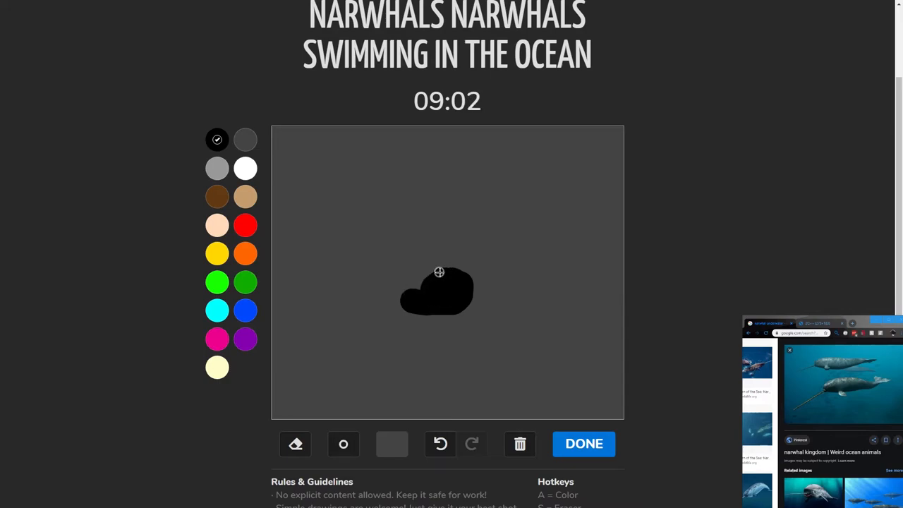
- Paint the large black narwhal body, head and long tail across the grey canvas
{"action": "left_click_drag", "start_coordinate": [440, 271], "coordinate": [372, 276]}
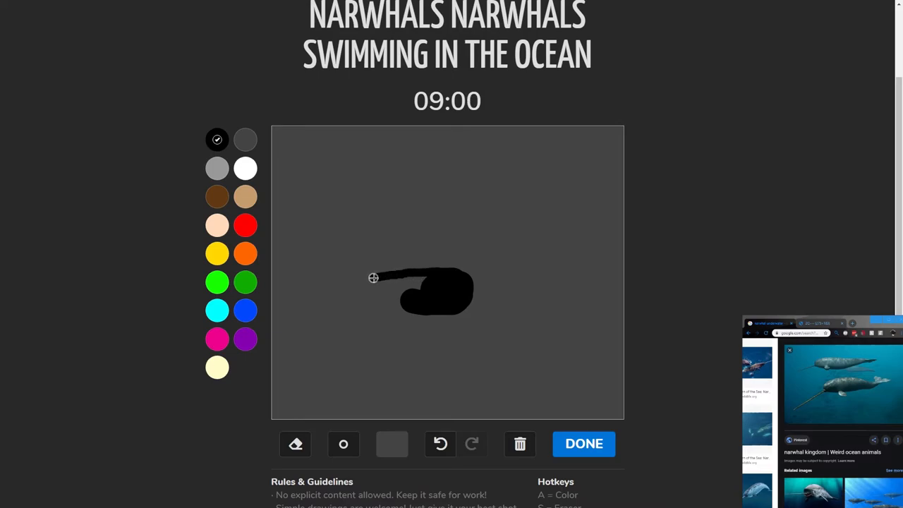
{"action": "left_click_drag", "start_coordinate": [373, 277], "coordinate": [333, 298]}
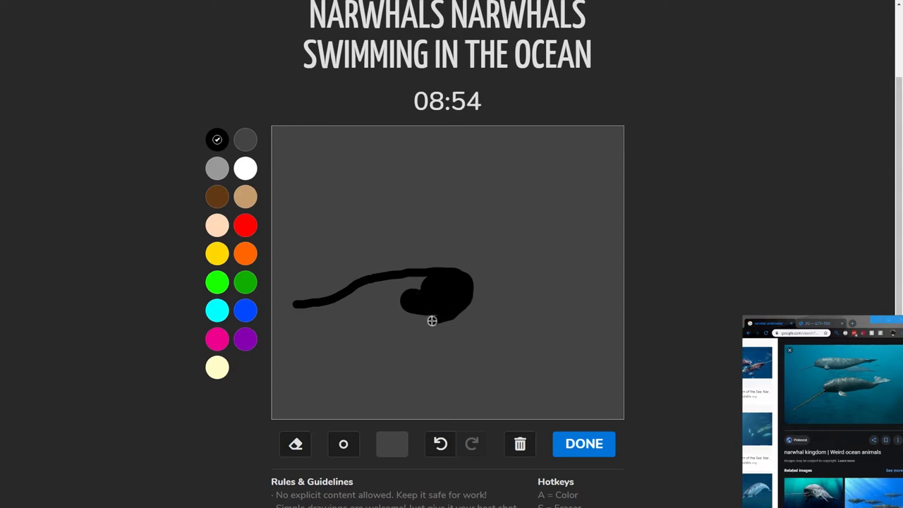
{"action": "left_click_drag", "start_coordinate": [430, 322], "coordinate": [370, 313]}
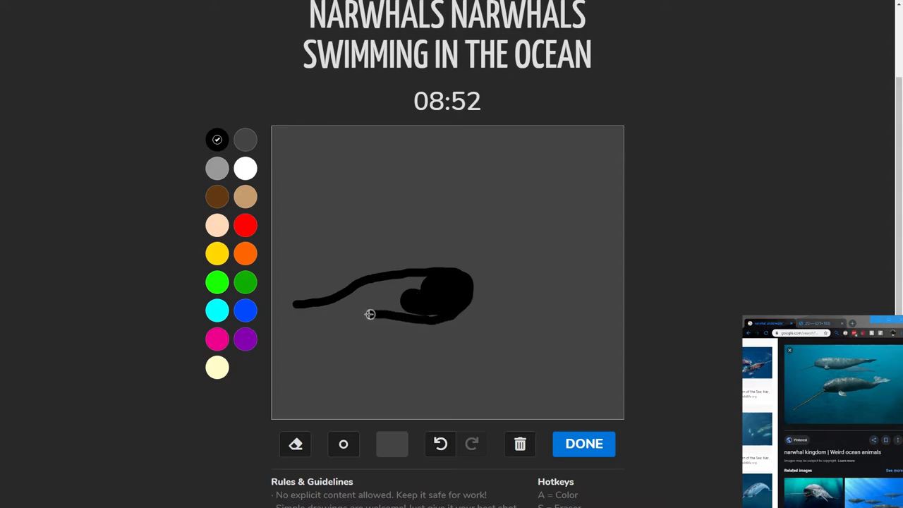
{"action": "left_click_drag", "start_coordinate": [370, 313], "coordinate": [285, 309]}
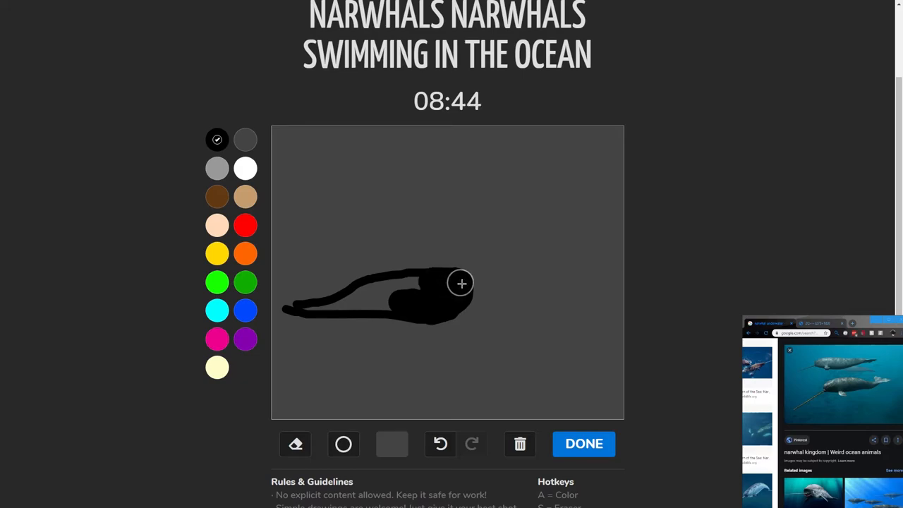
{"action": "left_click_drag", "start_coordinate": [461, 283], "coordinate": [367, 311]}
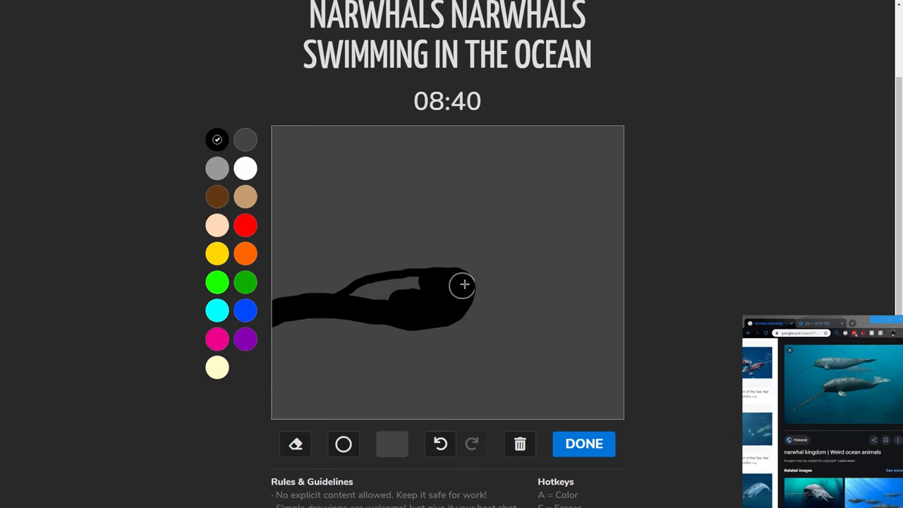
{"action": "left_click_drag", "start_coordinate": [462, 285], "coordinate": [395, 248]}
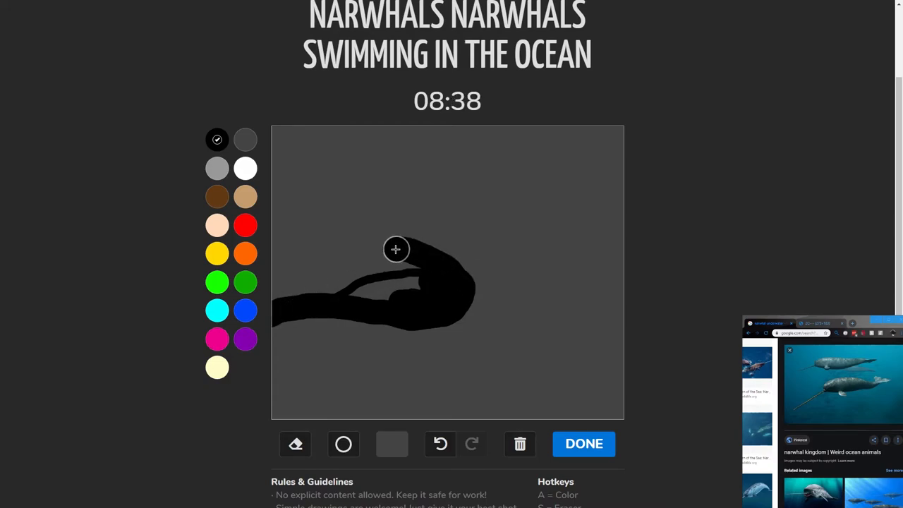
{"action": "left_click_drag", "start_coordinate": [395, 248], "coordinate": [276, 299]}
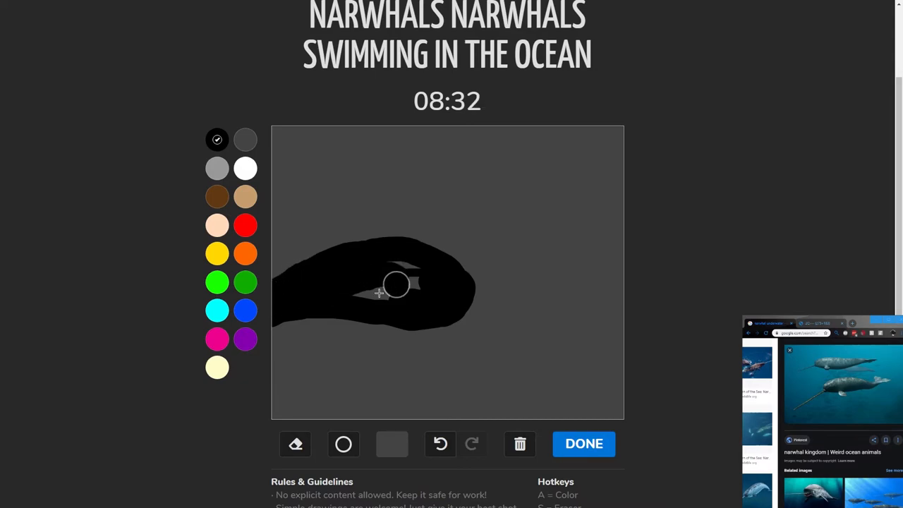
{"action": "left_click_drag", "start_coordinate": [395, 285], "coordinate": [387, 304]}
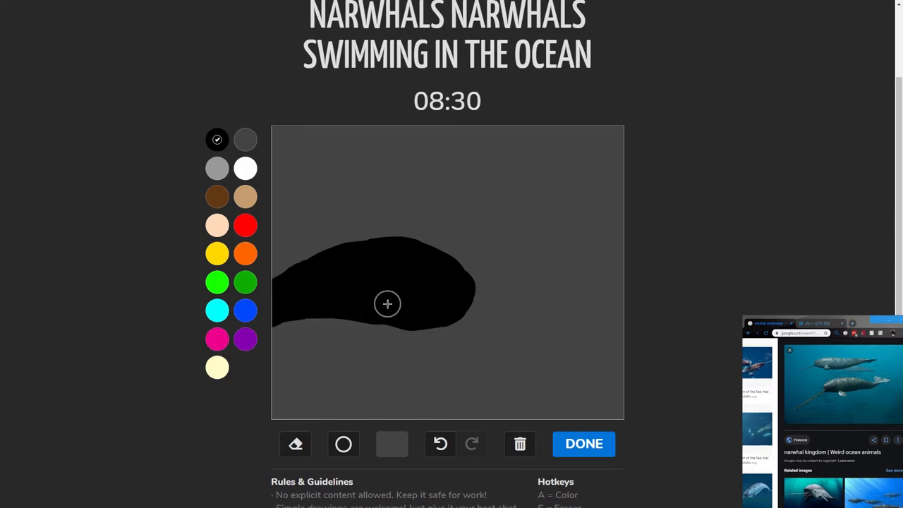
{"action": "mouse_move", "coordinate": [381, 315]}
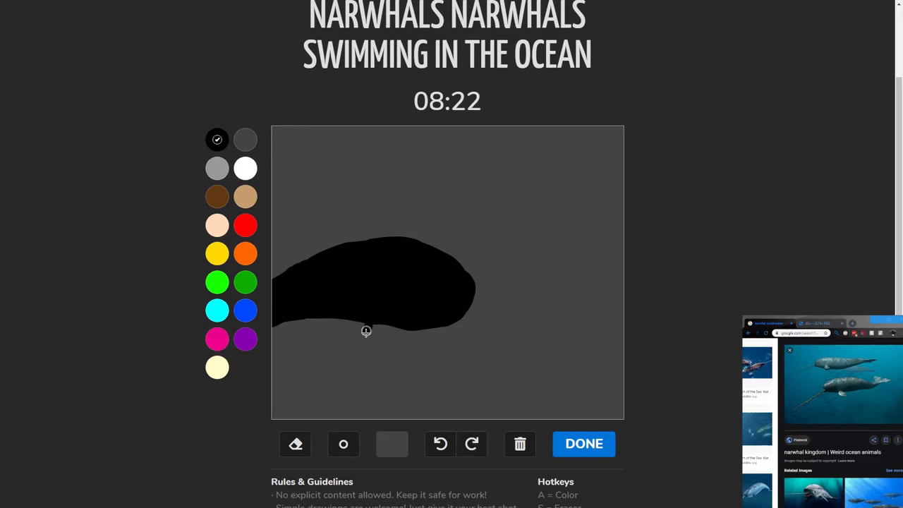
- Add a flipper under the body and start the tusk from the narwhal's head
{"action": "left_click_drag", "start_coordinate": [367, 331], "coordinate": [327, 340]}
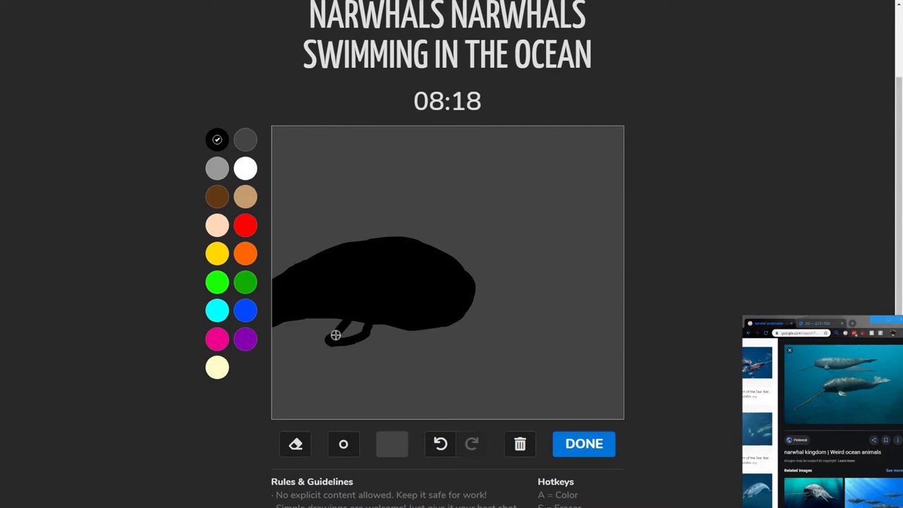
{"action": "left_click_drag", "start_coordinate": [336, 336], "coordinate": [344, 316]}
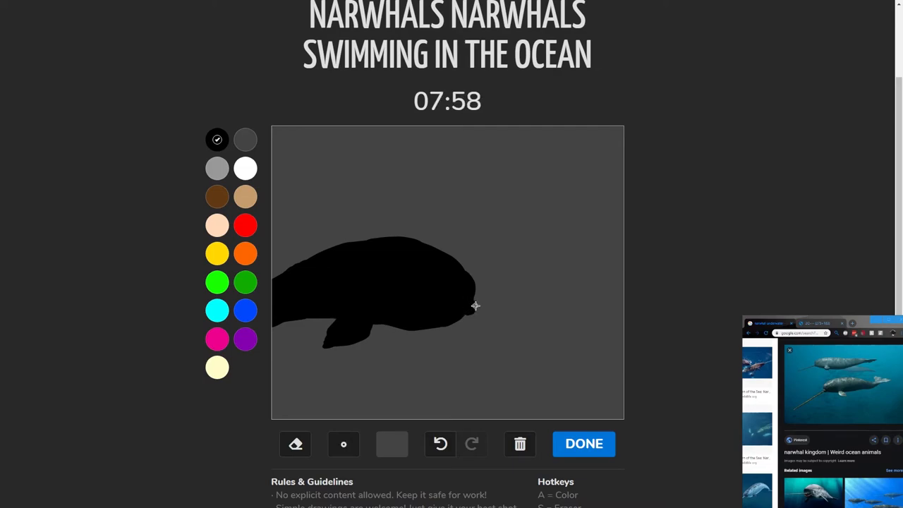
{"action": "mouse_move", "coordinate": [484, 314]}
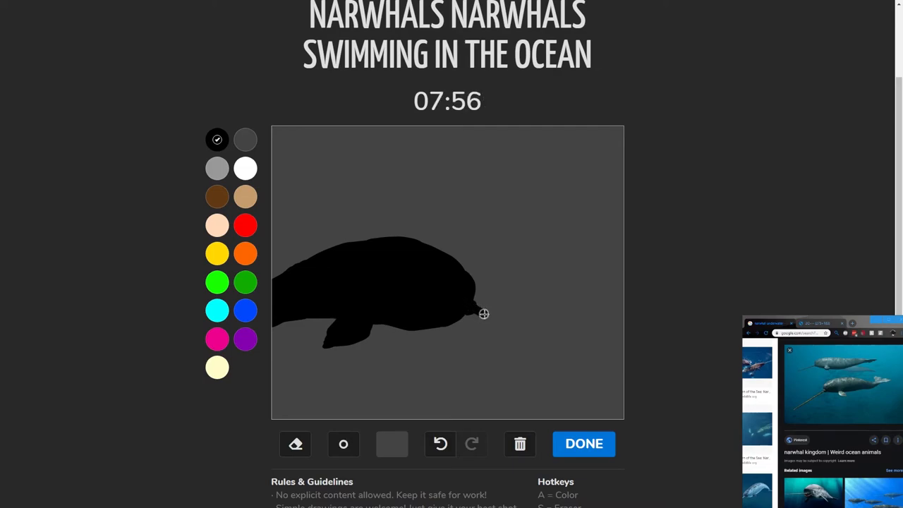
{"action": "left_click_drag", "start_coordinate": [484, 313], "coordinate": [545, 347]}
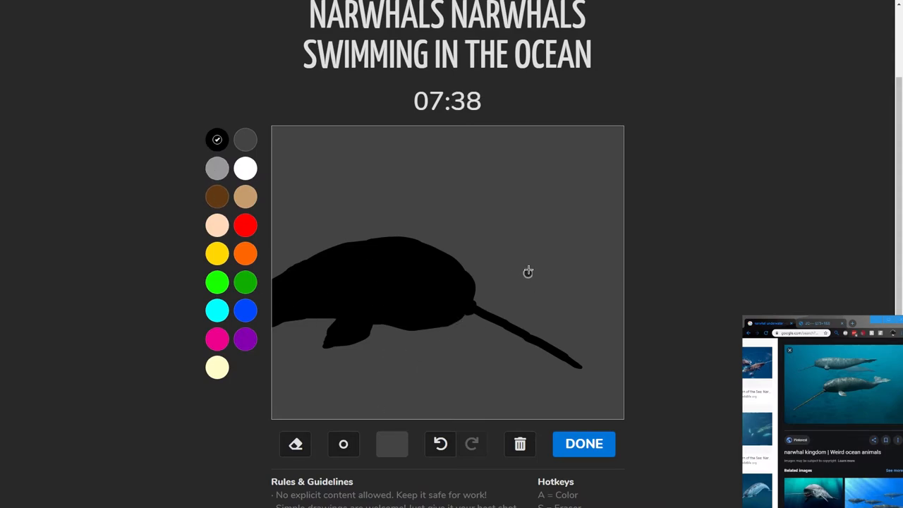
{"action": "mouse_move", "coordinate": [504, 208]}
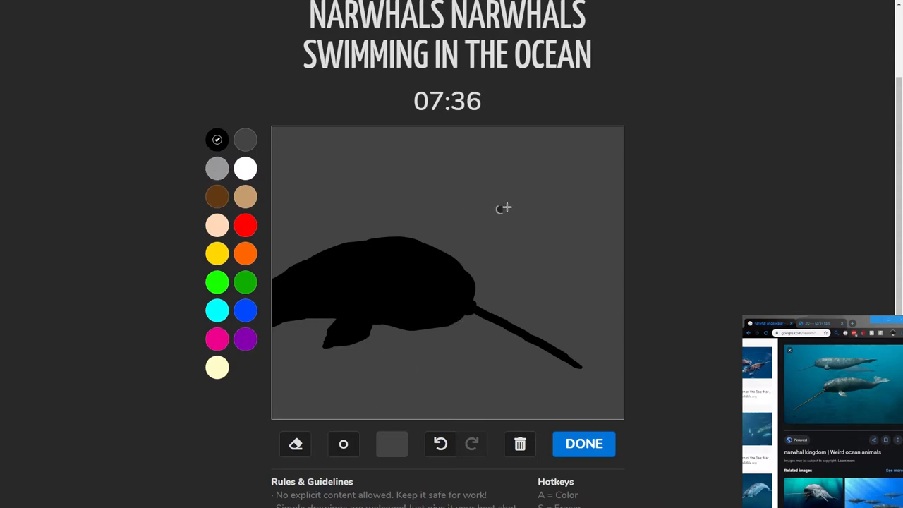
{"action": "mouse_move", "coordinate": [503, 193]}
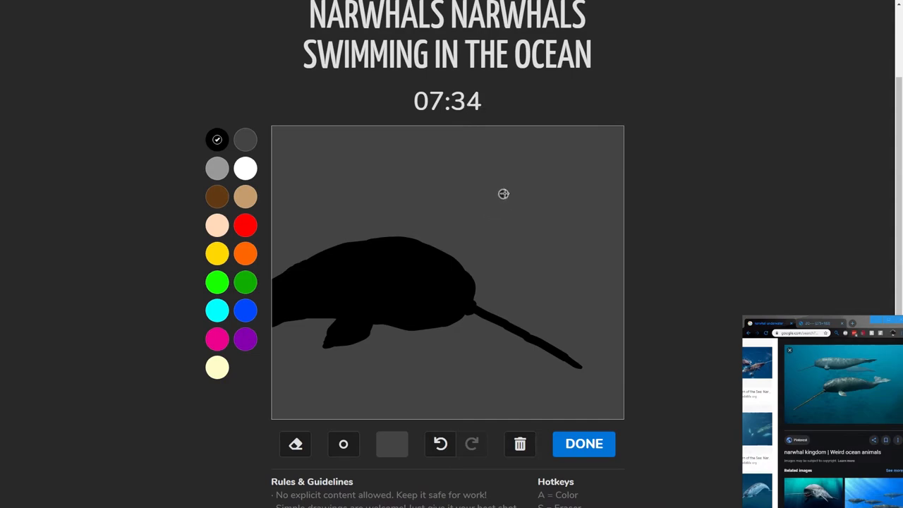
{"action": "mouse_move", "coordinate": [502, 198]}
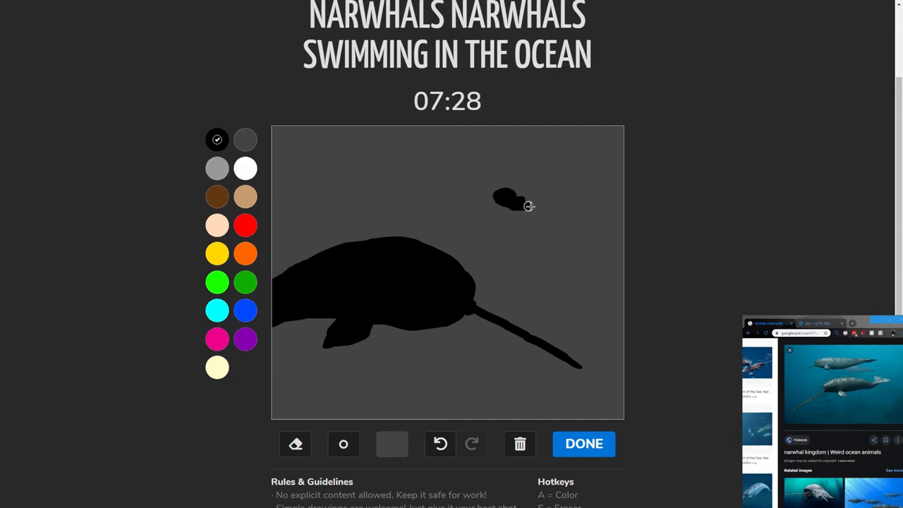
- Outline and close a smaller black narwhal body in the upper right of the canvas
{"action": "left_click_drag", "start_coordinate": [515, 200], "coordinate": [571, 196]}
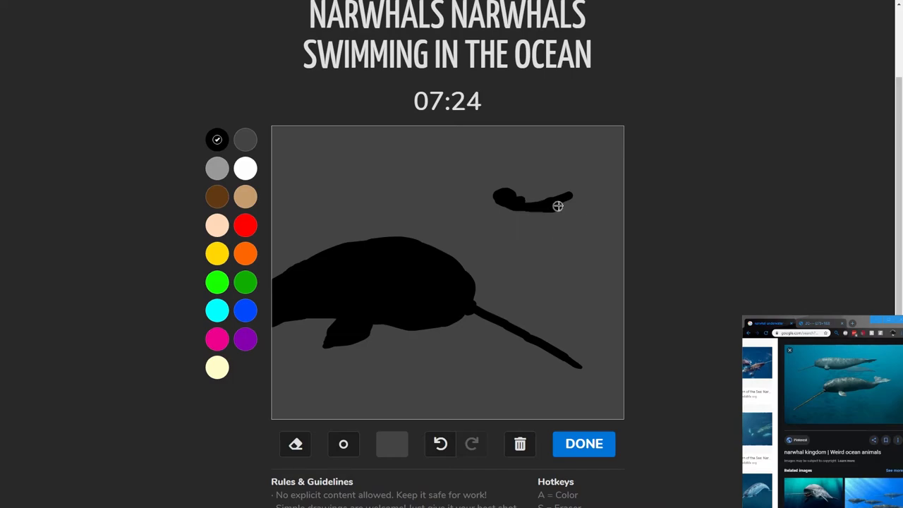
{"action": "left_click_drag", "start_coordinate": [557, 206], "coordinate": [586, 195]}
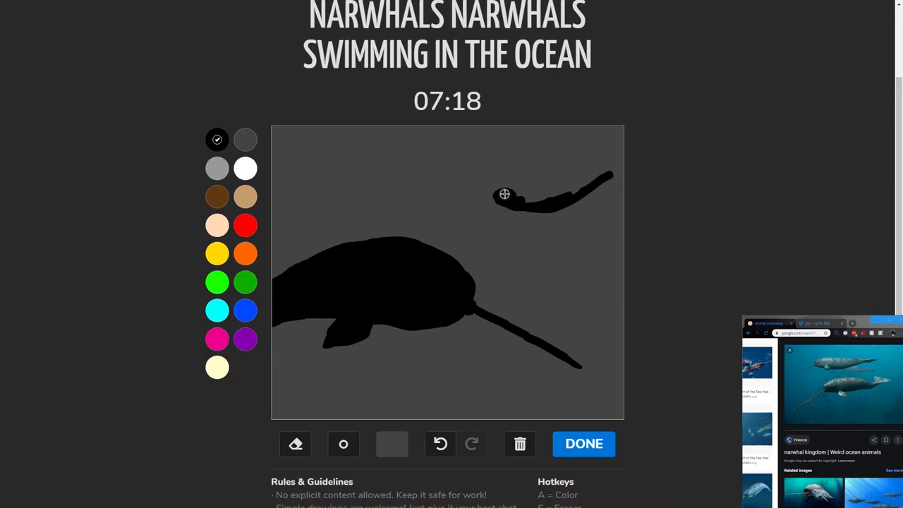
{"action": "mouse_move", "coordinate": [519, 186]}
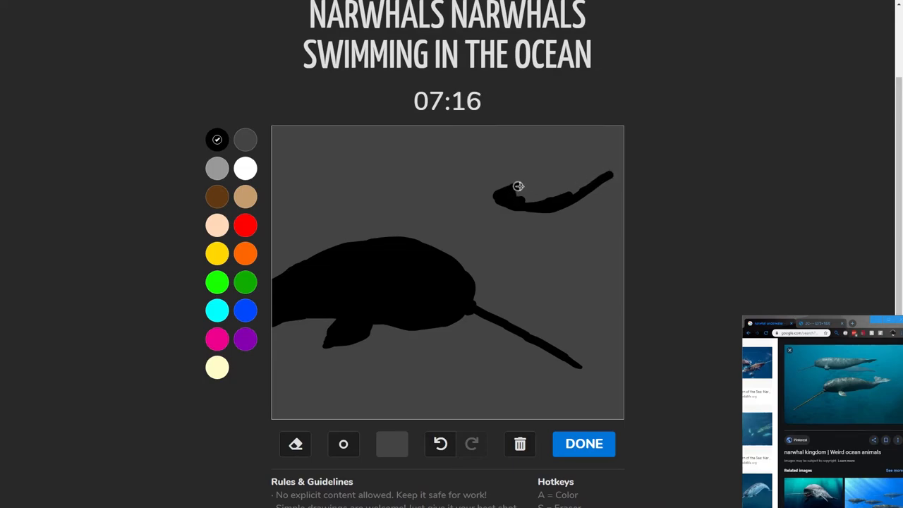
{"action": "left_click_drag", "start_coordinate": [520, 186], "coordinate": [580, 171]}
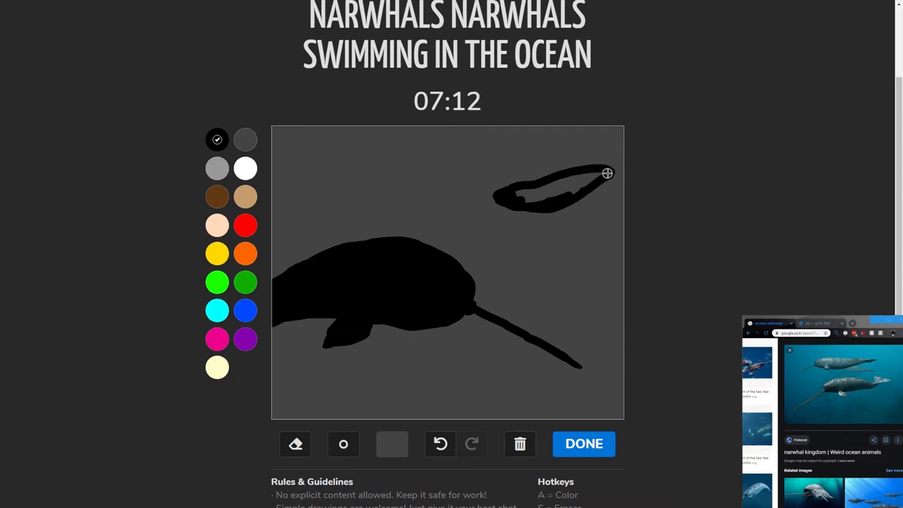
{"action": "left_click_drag", "start_coordinate": [606, 172], "coordinate": [521, 199]}
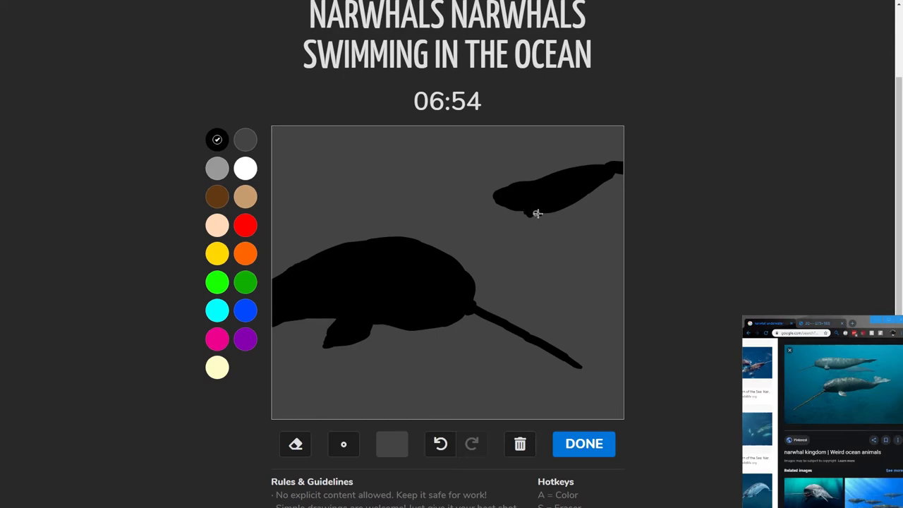
{"action": "mouse_move", "coordinate": [476, 189]}
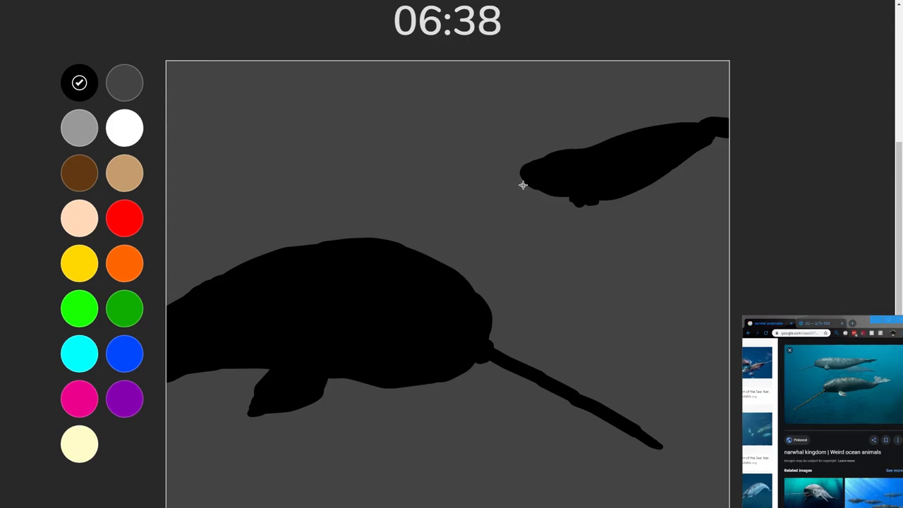
- Draw and thicken a thin black tusk from the small narwhal's head toward the lower left
{"action": "scroll", "scroll_direction": "down", "scroll_amount": 3}
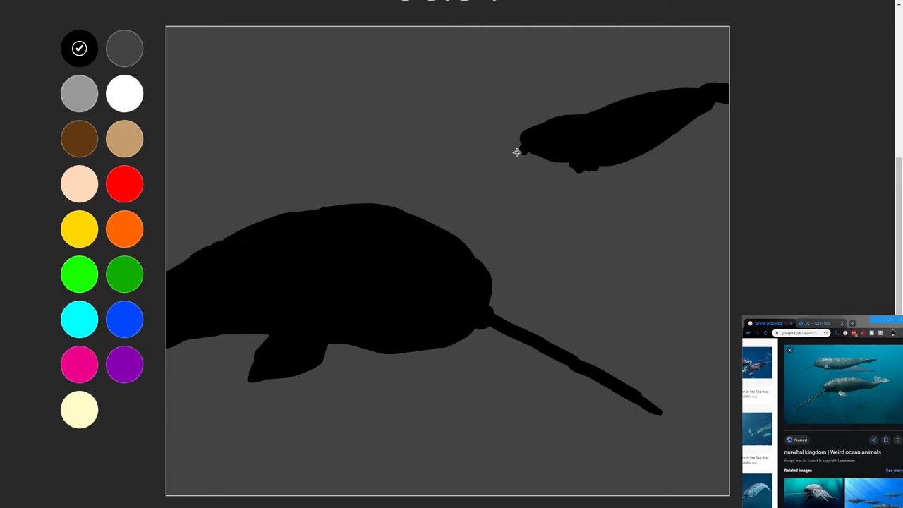
{"action": "left_click_drag", "start_coordinate": [517, 151], "coordinate": [466, 196]}
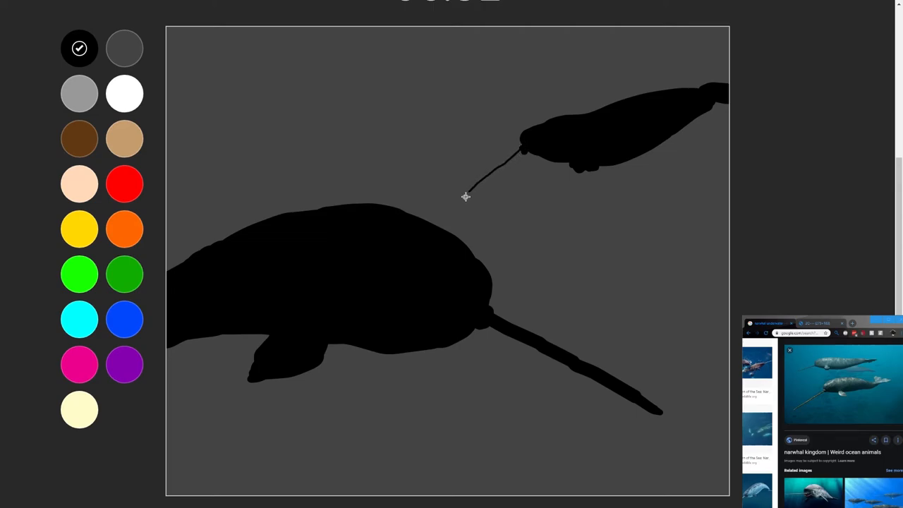
{"action": "mouse_move", "coordinate": [471, 194]}
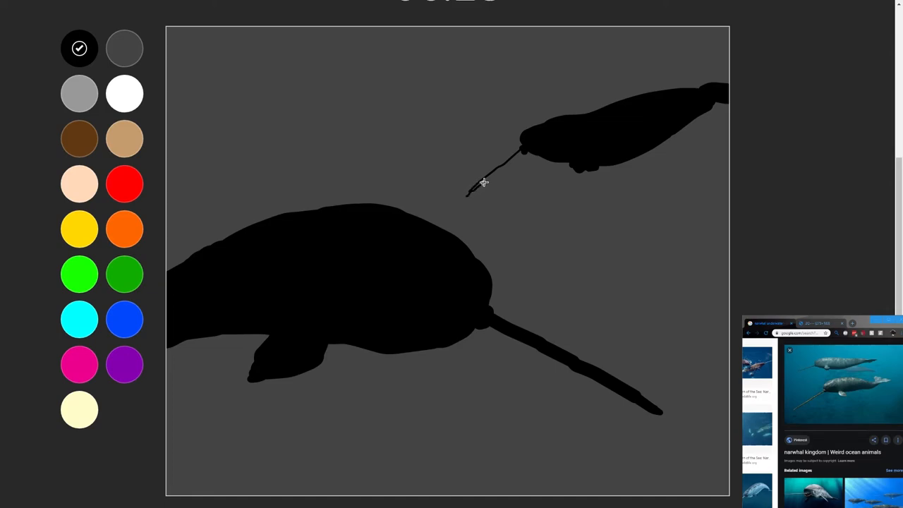
{"action": "left_click_drag", "start_coordinate": [482, 182], "coordinate": [515, 155]}
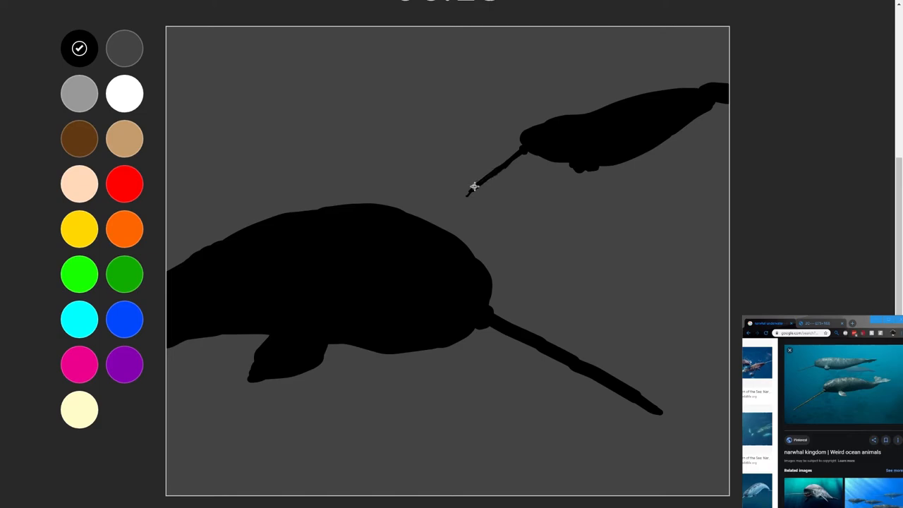
{"action": "mouse_move", "coordinate": [477, 190]}
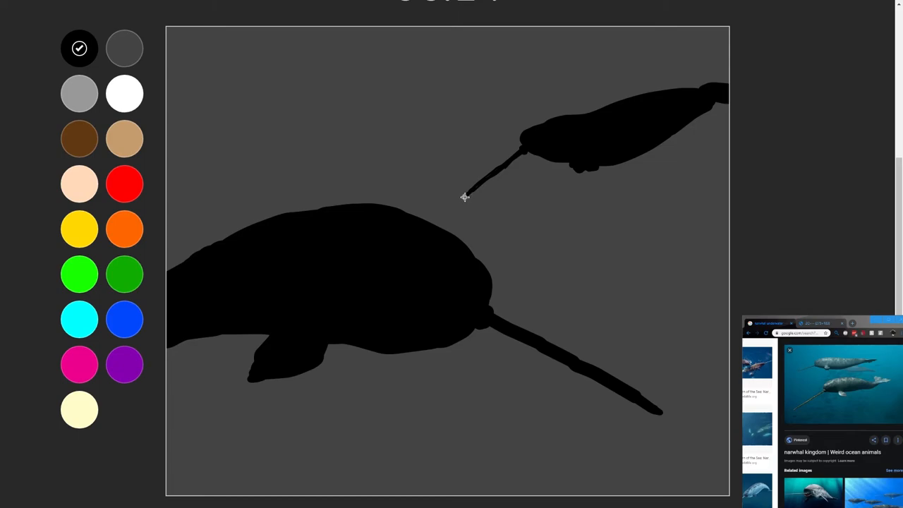
- Preview yellow and blue backgrounds, revert to grey, and pick blue as the drawing colour
{"action": "scroll", "scroll_direction": "down", "scroll_amount": 3}
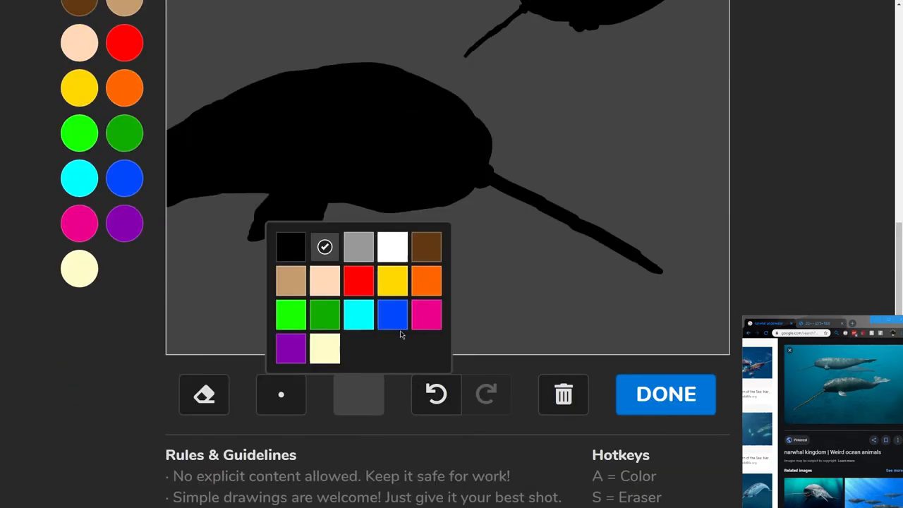
{"action": "left_click", "coordinate": [392, 281]}
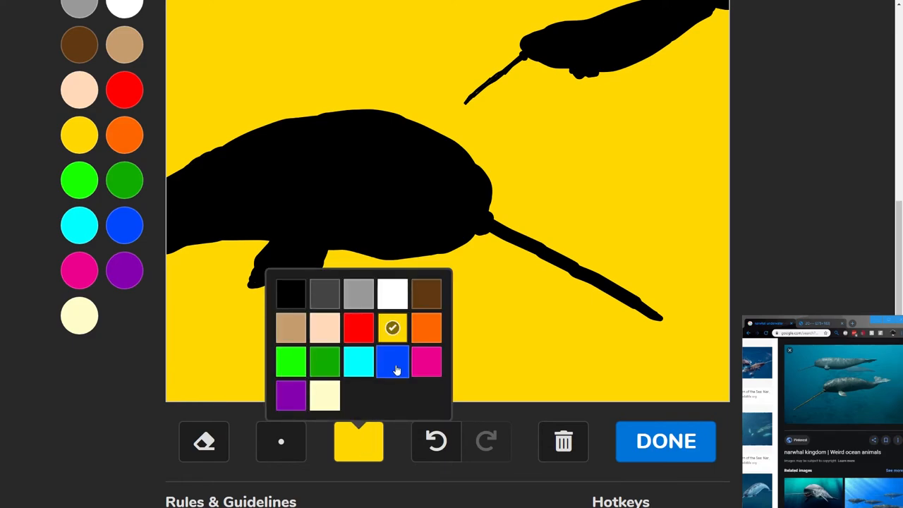
{"action": "left_click", "coordinate": [392, 361]}
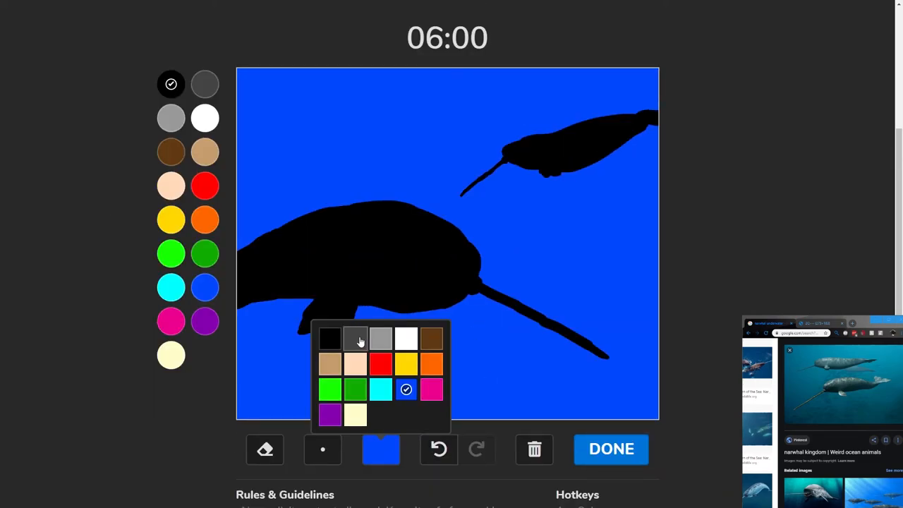
{"action": "left_click", "coordinate": [204, 288]}
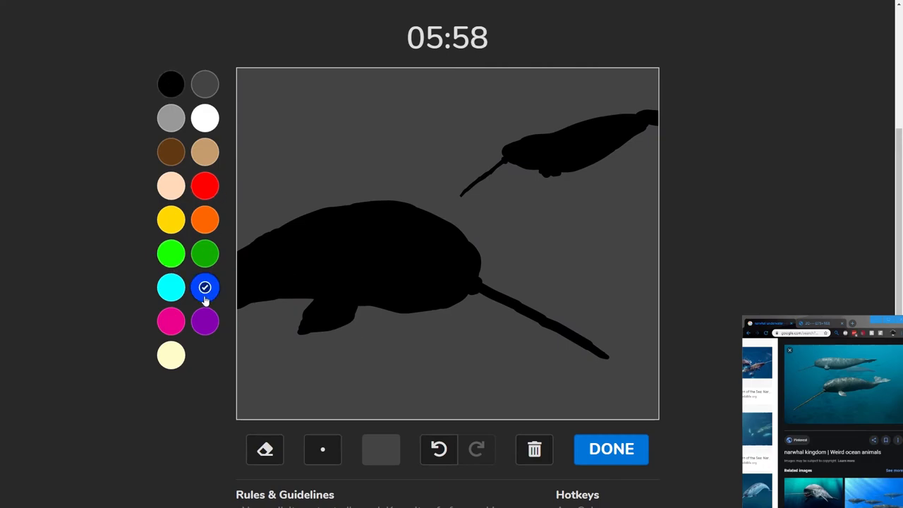
{"action": "left_click", "coordinate": [321, 449]}
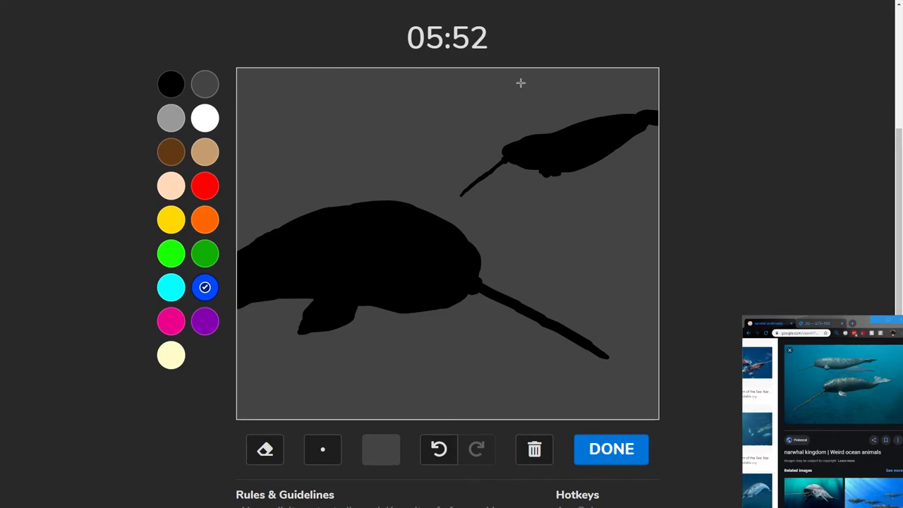
- Scribble blue surf along the top edge and squiggle a white wave line through it
{"action": "left_click_drag", "start_coordinate": [543, 70], "coordinate": [642, 68]}
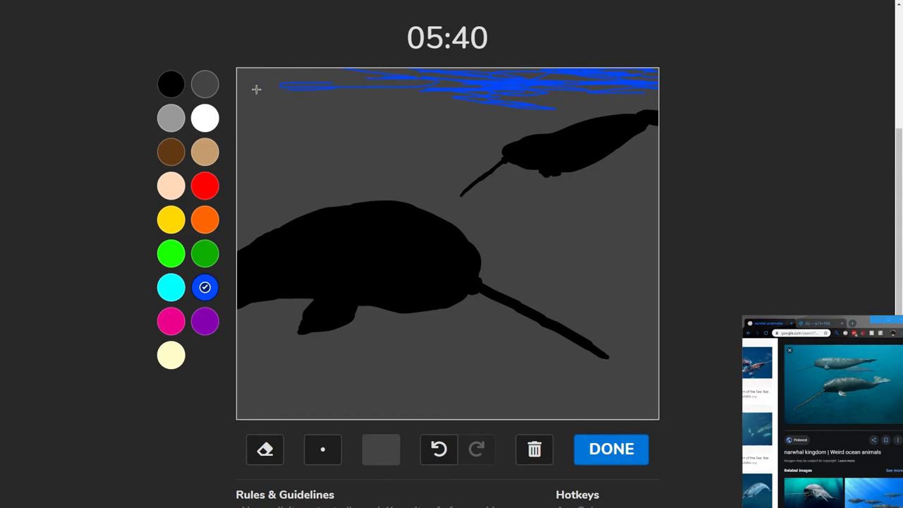
{"action": "left_click_drag", "start_coordinate": [283, 84], "coordinate": [410, 92]}
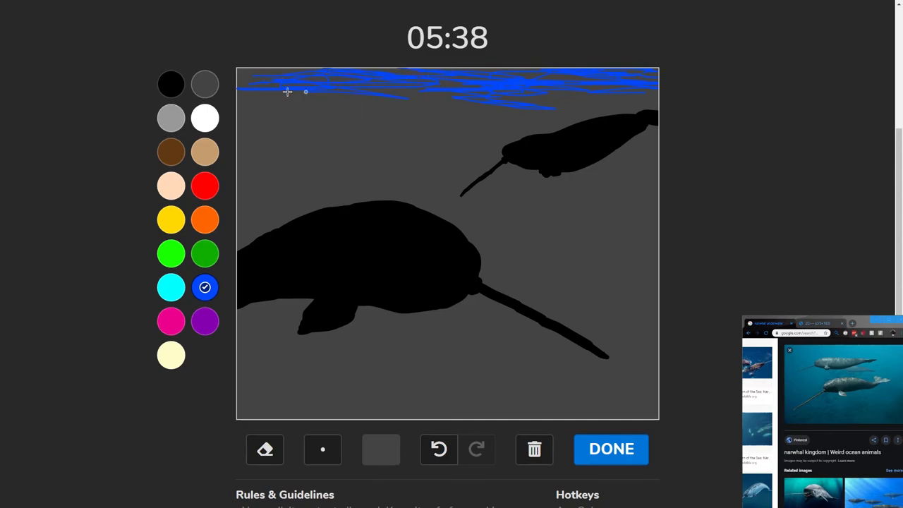
{"action": "left_click_drag", "start_coordinate": [287, 92], "coordinate": [549, 91]}
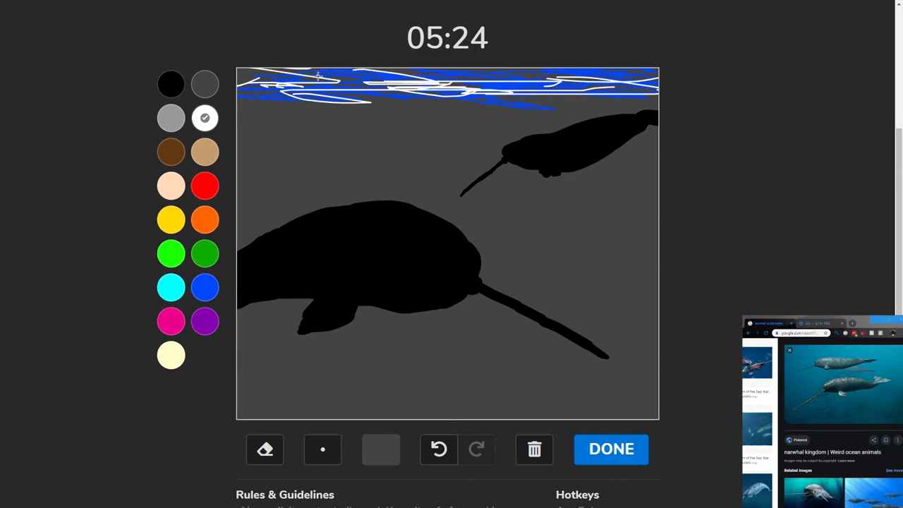
{"action": "left_click_drag", "start_coordinate": [322, 74], "coordinate": [282, 148]}
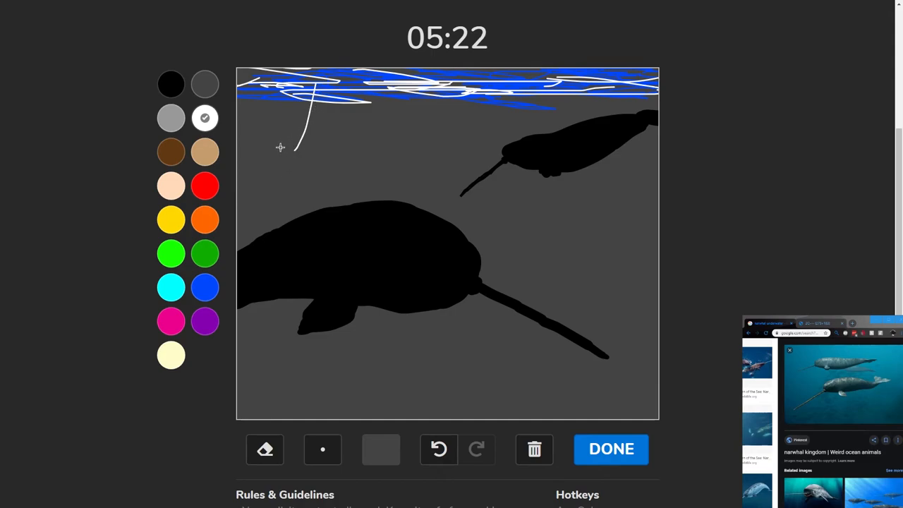
- With cyan, draw many thin vertical rays hanging from the surf over both narwhals
{"action": "left_click", "coordinate": [170, 287]}
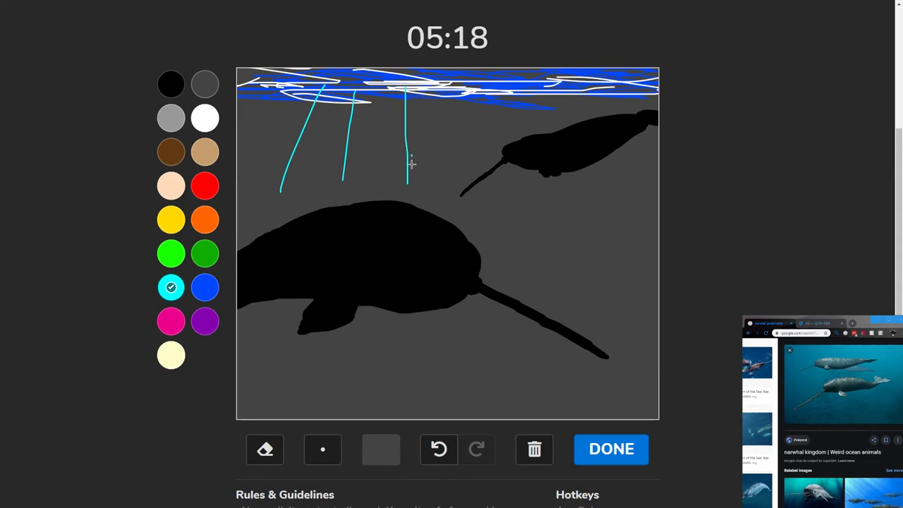
{"action": "left_click_drag", "start_coordinate": [416, 84], "coordinate": [437, 212]}
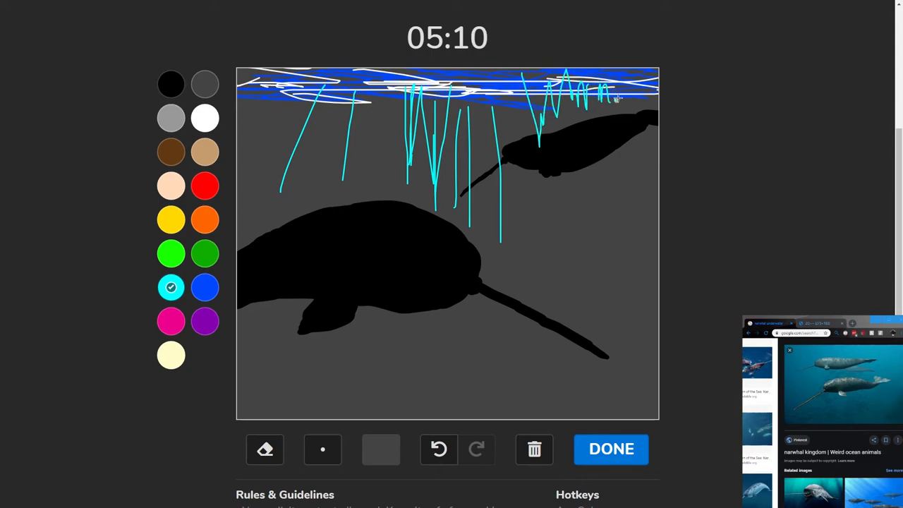
{"action": "left_click_drag", "start_coordinate": [390, 92], "coordinate": [381, 201]}
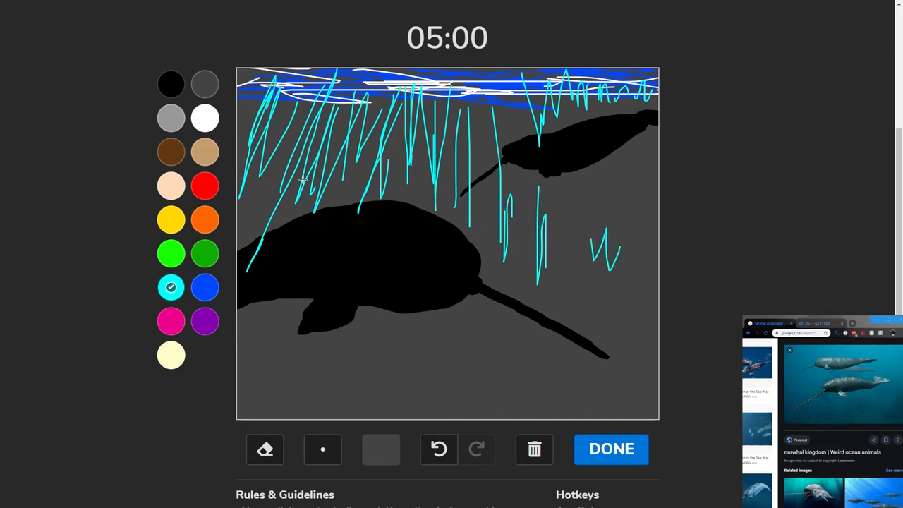
- With yellow, draw thin rays among the cyan ones and paint a wide yellow beam
{"action": "left_click", "coordinate": [171, 219]}
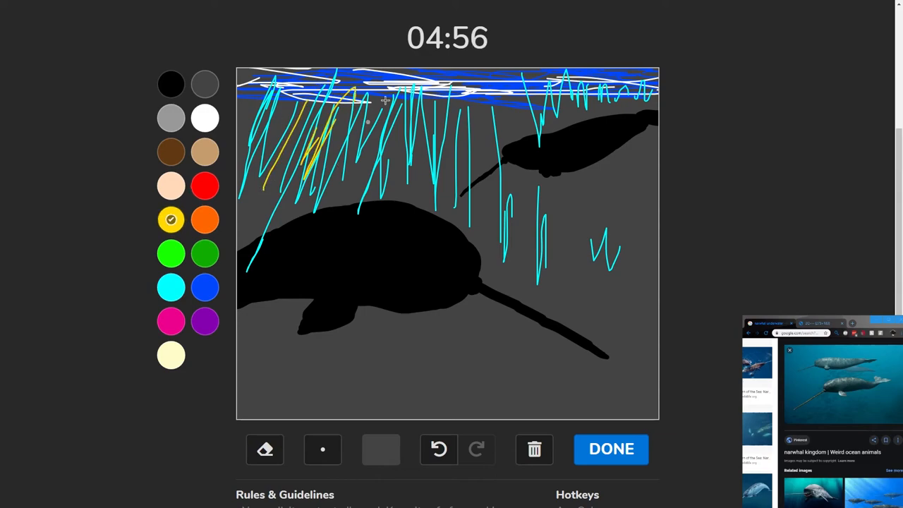
{"action": "left_click_drag", "start_coordinate": [395, 98], "coordinate": [466, 204]}
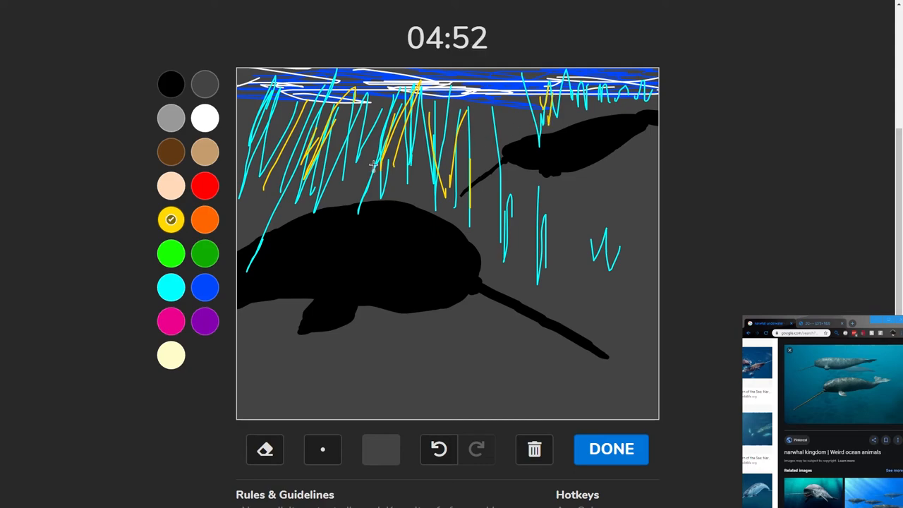
{"action": "left_click_drag", "start_coordinate": [338, 88], "coordinate": [279, 219]}
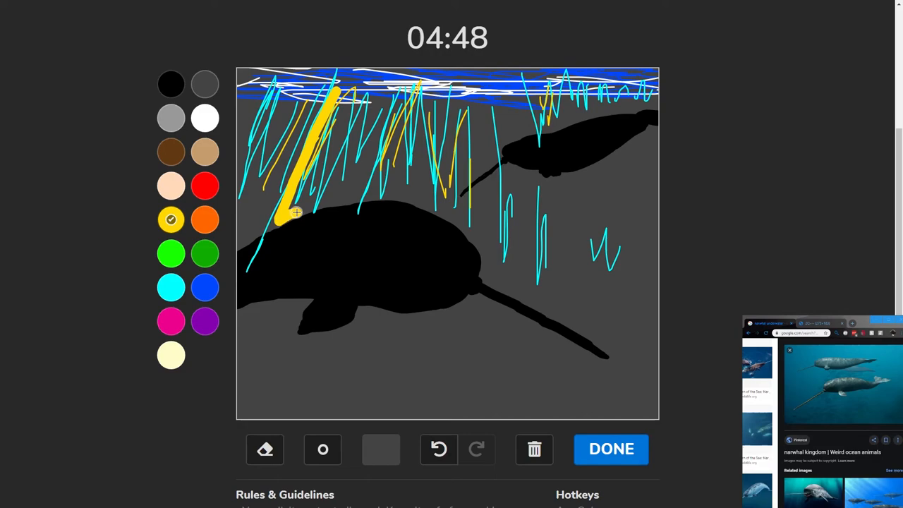
{"action": "left_click_drag", "start_coordinate": [296, 211], "coordinate": [339, 85]}
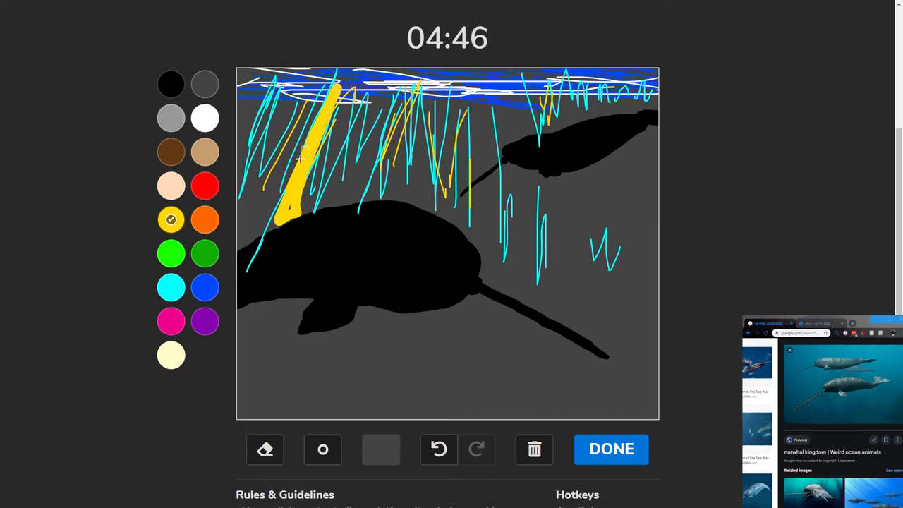
- Paint a wide white light beam, then a broad cyan beam slanting down from the surf
{"action": "left_click", "coordinate": [204, 119]}
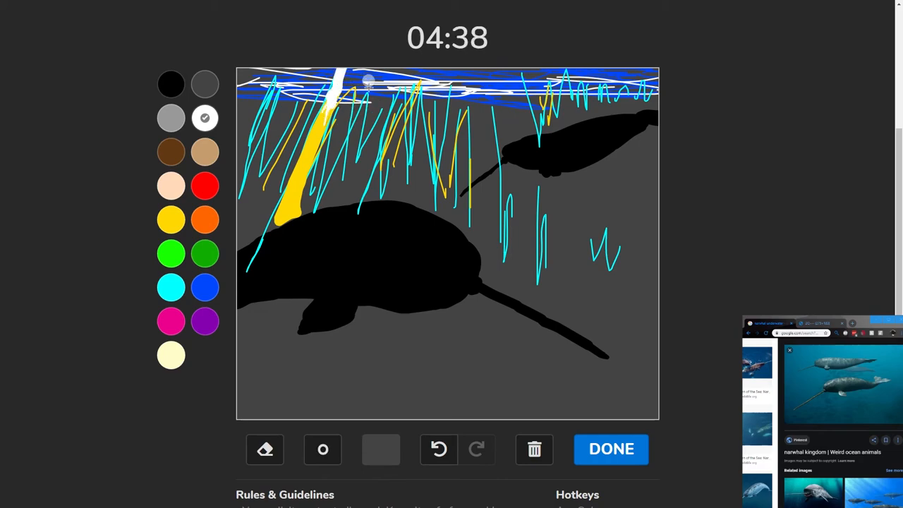
{"action": "left_click_drag", "start_coordinate": [364, 88], "coordinate": [361, 190]}
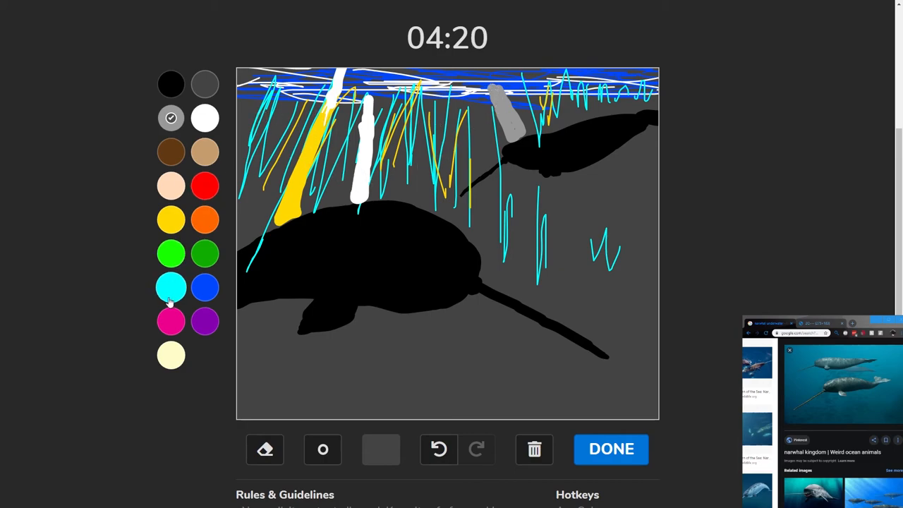
{"action": "left_click", "coordinate": [170, 286]}
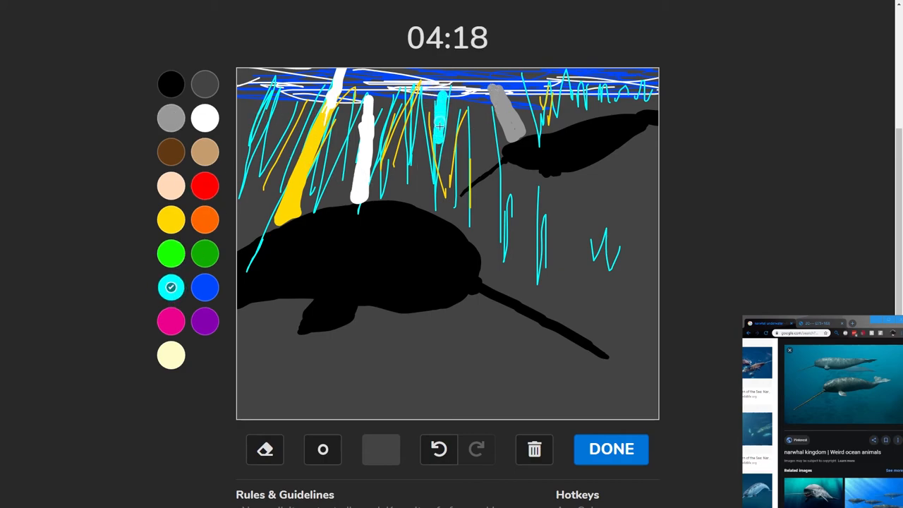
{"action": "left_click_drag", "start_coordinate": [436, 120], "coordinate": [416, 200]}
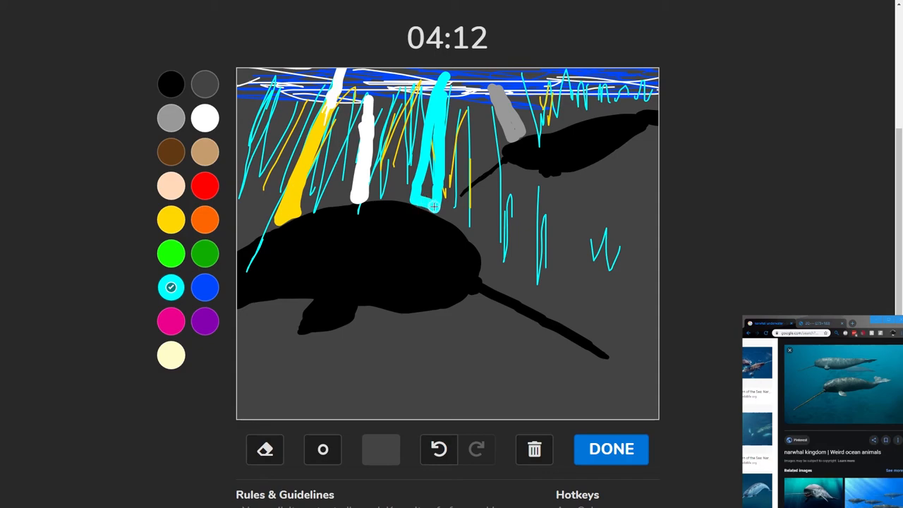
{"action": "left_click_drag", "start_coordinate": [435, 176], "coordinate": [423, 206]}
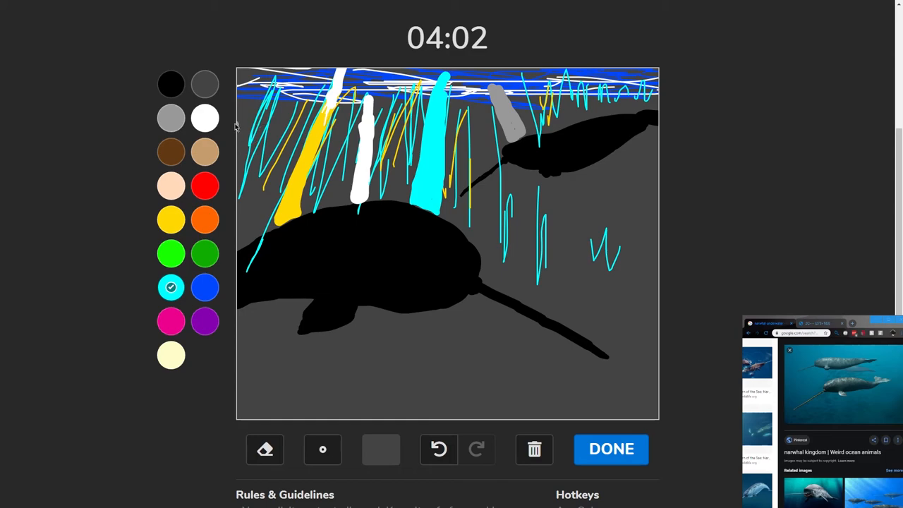
- With dark grey, streak over the yellow and white rays to make the beams fainter
{"action": "left_click", "coordinate": [205, 288]}
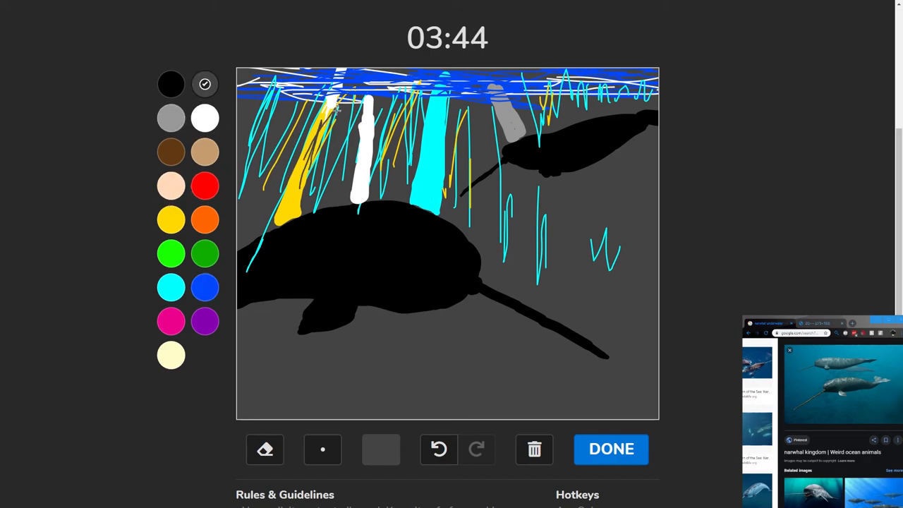
{"action": "left_click_drag", "start_coordinate": [332, 113], "coordinate": [289, 205]}
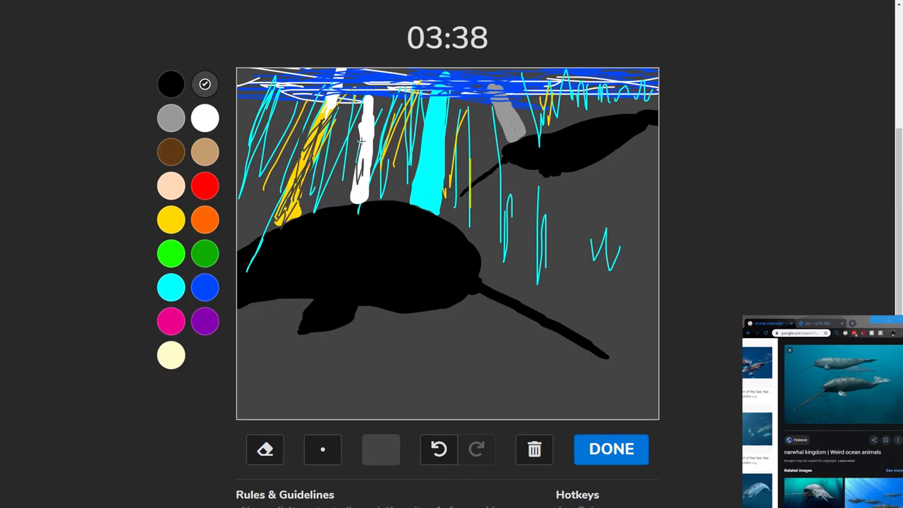
{"action": "left_click_drag", "start_coordinate": [367, 91], "coordinate": [364, 162]}
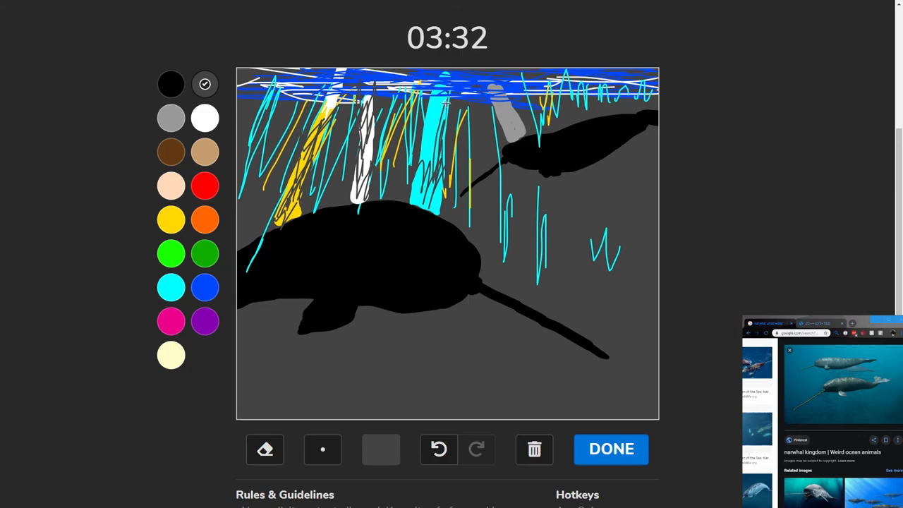
{"action": "left_click_drag", "start_coordinate": [445, 106], "coordinate": [435, 201]}
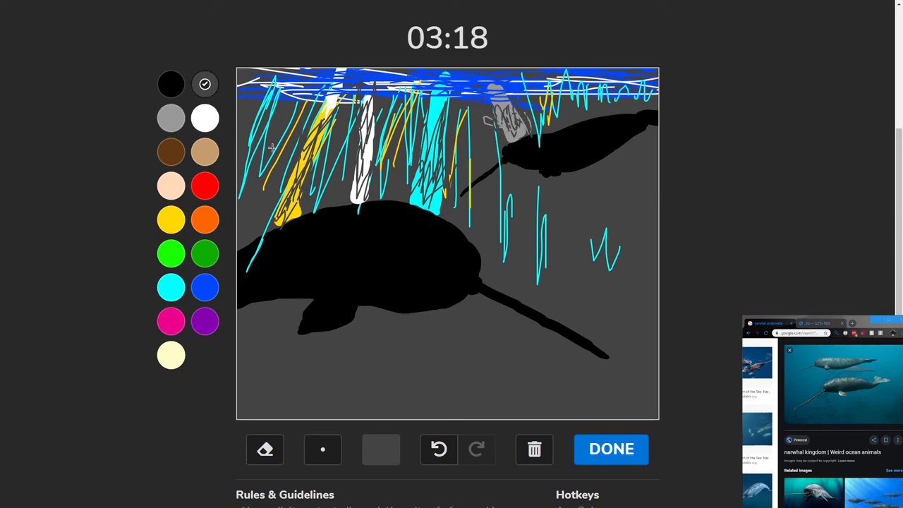
- With cyan, add a strand through the water and a stroke beside the big narwhal
{"action": "left_click", "coordinate": [171, 287]}
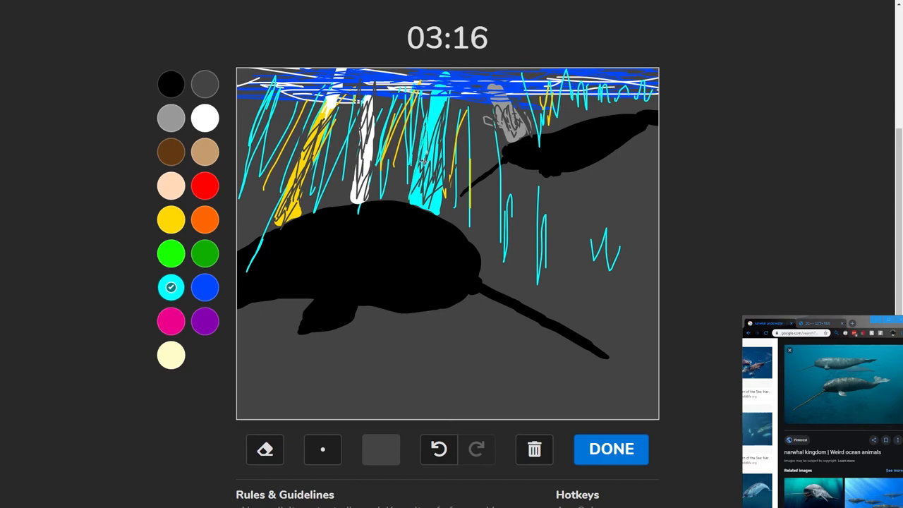
{"action": "left_click_drag", "start_coordinate": [423, 113], "coordinate": [445, 204]}
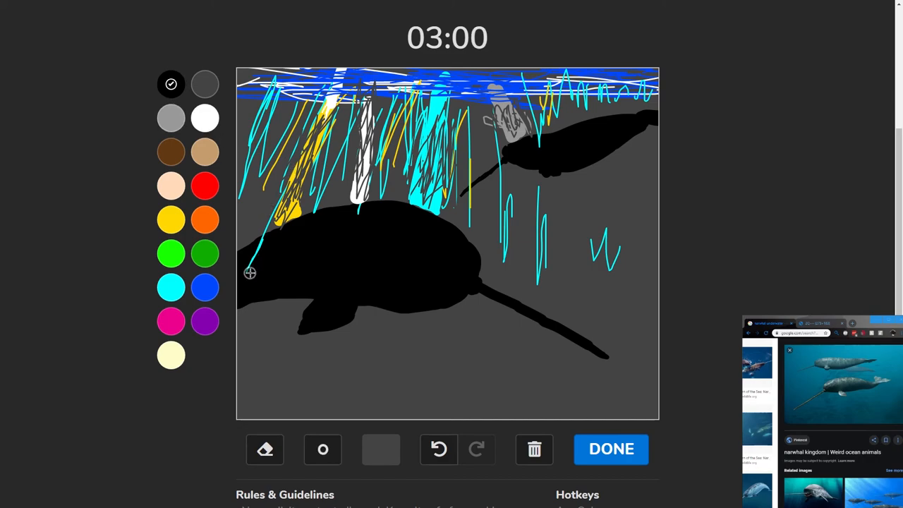
{"action": "left_click_drag", "start_coordinate": [251, 273], "coordinate": [263, 243]}
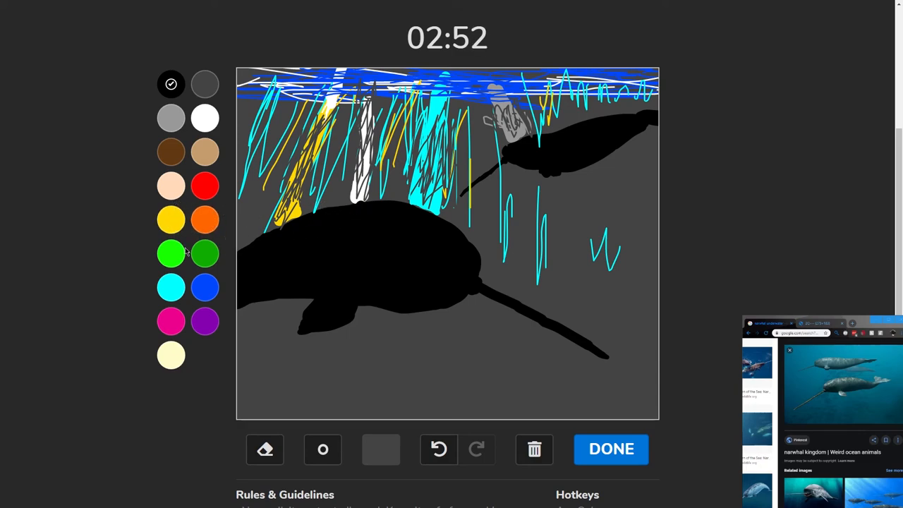
- Settle on black and dab small rocks along the sea floor below the big narwhal
{"action": "left_click", "coordinate": [205, 288]}
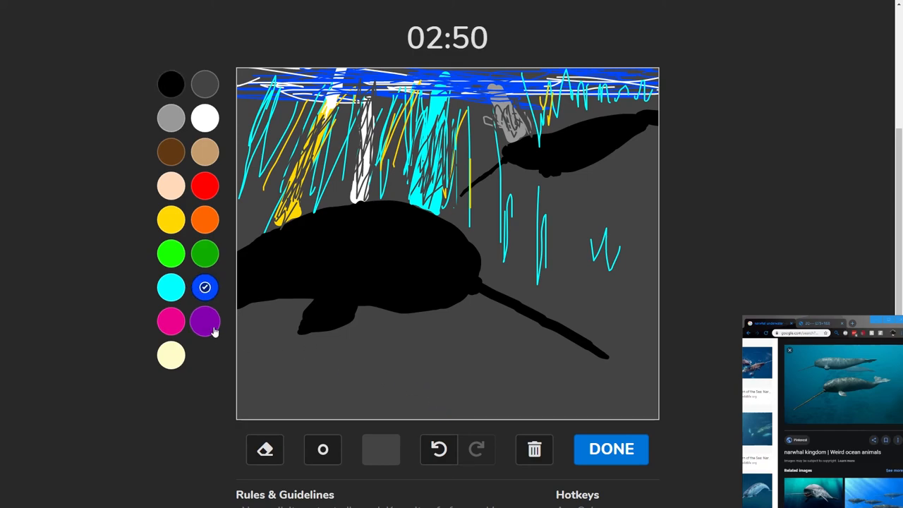
{"action": "left_click", "coordinate": [172, 288]}
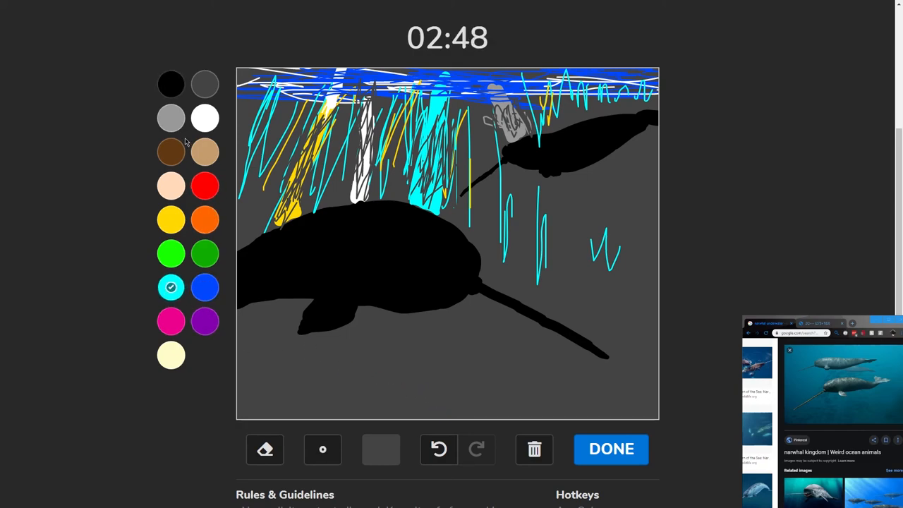
{"action": "left_click", "coordinate": [171, 85]}
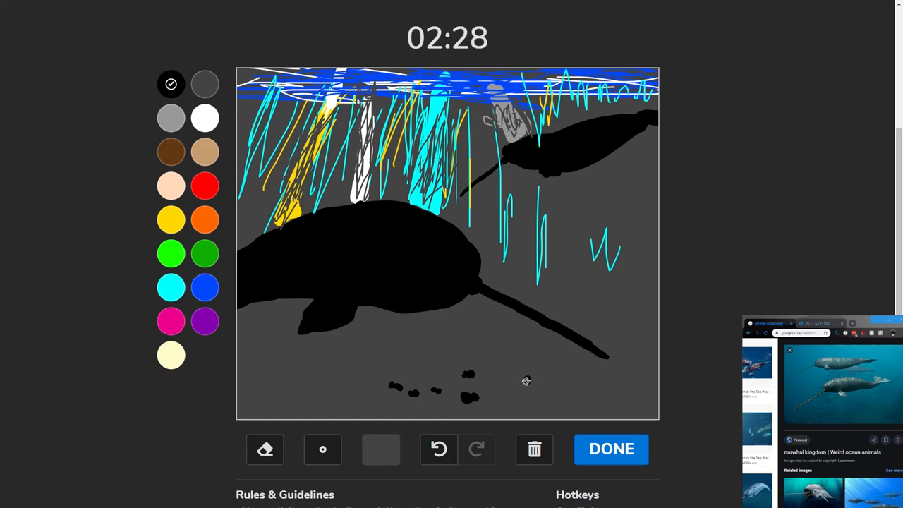
{"action": "mouse_move", "coordinate": [522, 379]}
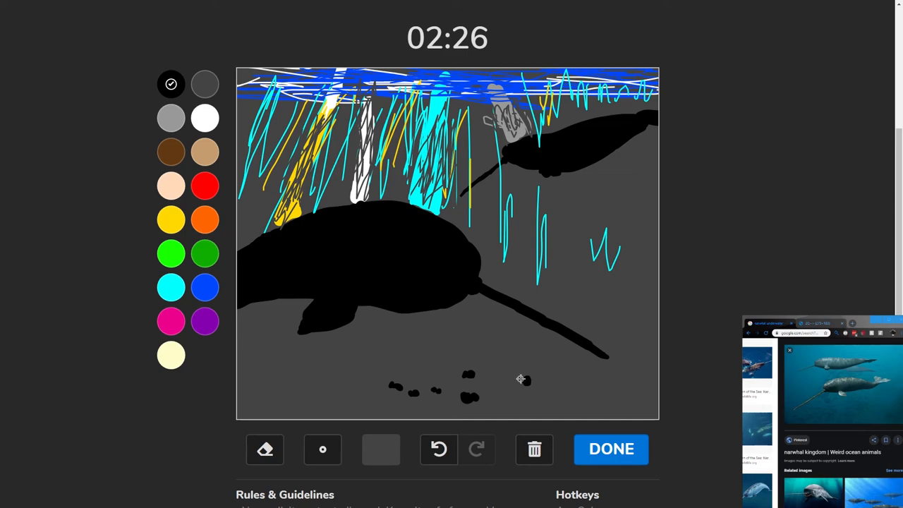
- Try a blue background, set it back to dark grey, and return to the palette
{"action": "left_click", "coordinate": [381, 449]}
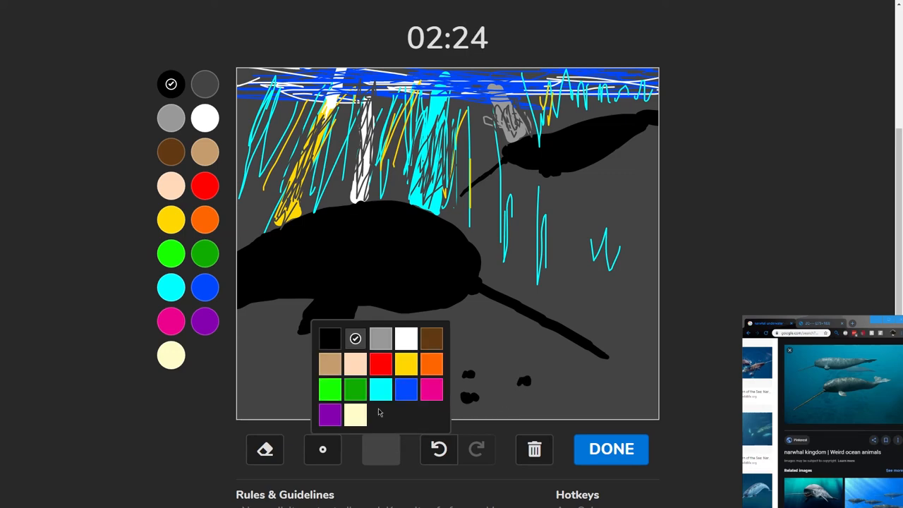
{"action": "left_click", "coordinate": [406, 390]}
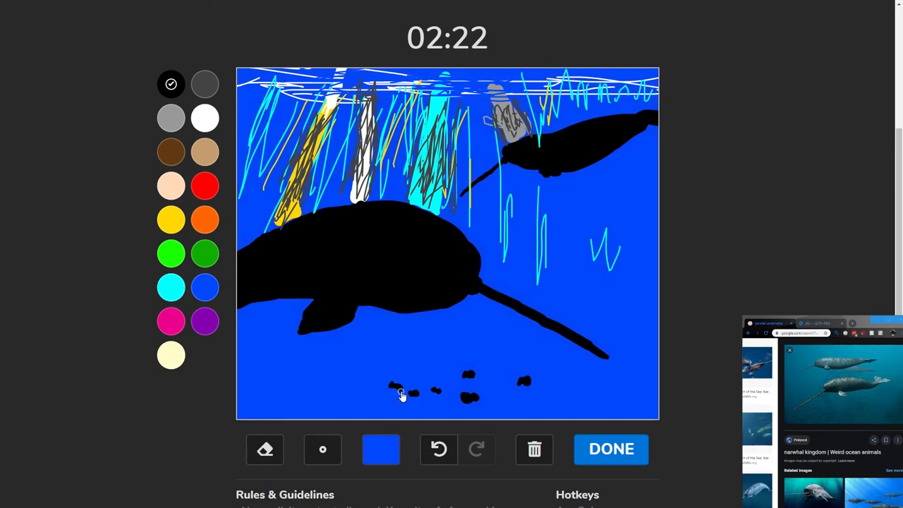
{"action": "left_click", "coordinate": [381, 448]}
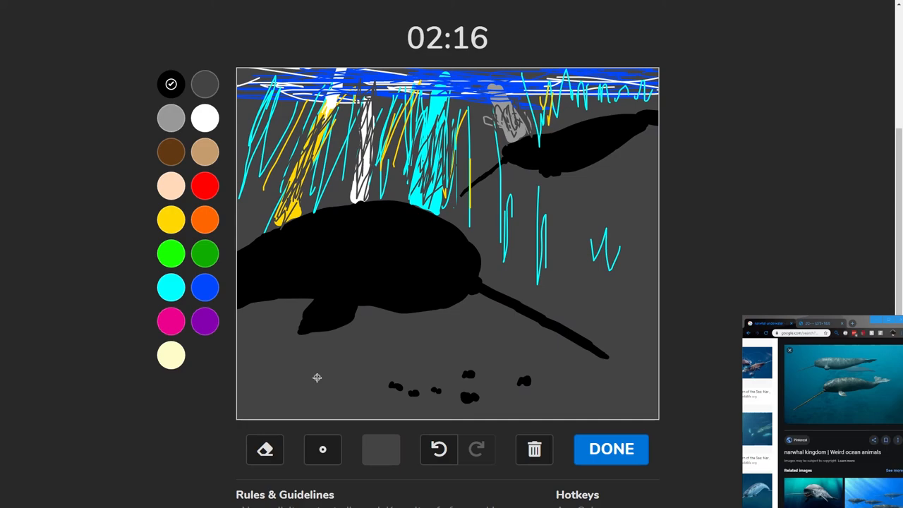
{"action": "left_click", "coordinate": [172, 286]}
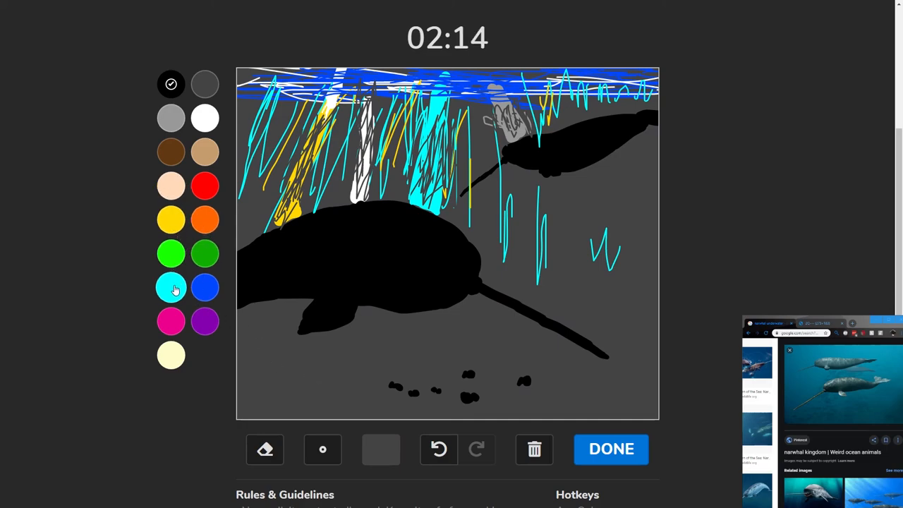
- Draw cyan bubble loops up the right side, then streak dark grey texture over the big narwhal
{"action": "left_click", "coordinate": [171, 288]}
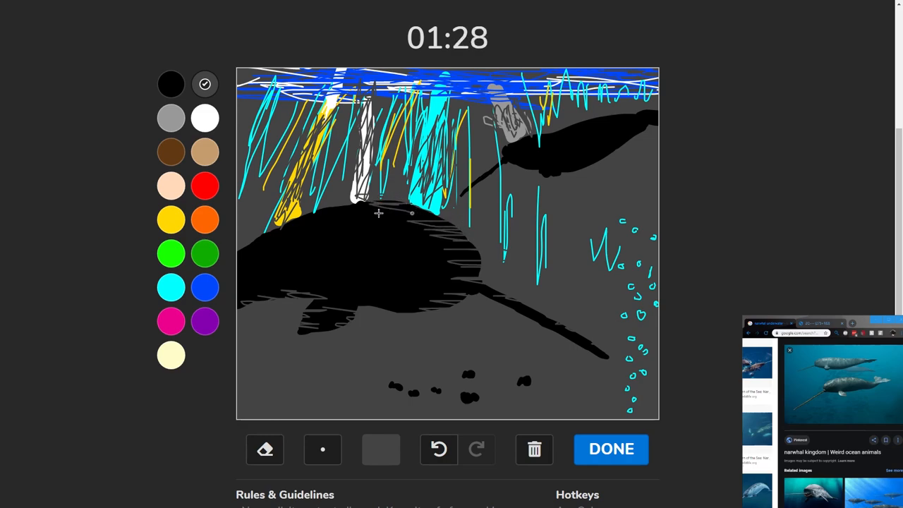
{"action": "left_click_drag", "start_coordinate": [313, 215], "coordinate": [412, 212]}
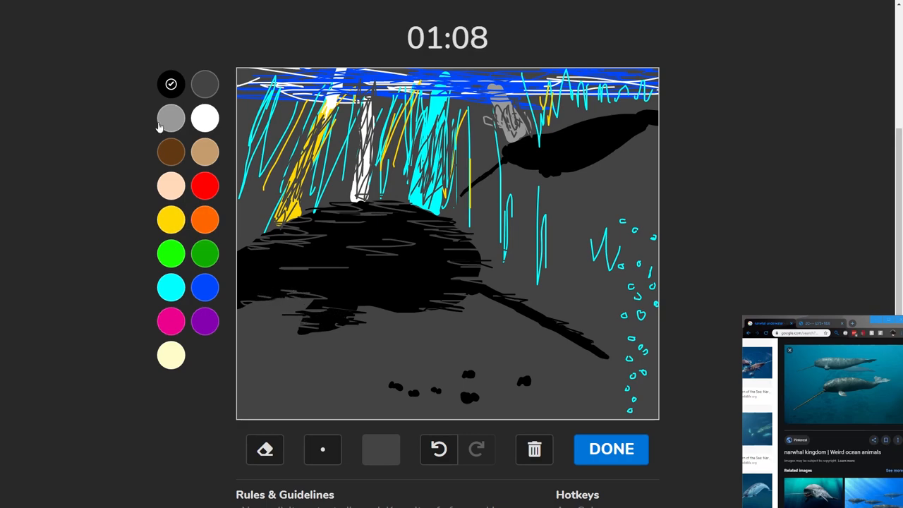
- With black, scribble over the small narwhal and draw a tiny fish near the bubbles
{"action": "left_click", "coordinate": [204, 85]}
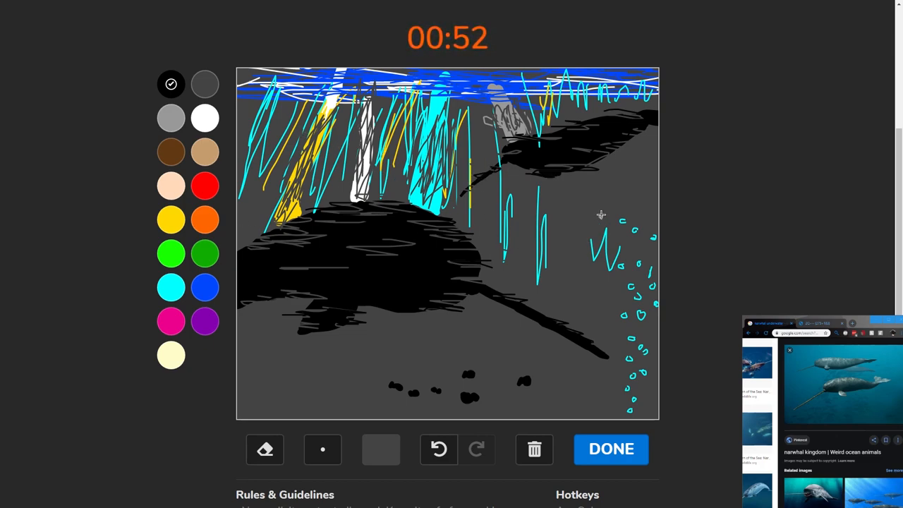
{"action": "mouse_move", "coordinate": [613, 196]}
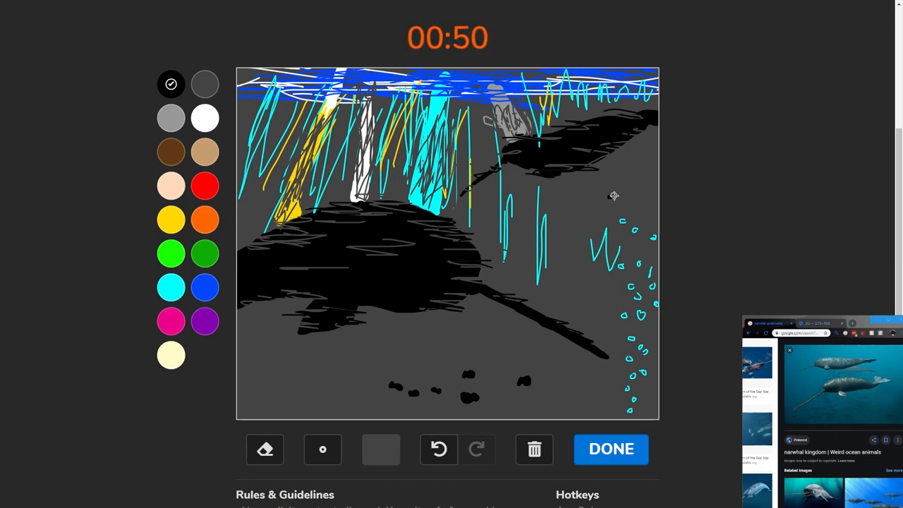
{"action": "mouse_move", "coordinate": [607, 197]}
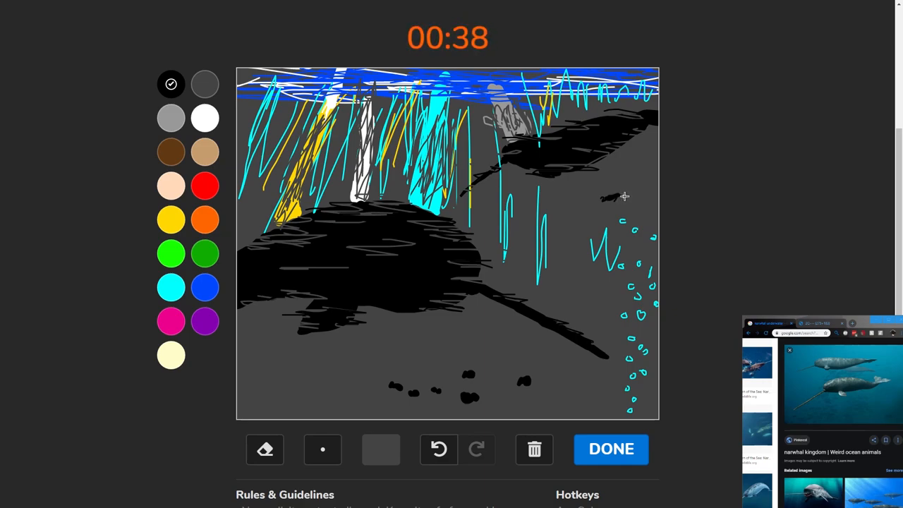
{"action": "mouse_move", "coordinate": [615, 206]}
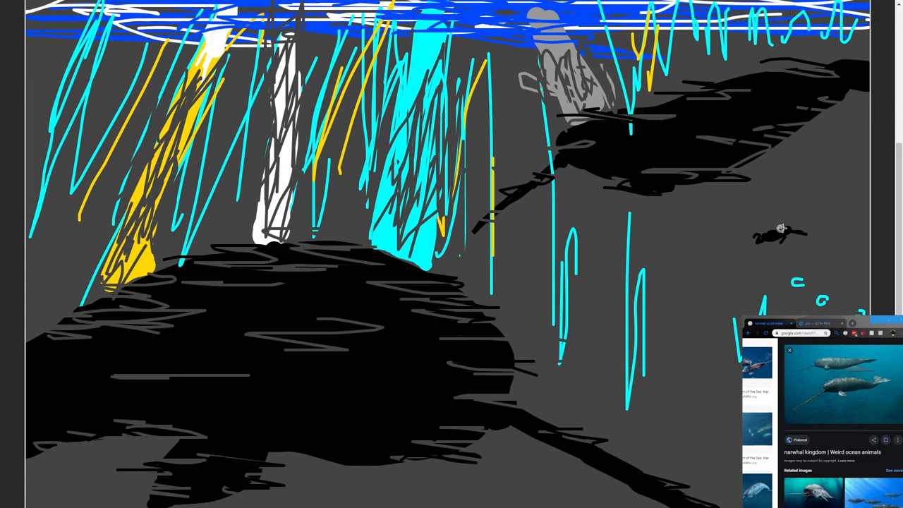
{"action": "mouse_move", "coordinate": [759, 236]}
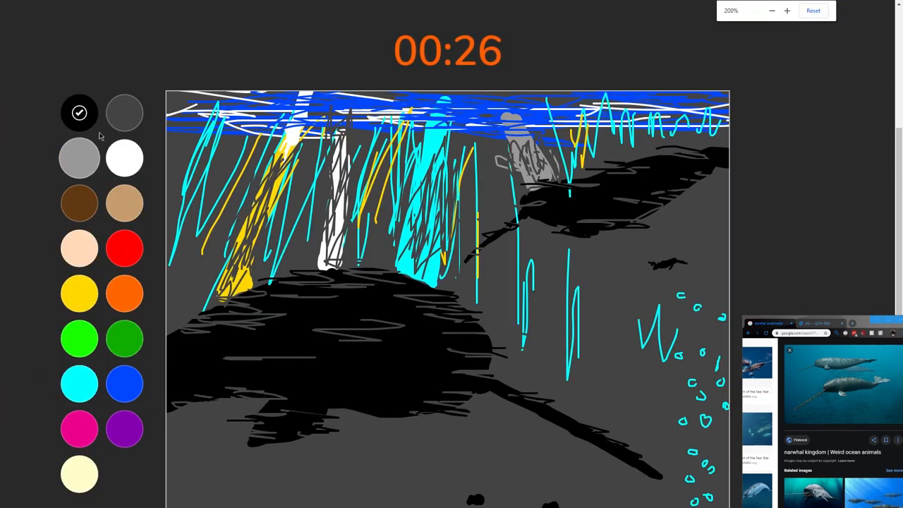
{"action": "left_click", "coordinate": [787, 12]}
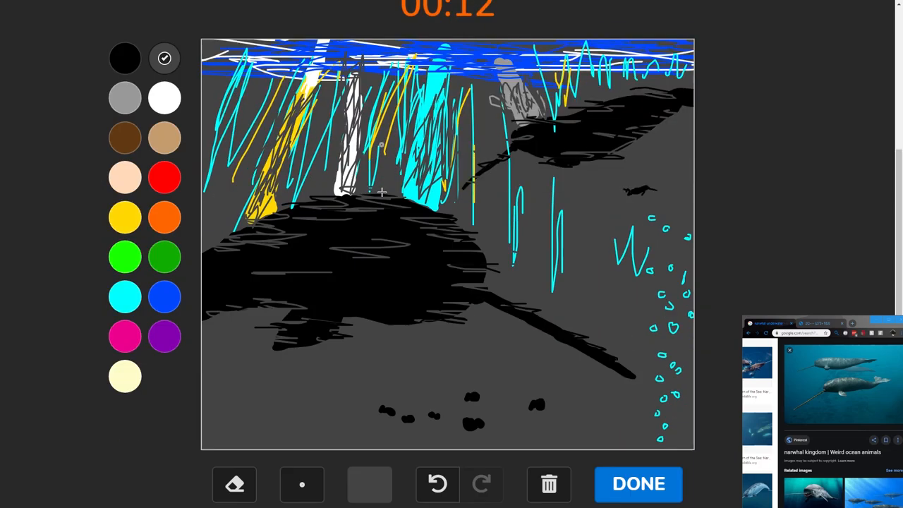
{"action": "mouse_move", "coordinate": [477, 416]}
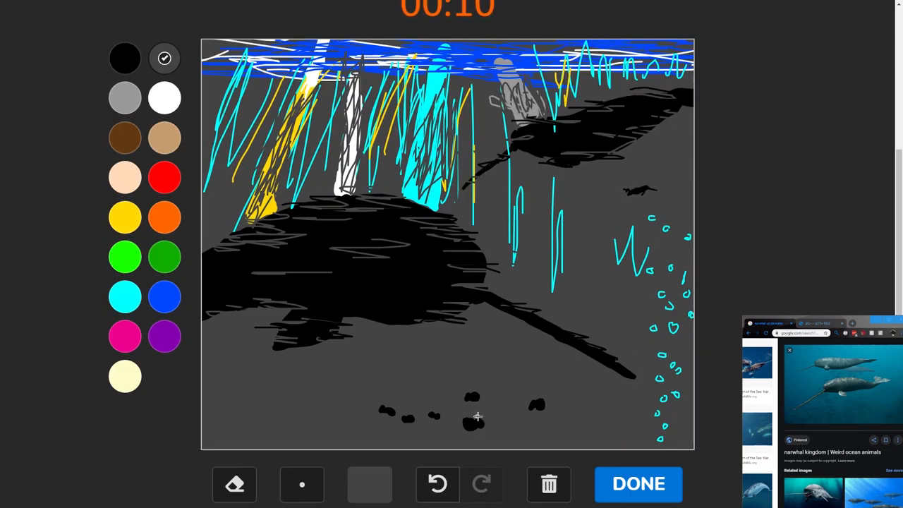